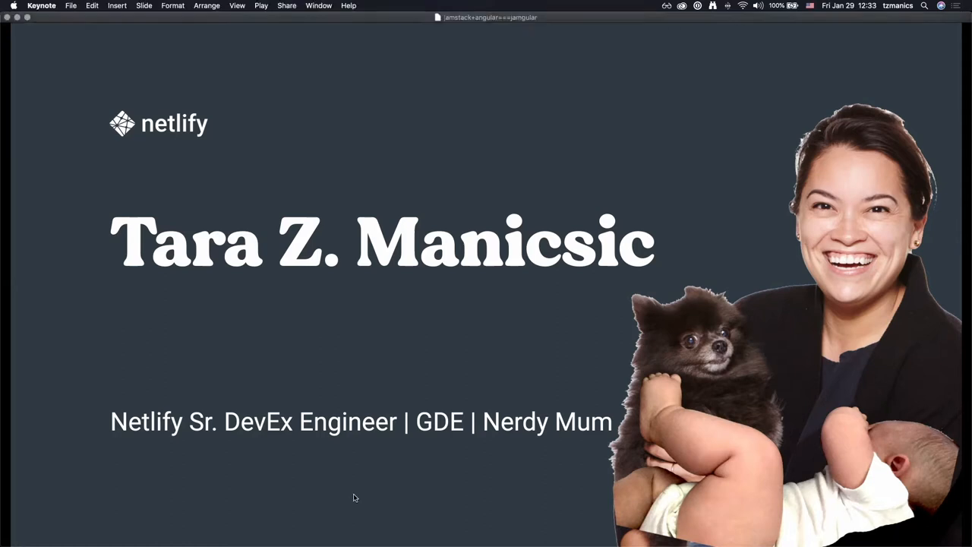
Advance the slideshow past the speaker intro to the "What is this?" section slide
{"action": "key", "text": "right"}
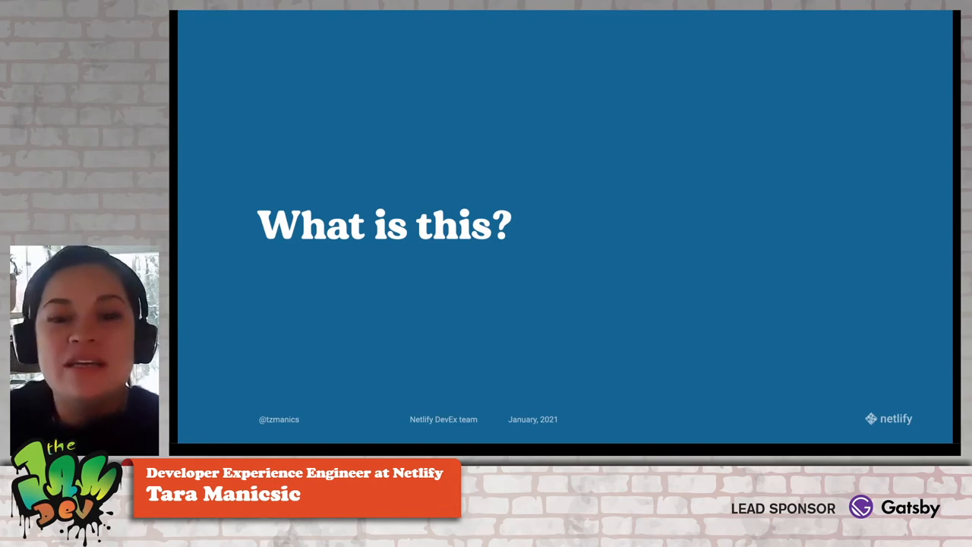
Advance to the "What is the Jamstack architecture?" slide with its four points
{"action": "key", "text": "Right"}
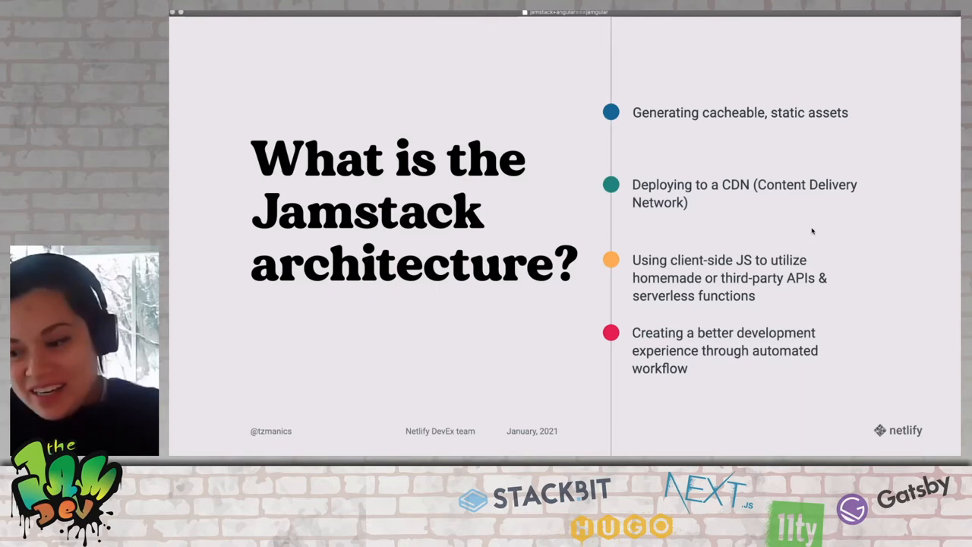
{"action": "key", "text": "Right"}
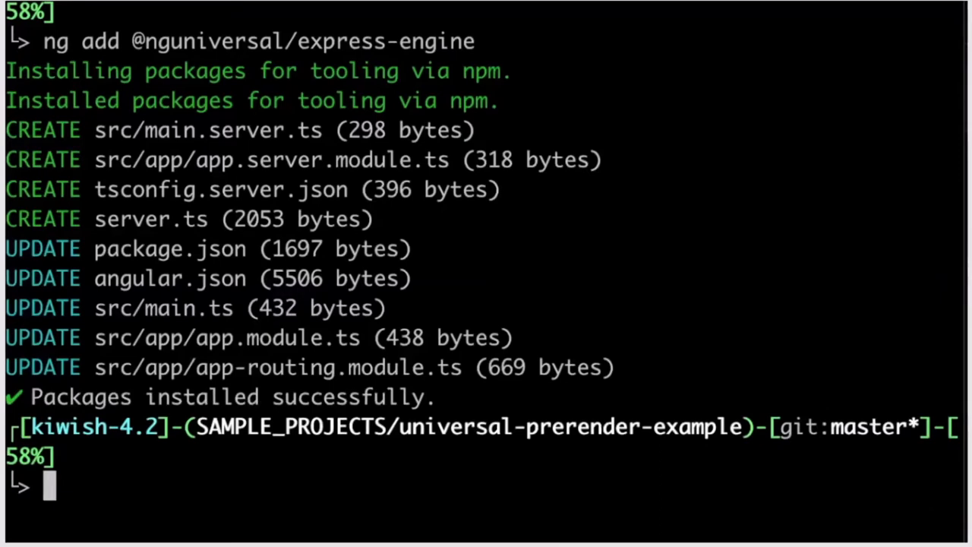
Print package.json and highlight the new dev:ssr, serve:ssr, build:ssr and prerender scripts
{"action": "type", "text": "cat package"}
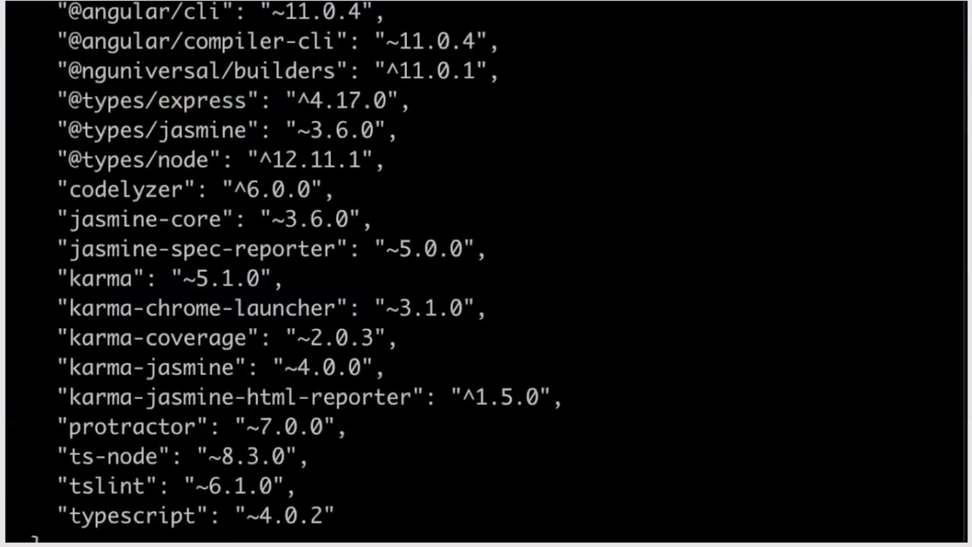
{"action": "scroll", "scroll_direction": "down", "scroll_amount": 3}
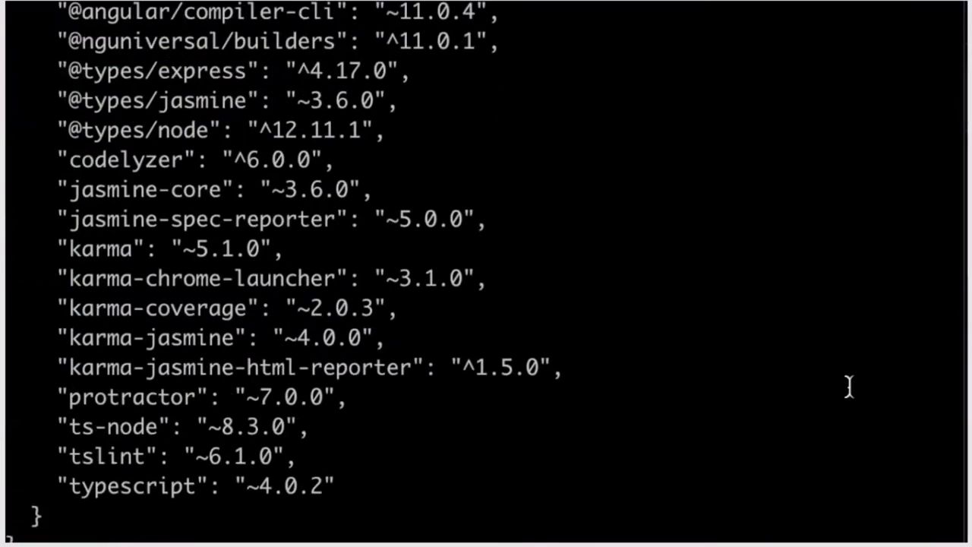
{"action": "scroll", "scroll_direction": "up", "scroll_amount": 3}
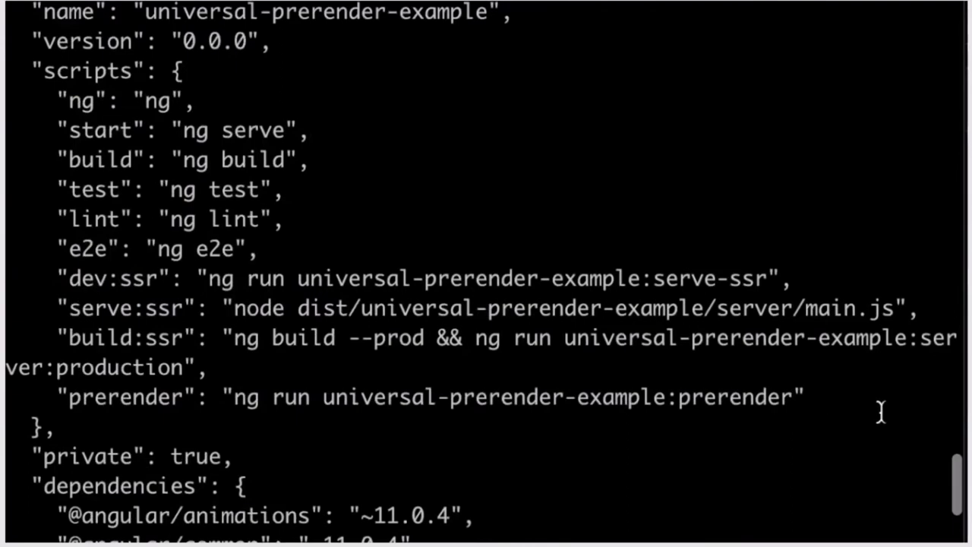
{"action": "left_click_drag", "start_coordinate": [64, 278], "coordinate": [802, 397]}
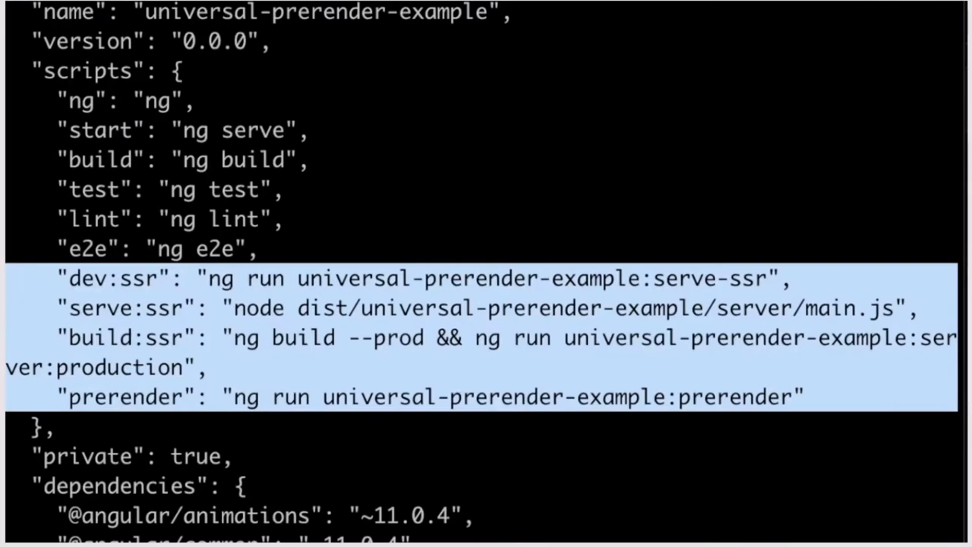
{"action": "scroll", "scroll_direction": "down", "scroll_amount": 3}
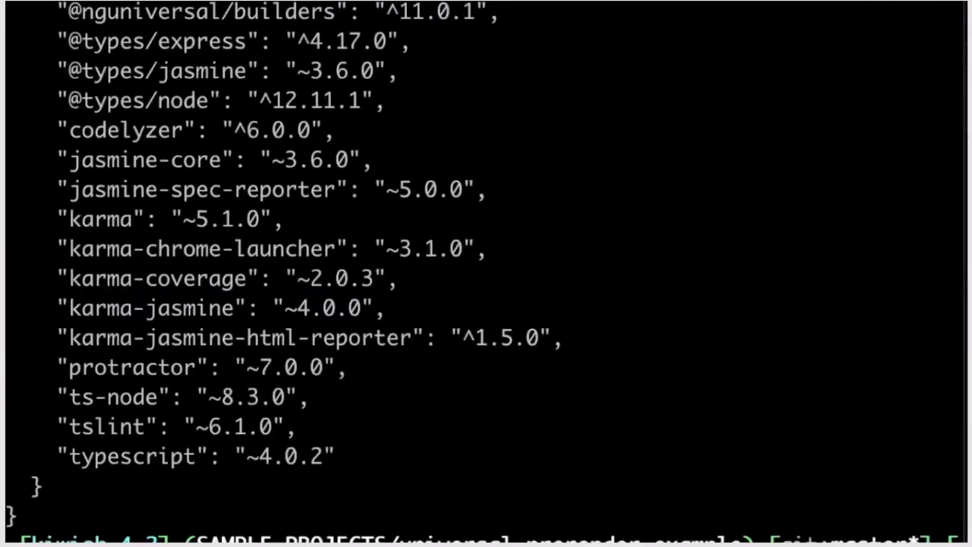
Run npm run prerender and list the dist/universal-prerender-example/browser route folders
{"action": "type", "text": "npm run prer"}
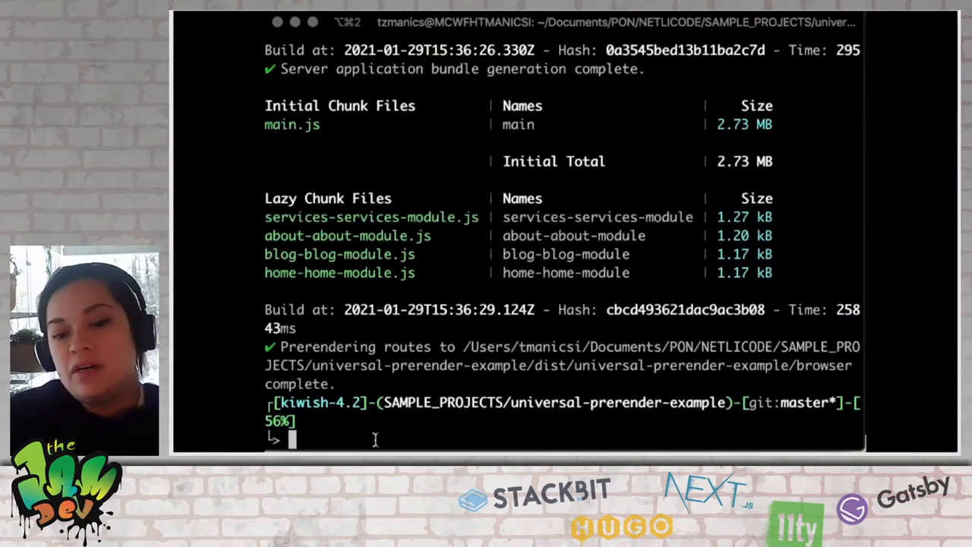
{"action": "type", "text": "ls"}
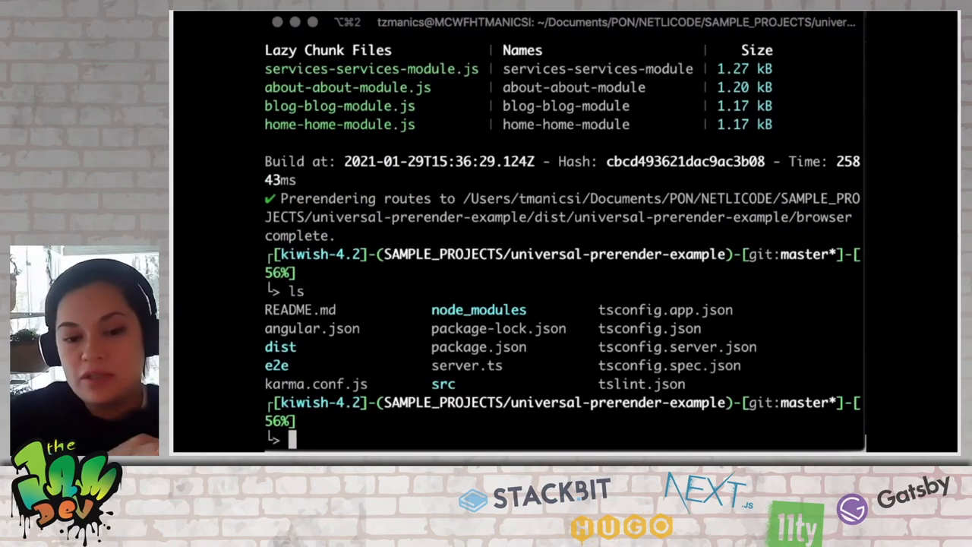
{"action": "type", "text": "cd dist"}
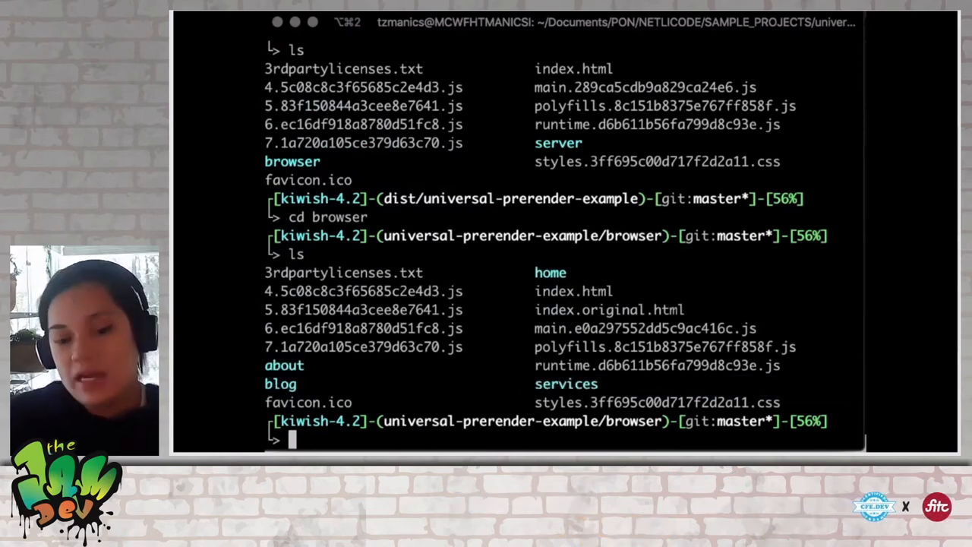
Inspect the prerendered home folder's index.html, then return to the browser output folder
{"action": "type", "text": "cd hom"}
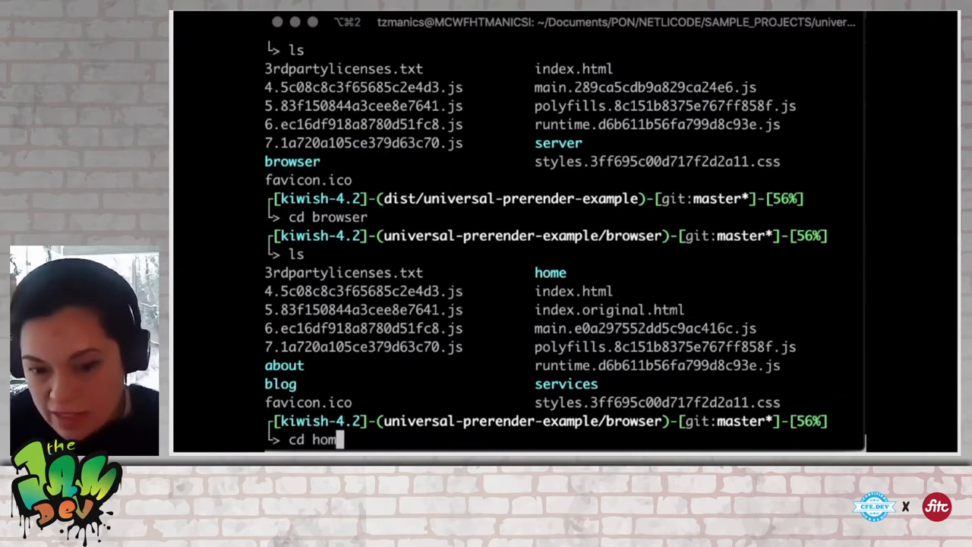
{"action": "key", "text": "enter"}
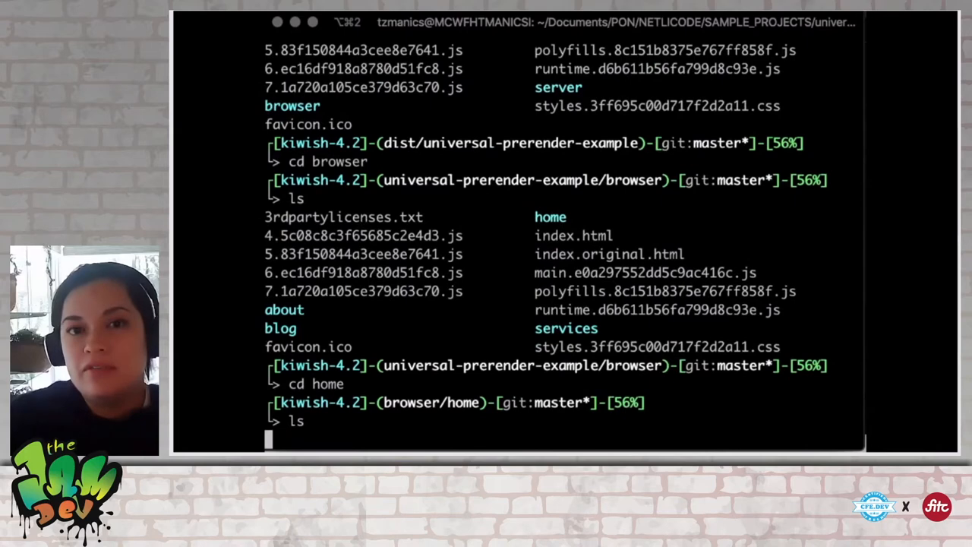
{"action": "type", "text": "cat index.html"}
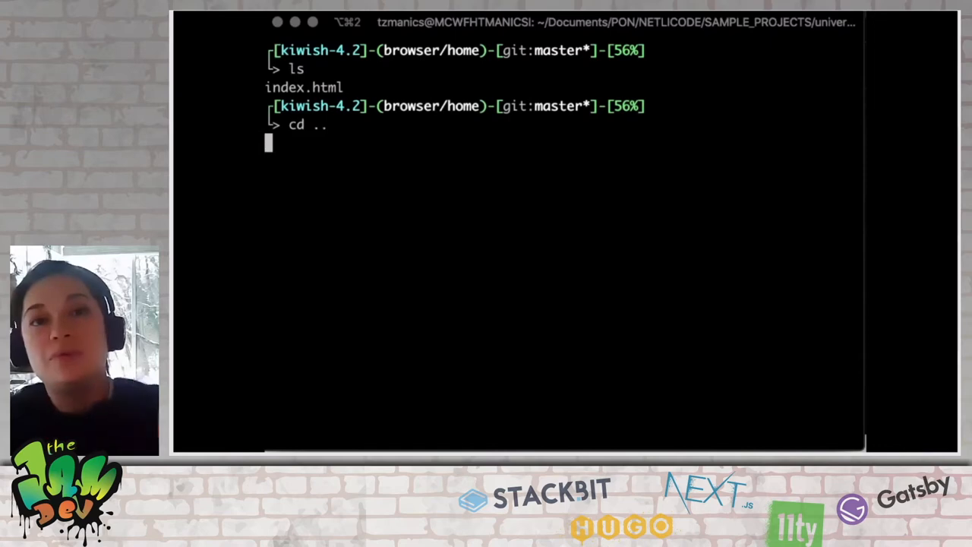
{"action": "key", "text": "enter"}
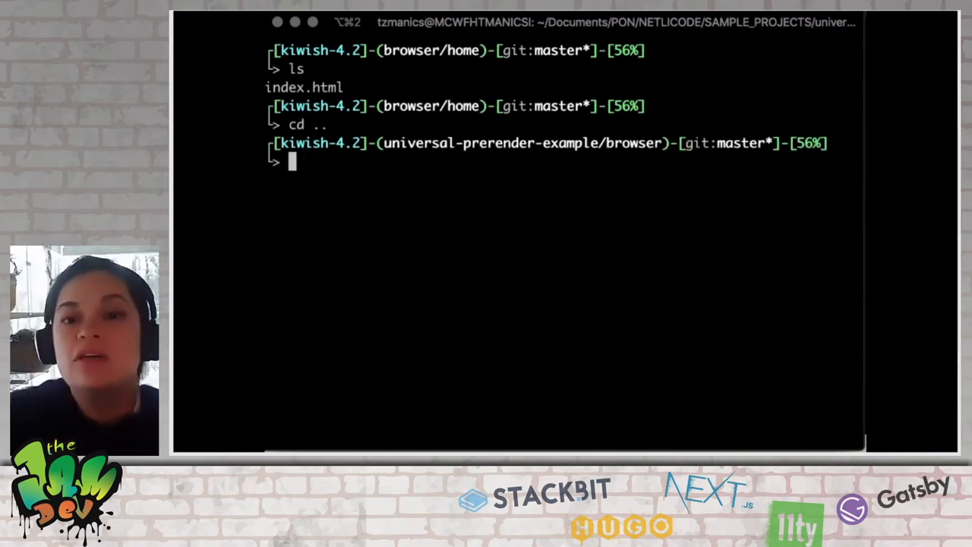
{"action": "double_click", "coordinate": [630, 143]}
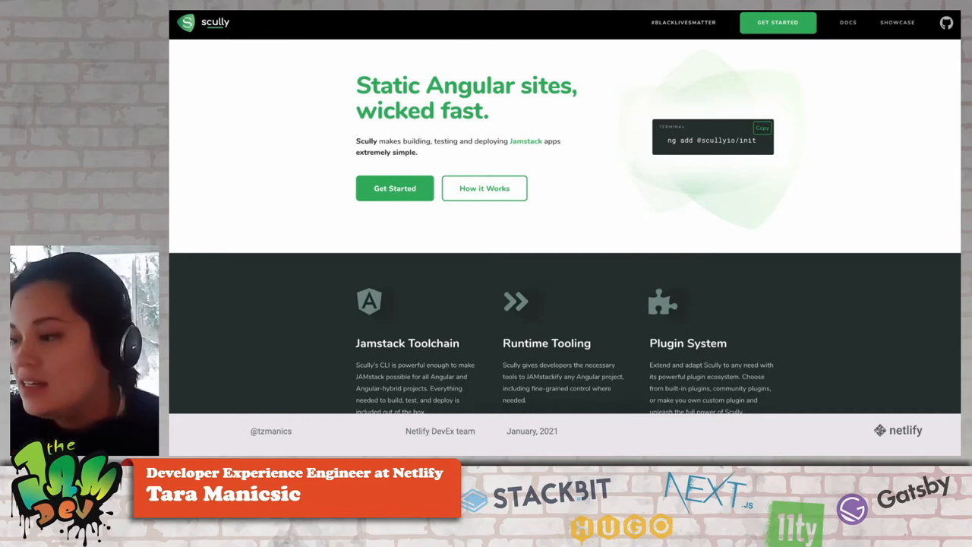
{"action": "mouse_move", "coordinate": [616, 212]}
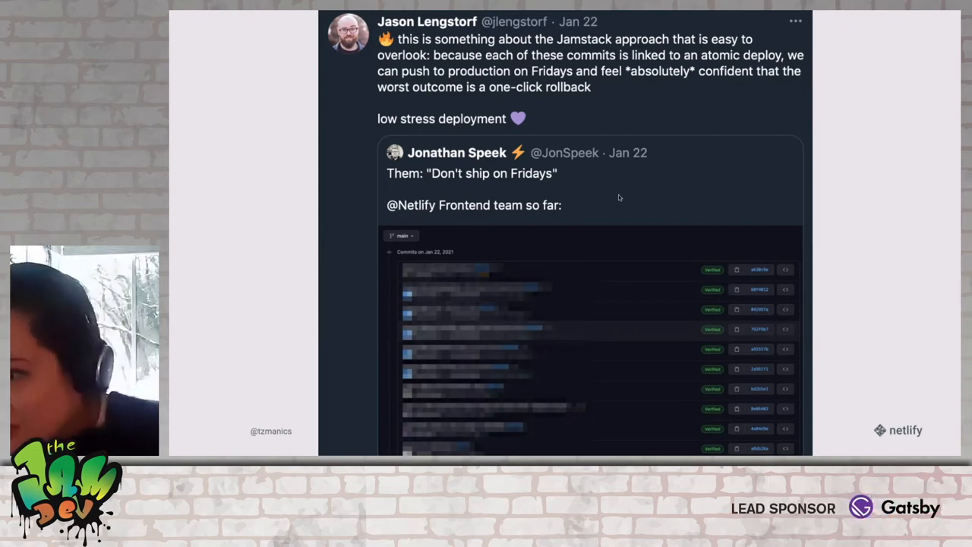
{"action": "mouse_move", "coordinate": [849, 91]}
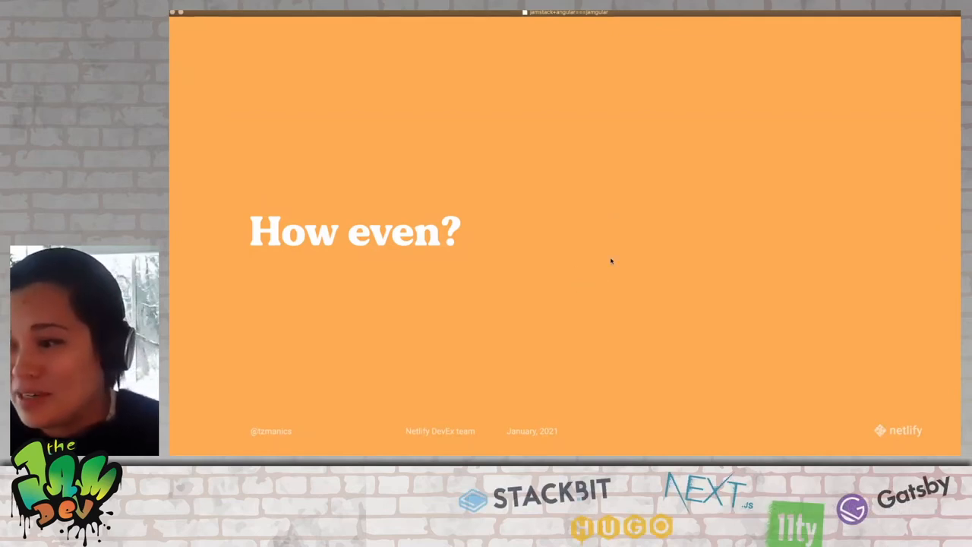
{"action": "mouse_move", "coordinate": [626, 231]}
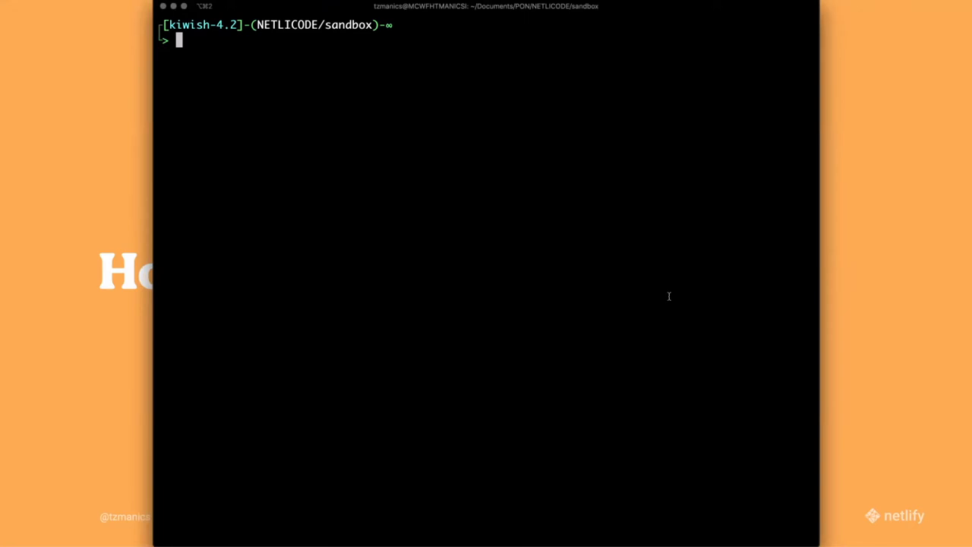
Enter ng new thejam-jamgular --routing="true" --style="css" to generate the Angular project
{"action": "type", "text": "ng"}
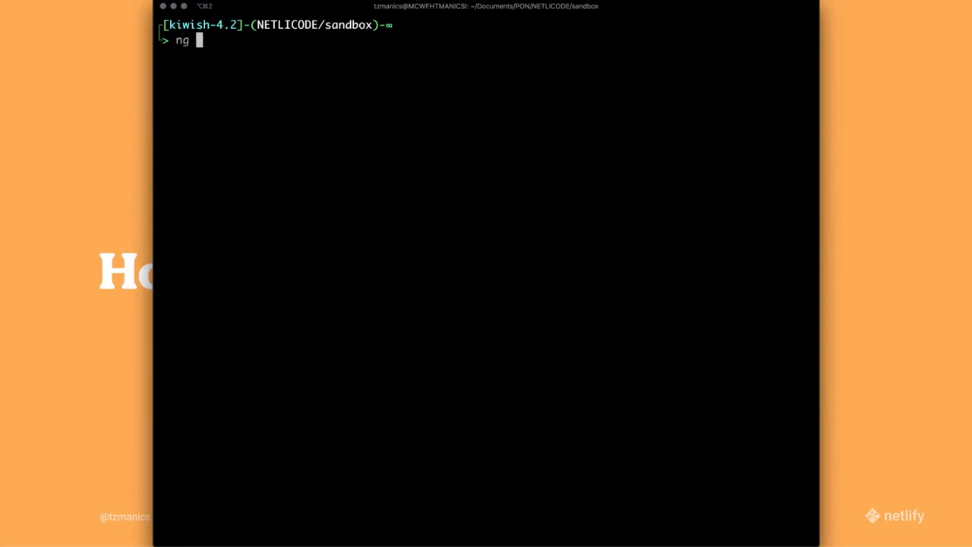
{"action": "type", "text": "n"}
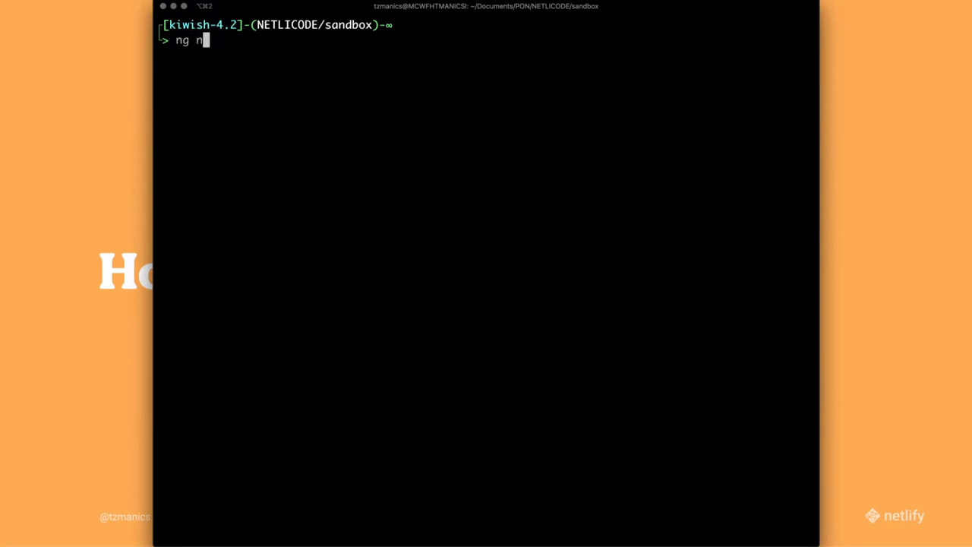
{"action": "type", "text": "ew"}
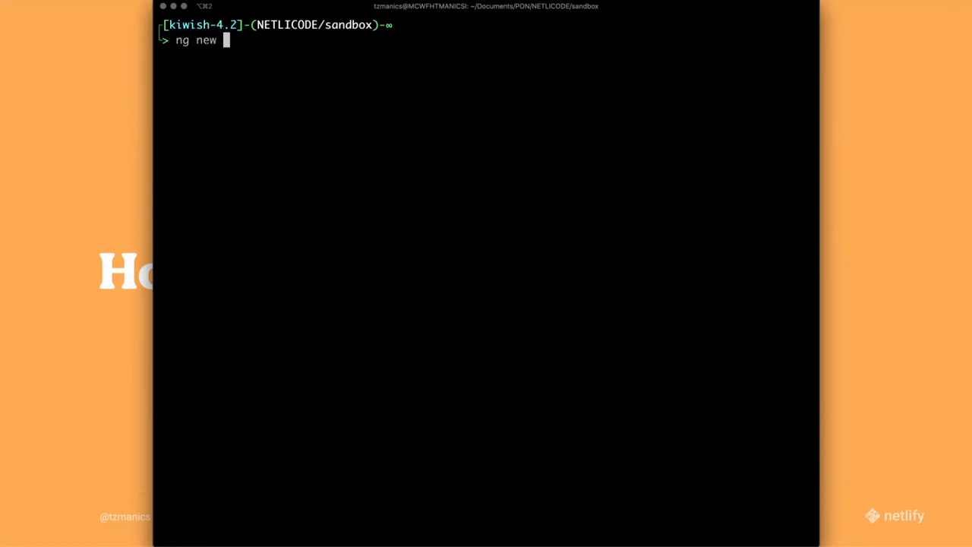
{"action": "mouse_move", "coordinate": [477, 100]}
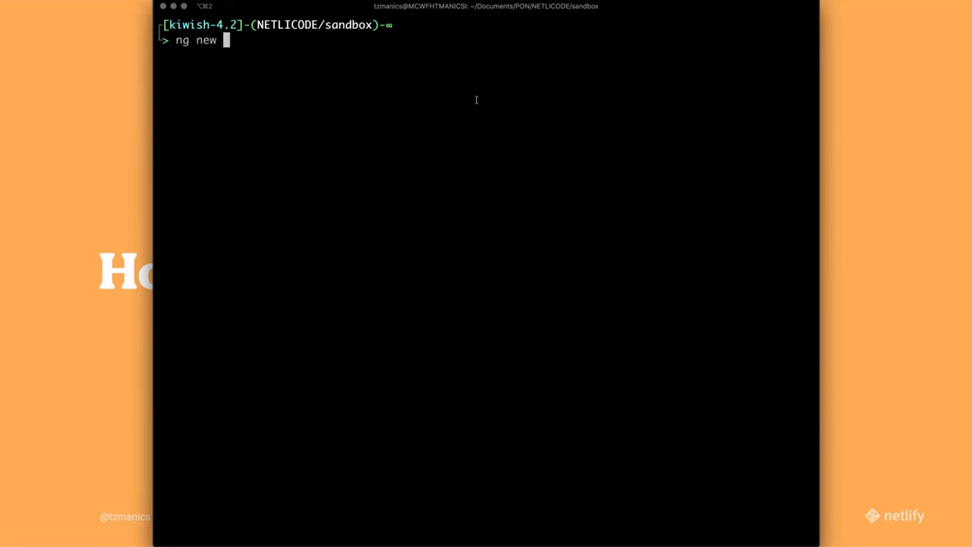
{"action": "mouse_move", "coordinate": [636, 92]}
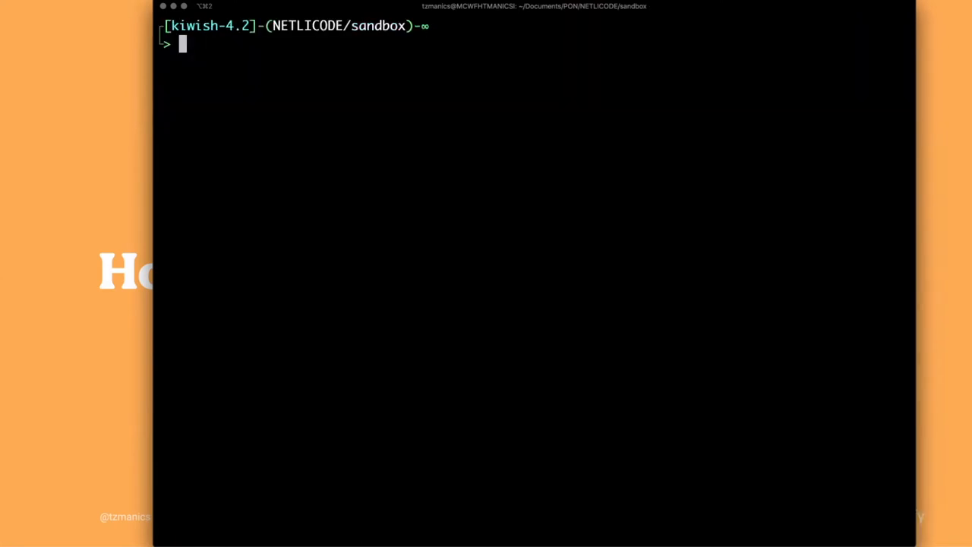
{"action": "type", "text": "ng new"}
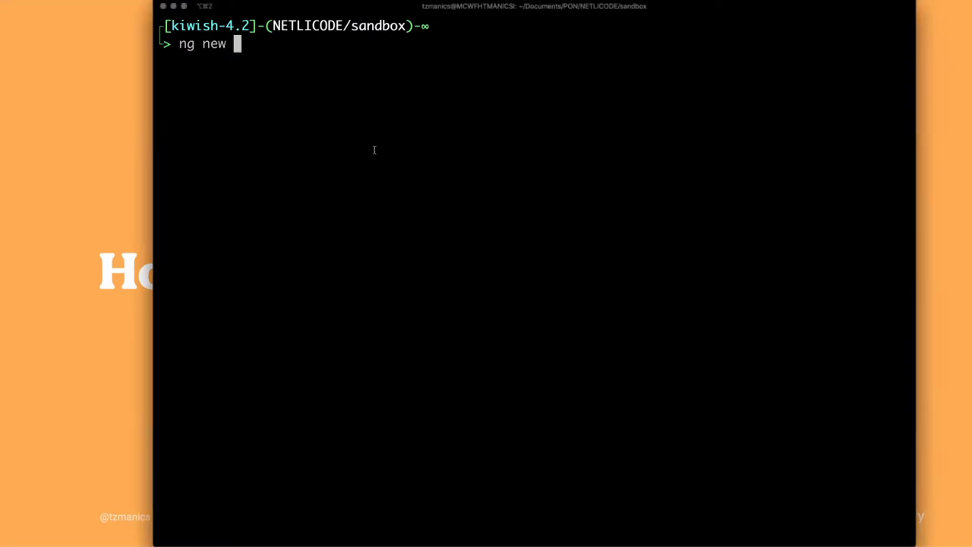
{"action": "mouse_move", "coordinate": [347, 152]}
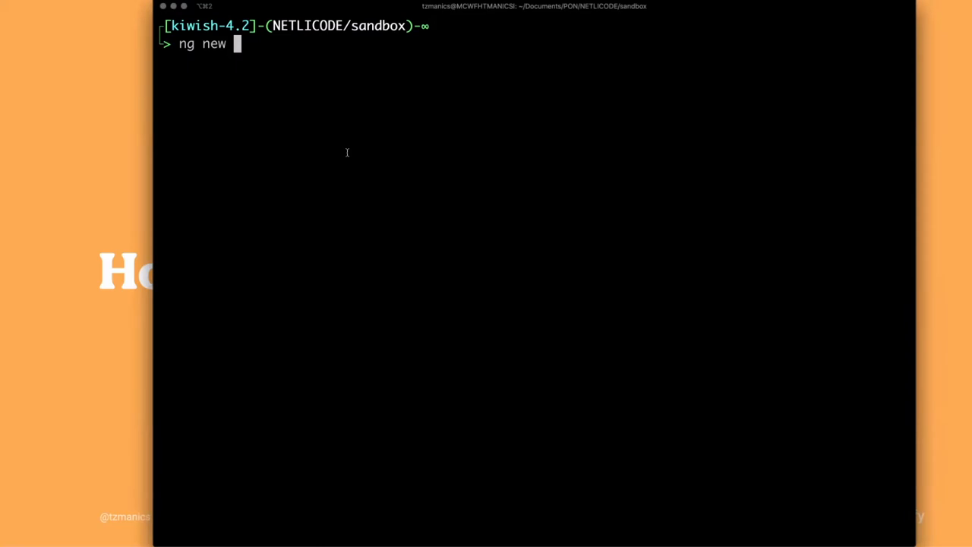
{"action": "type", "text": "thejam"}
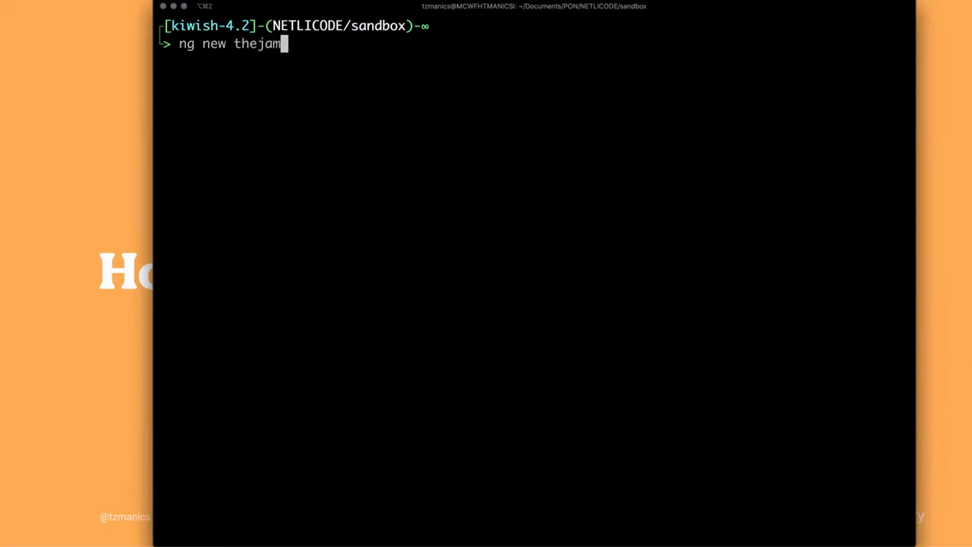
{"action": "type", "text": "-j"}
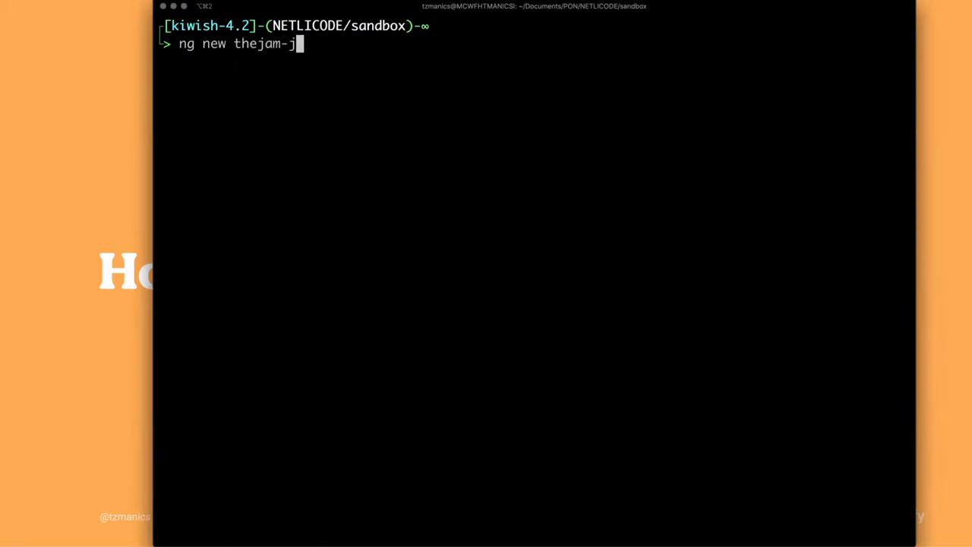
{"action": "type", "text": "amgular"}
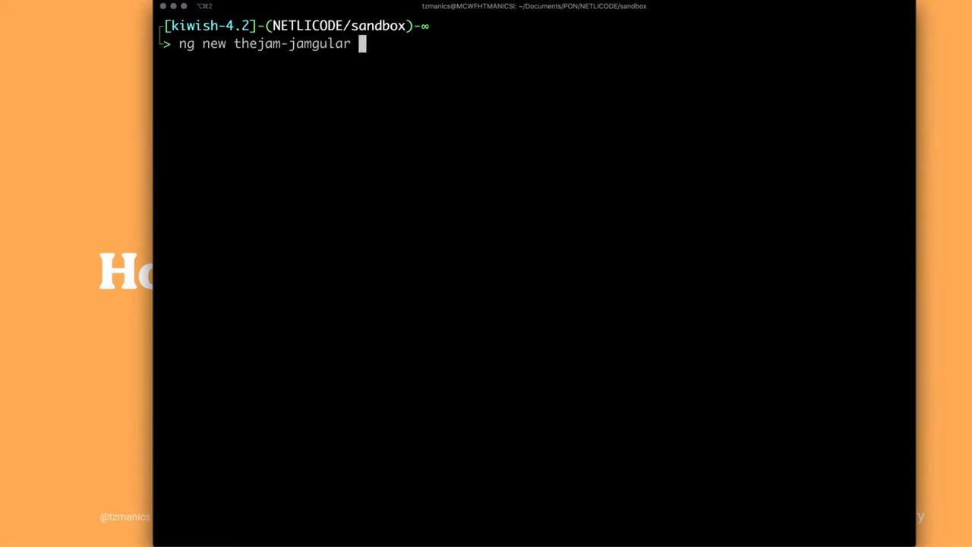
{"action": "type", "text": "--routing"}
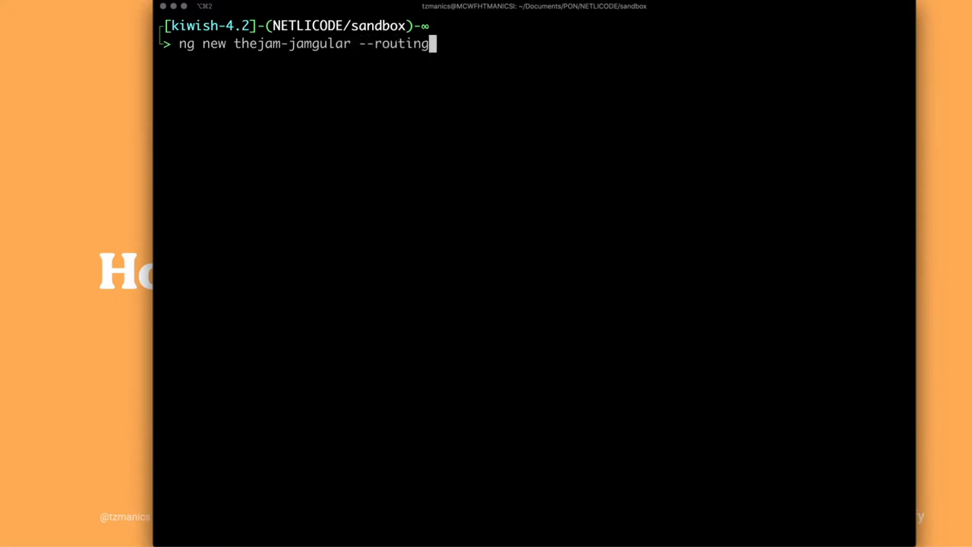
{"action": "type", "text": "\"tr"}
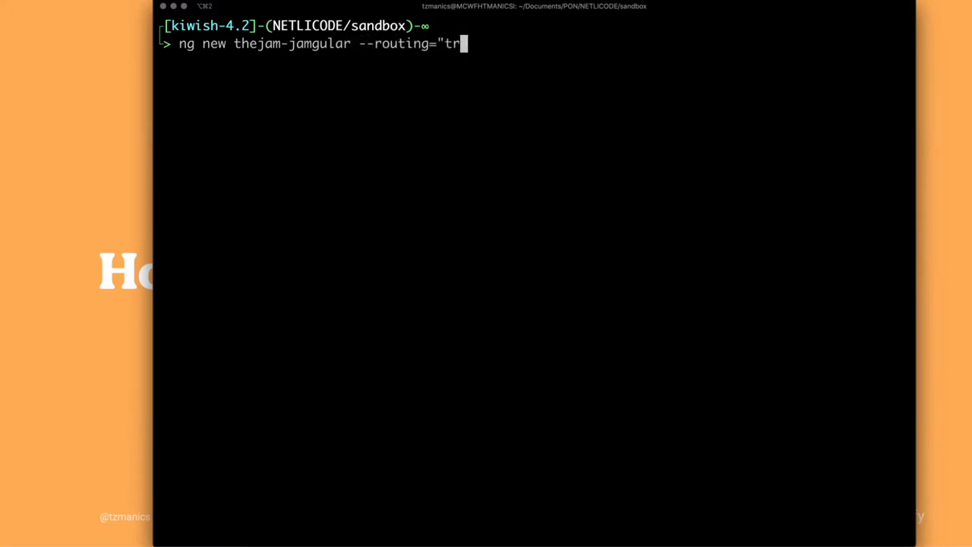
{"action": "type", "text": "ue\" st"}
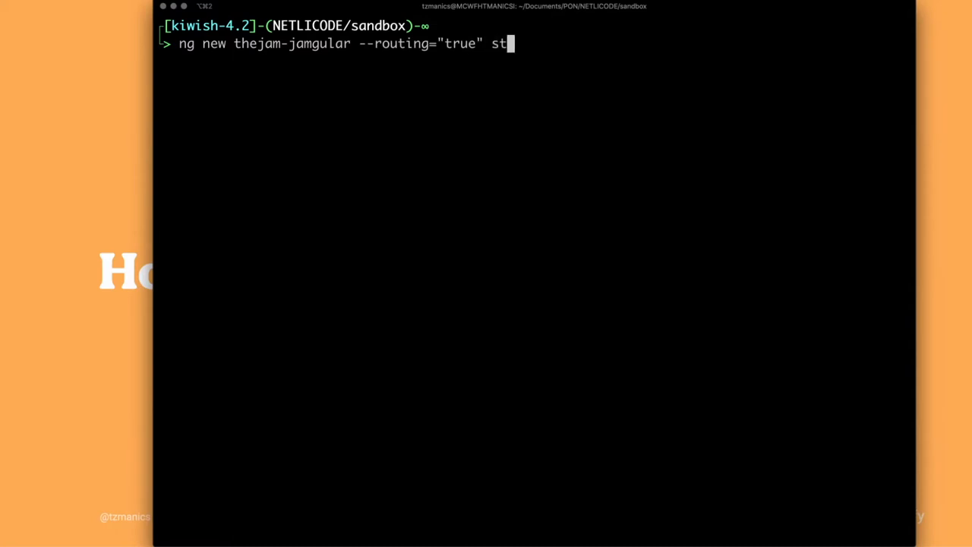
{"action": "type", "text": "yle"}
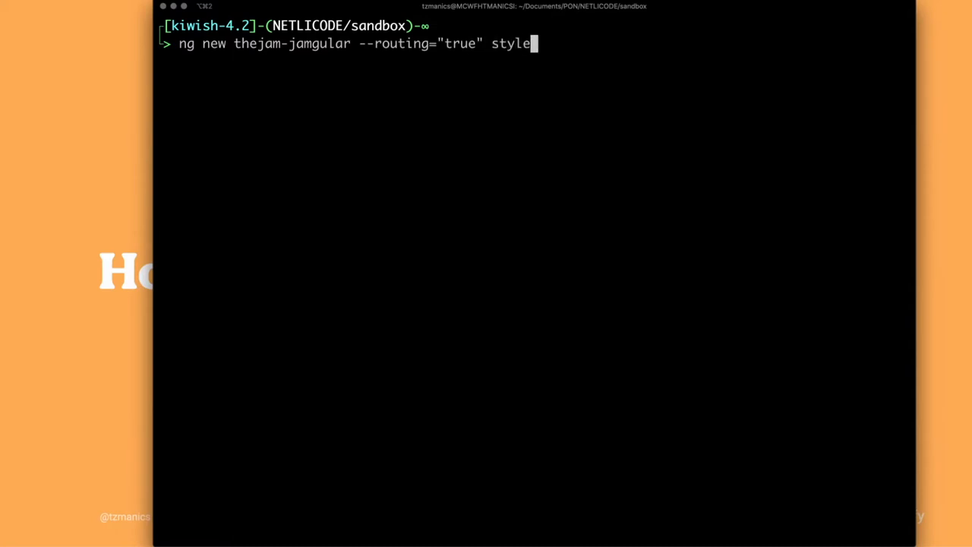
{"action": "type", "text": "="}
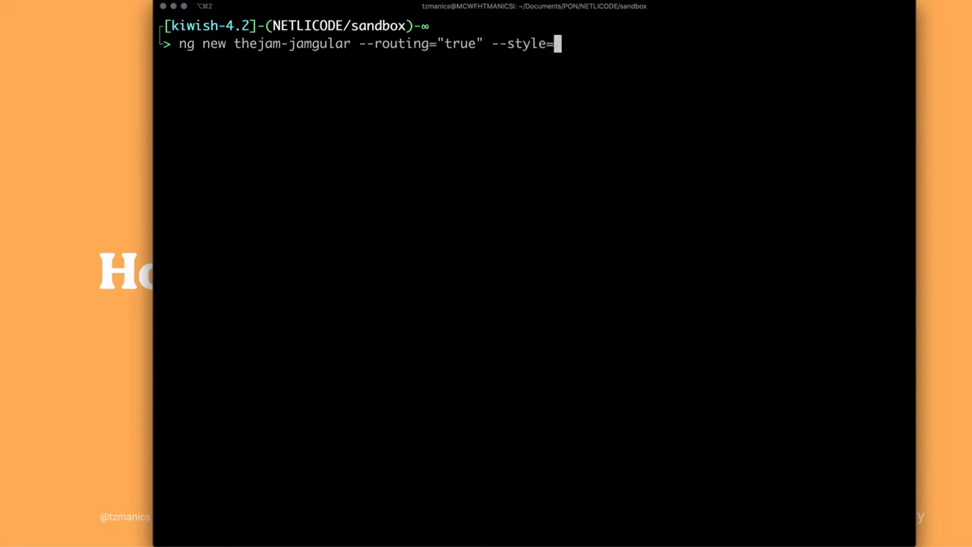
{"action": "type", "text": "\"css\""}
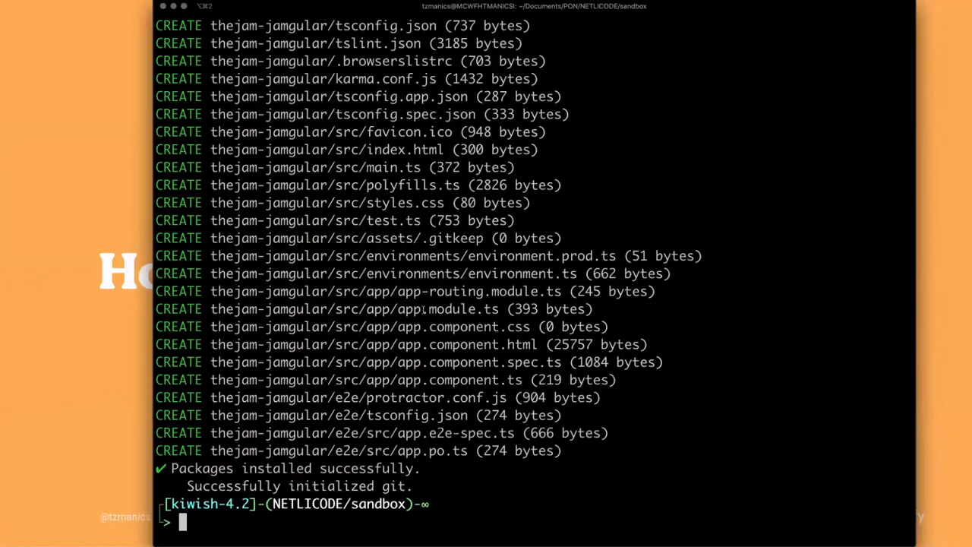
Clear the terminal, cd into thejam-jamgular and open src/app/app.component.html in vim
{"action": "type", "text": "clar"}
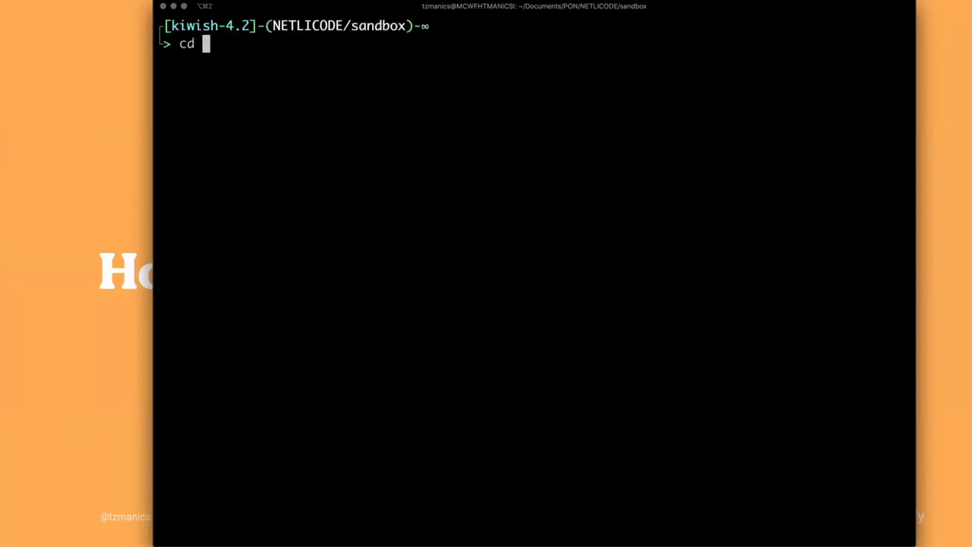
{"action": "type", "text": "thejam-jamgular/"}
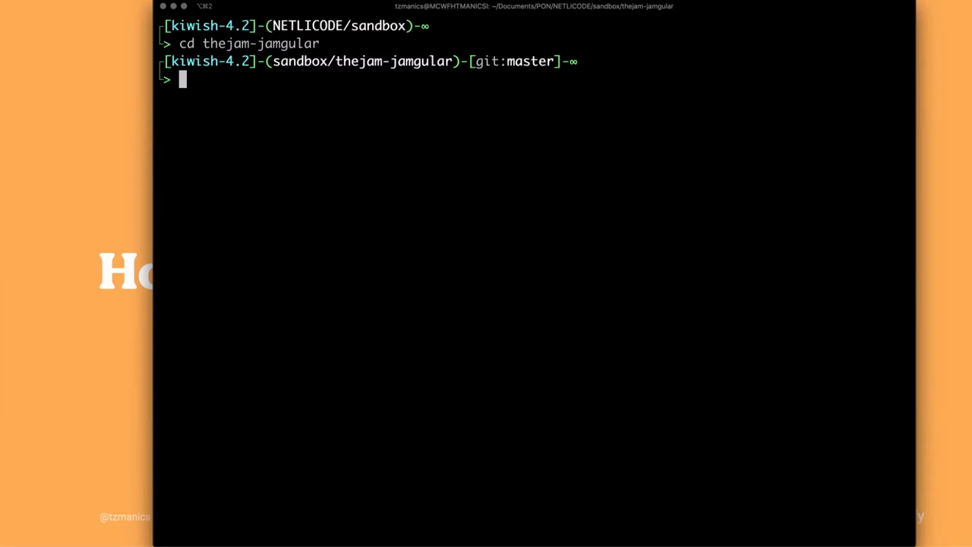
{"action": "type", "text": "vim"}
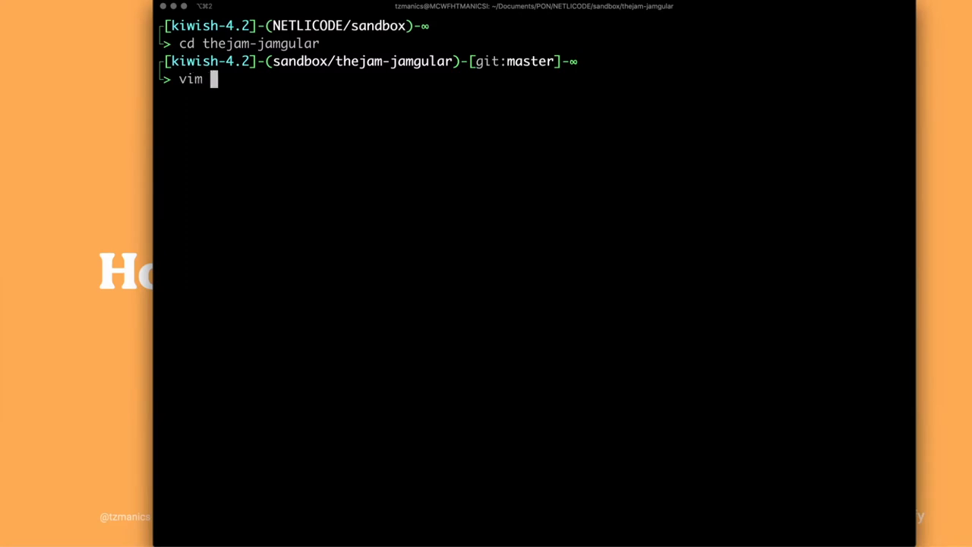
{"action": "type", "text": "src/app/a"}
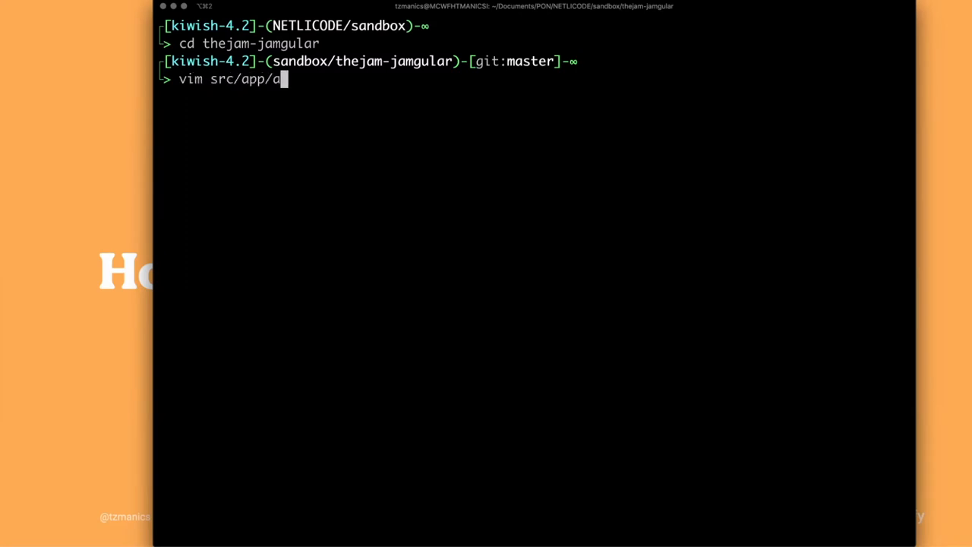
{"action": "type", "text": "pp"}
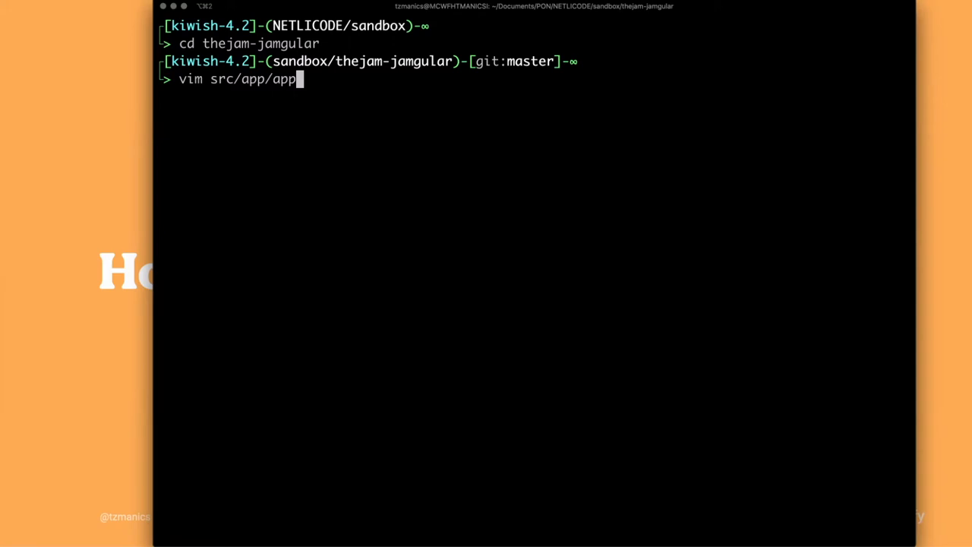
{"action": "type", "text": ".component.html"}
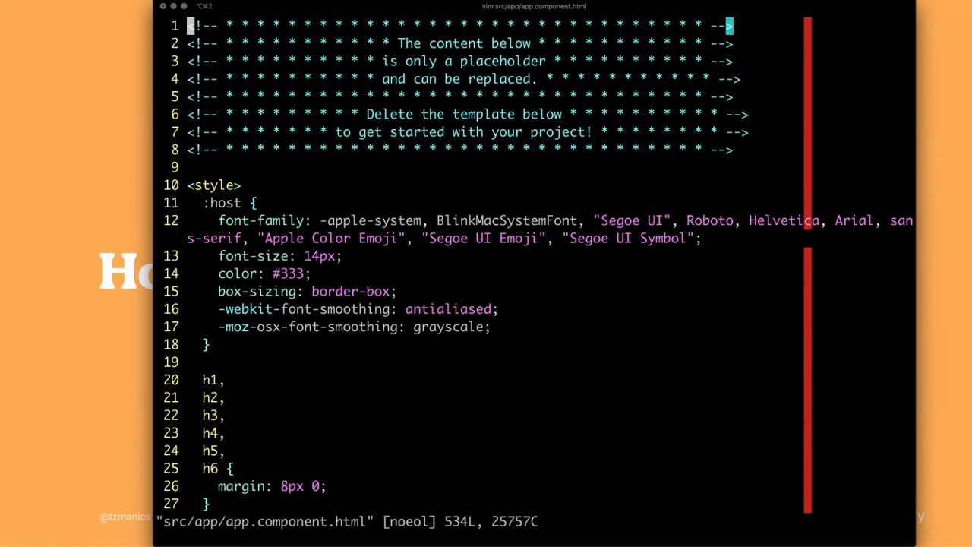
Replace the placeholder template with <h1> Hello TheJam.dev </h1> and save with :wq
{"action": "key", "text": "G"}
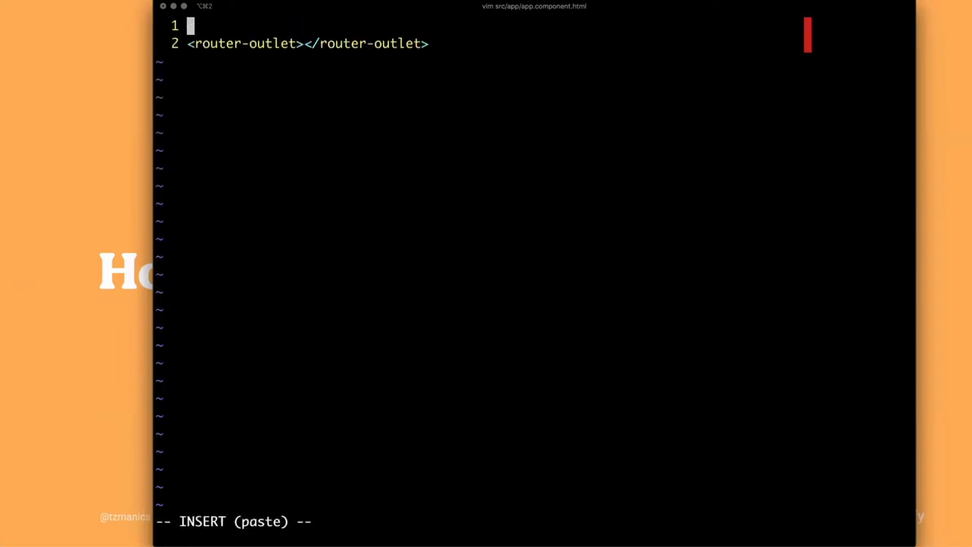
{"action": "type", "text": "<h1"}
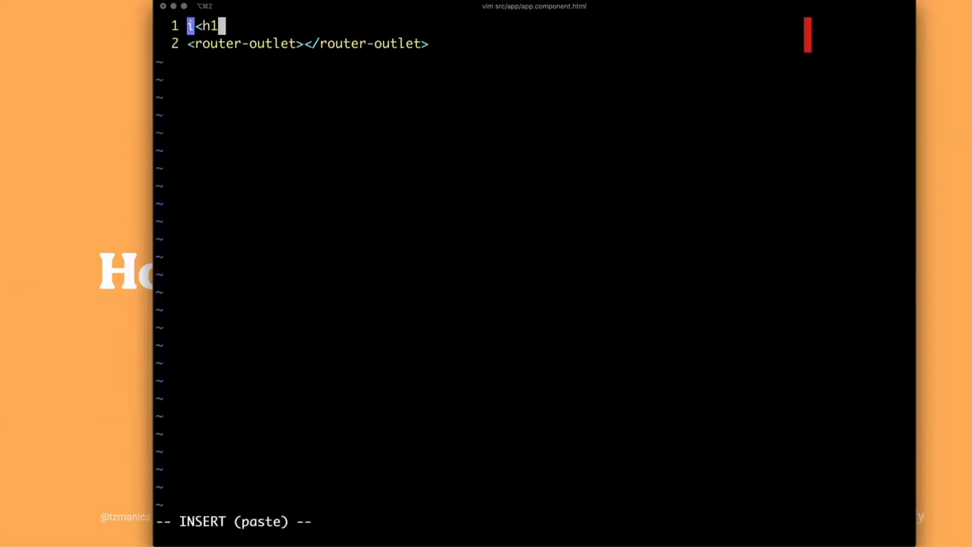
{"action": "key", "text": "BackSpace"}
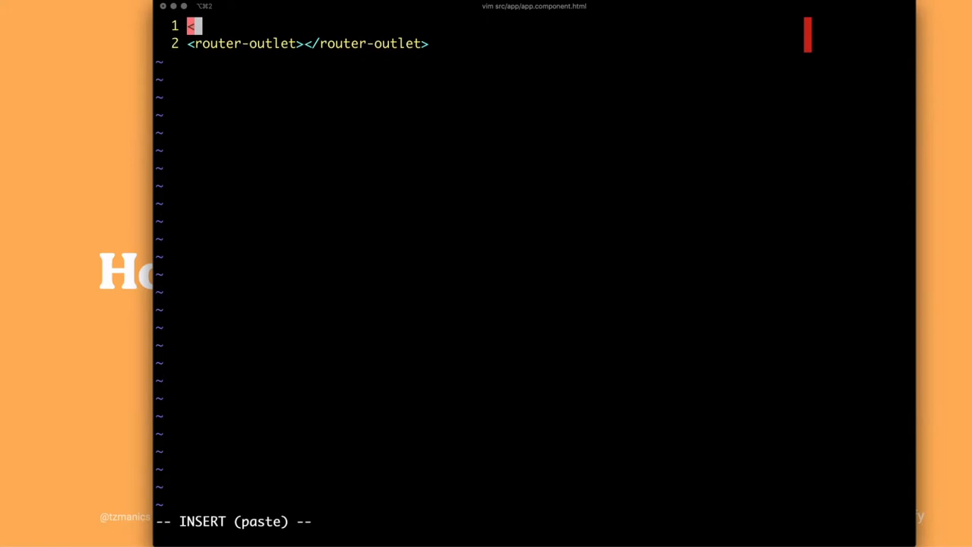
{"action": "type", "text": "h1>"}
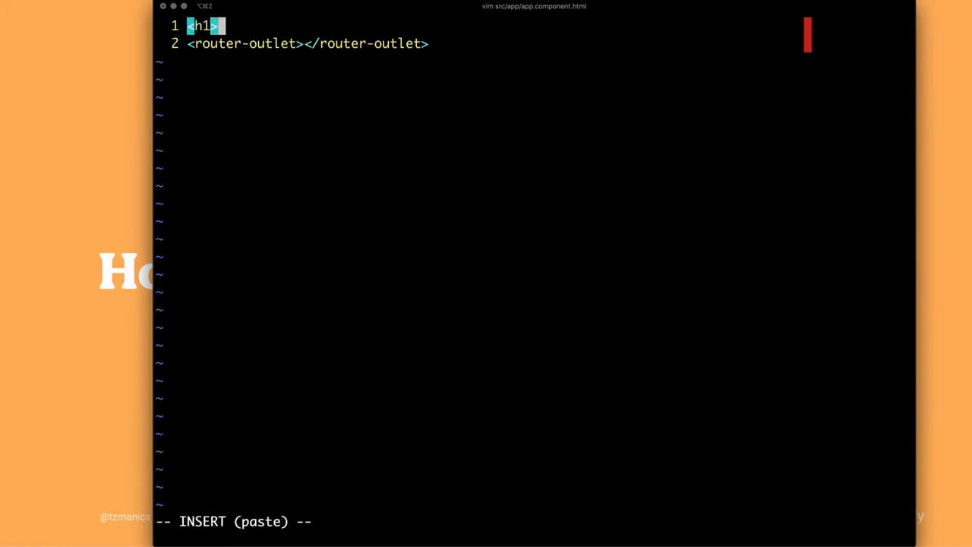
{"action": "type", "text": "Hello-"}
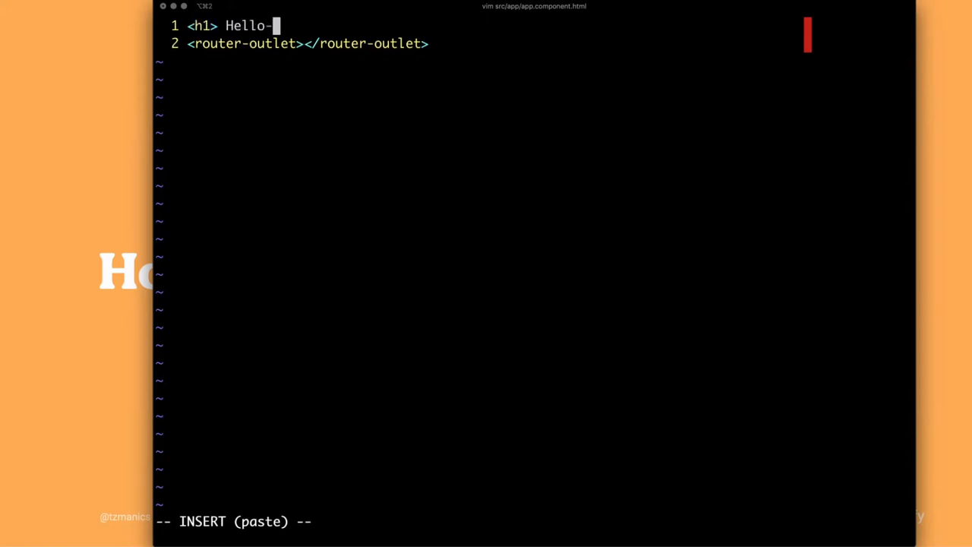
{"action": "type", "text": "TheJam.d"}
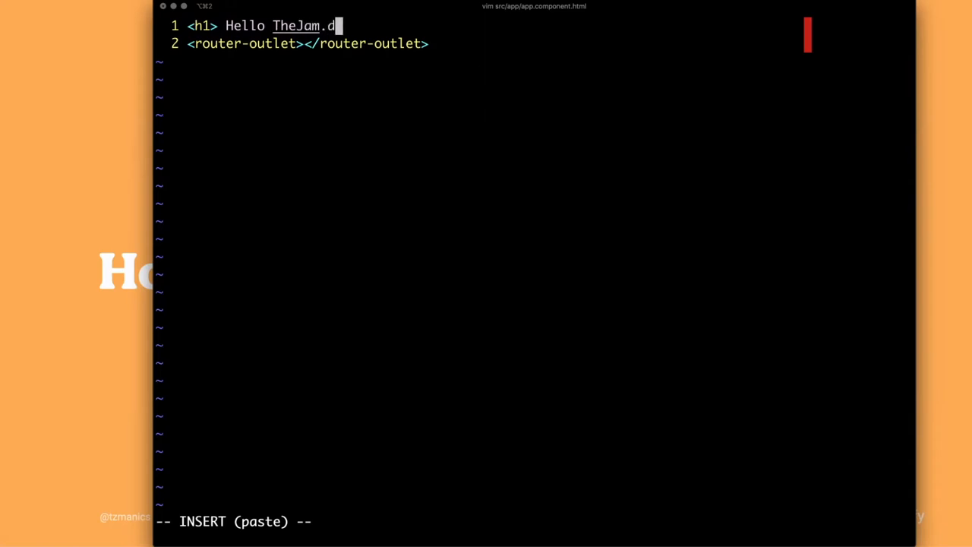
{"action": "type", "text": "ev <"}
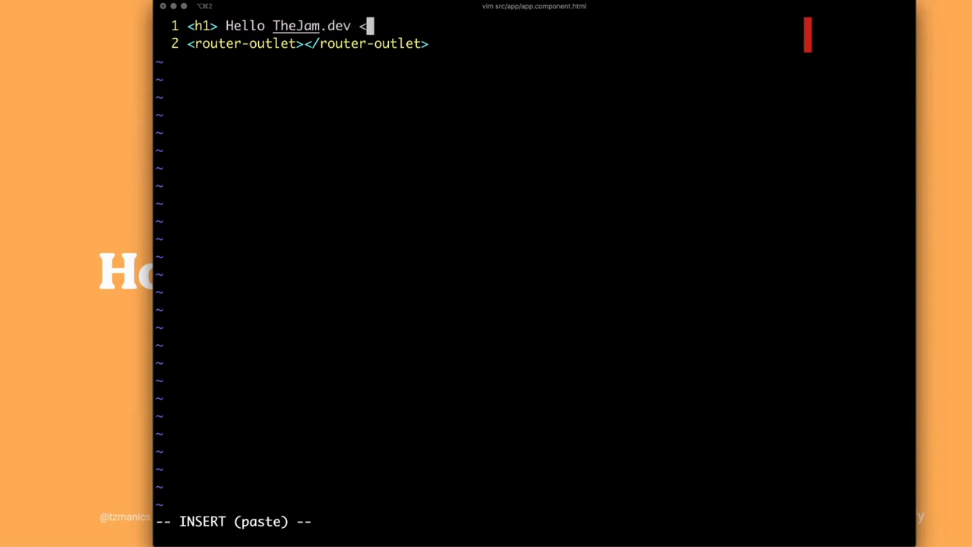
{"action": "type", "text": "/h1>"}
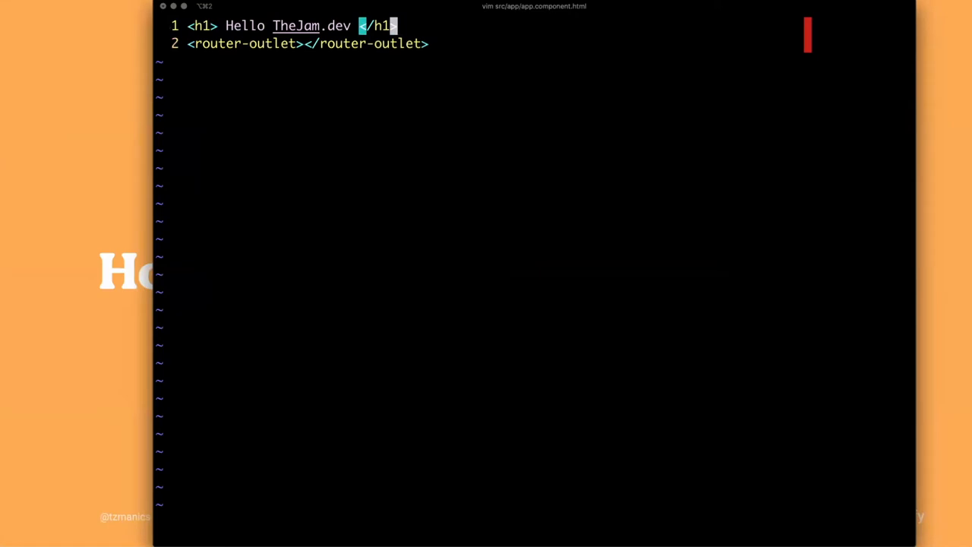
{"action": "type", "text": ":wq"}
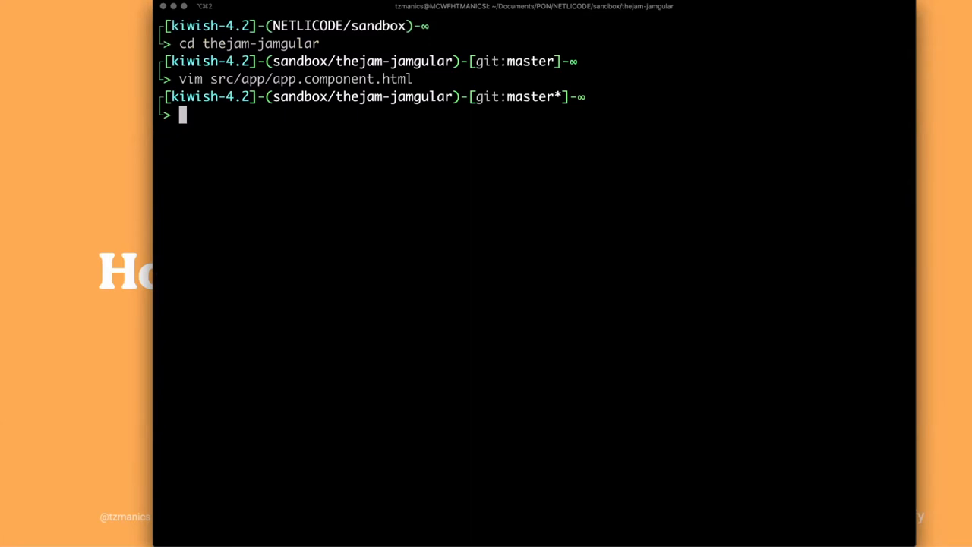
Generate a home module with route home via ng g m, accepting the analytics prompt
{"action": "type", "text": "ng"}
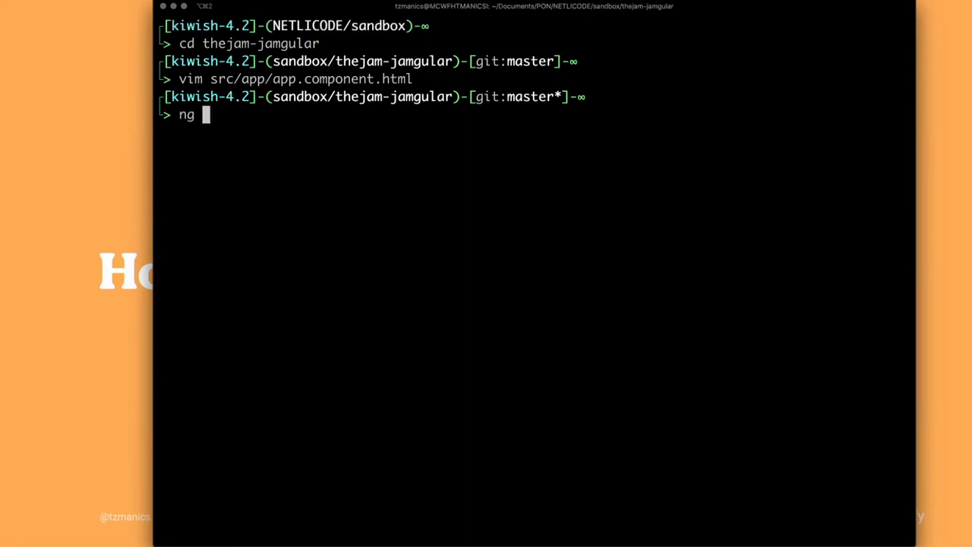
{"action": "type", "text": "g m"}
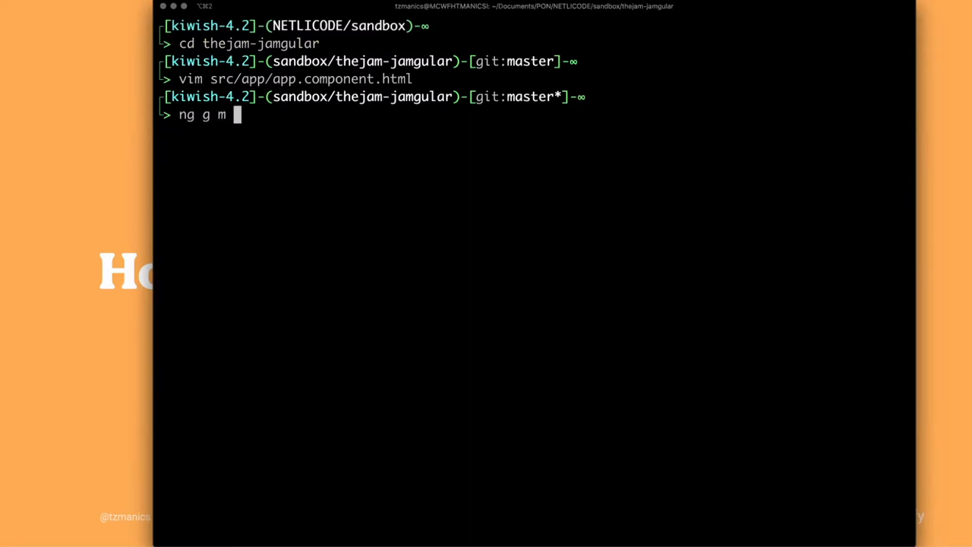
{"action": "type", "text": "home"}
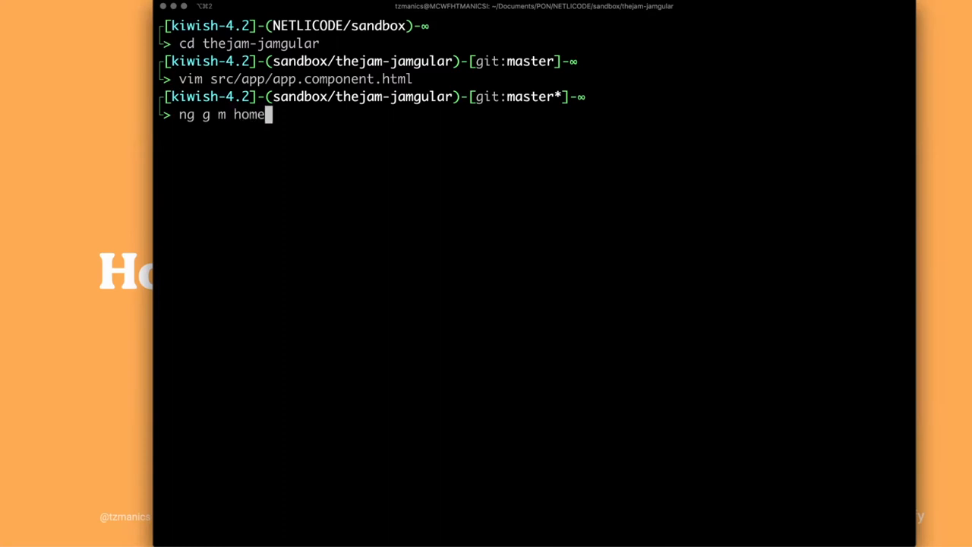
{"action": "type", "text": "--"}
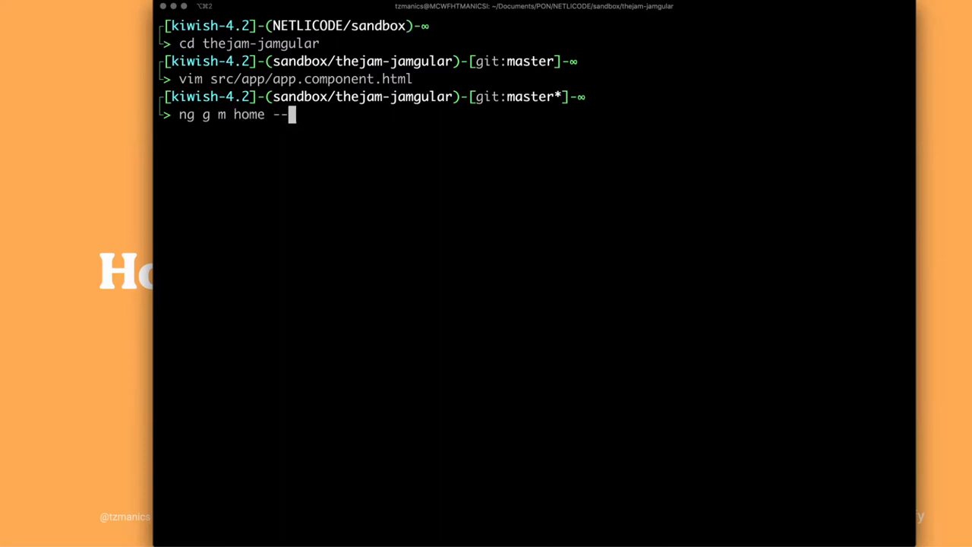
{"action": "type", "text": "route hom"}
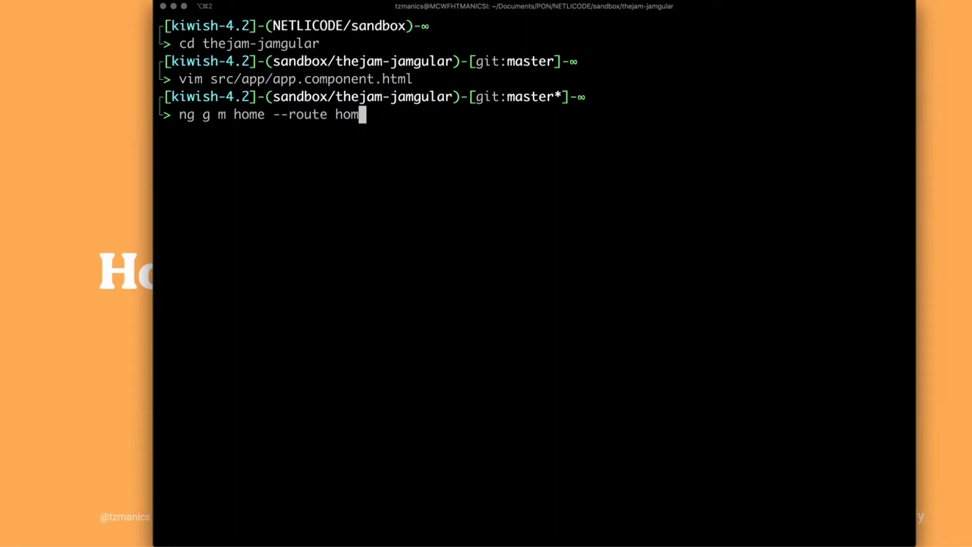
{"action": "type", "text": "--module"}
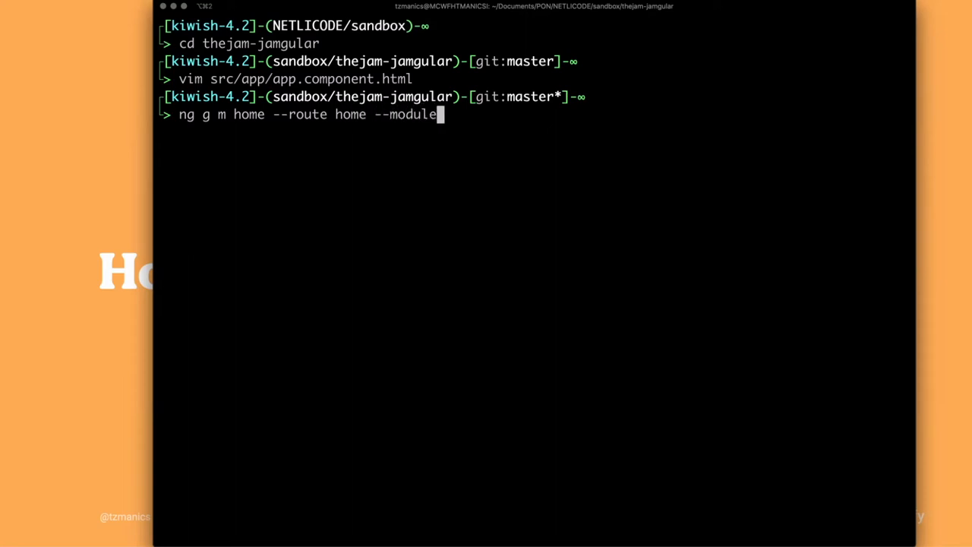
{"action": "type", "text": "app.module"}
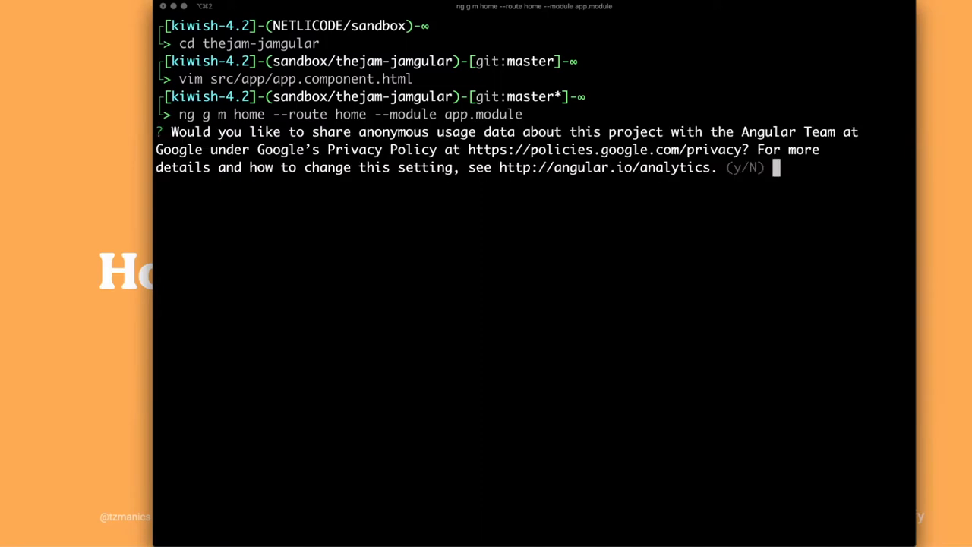
{"action": "type", "text": "yt"}
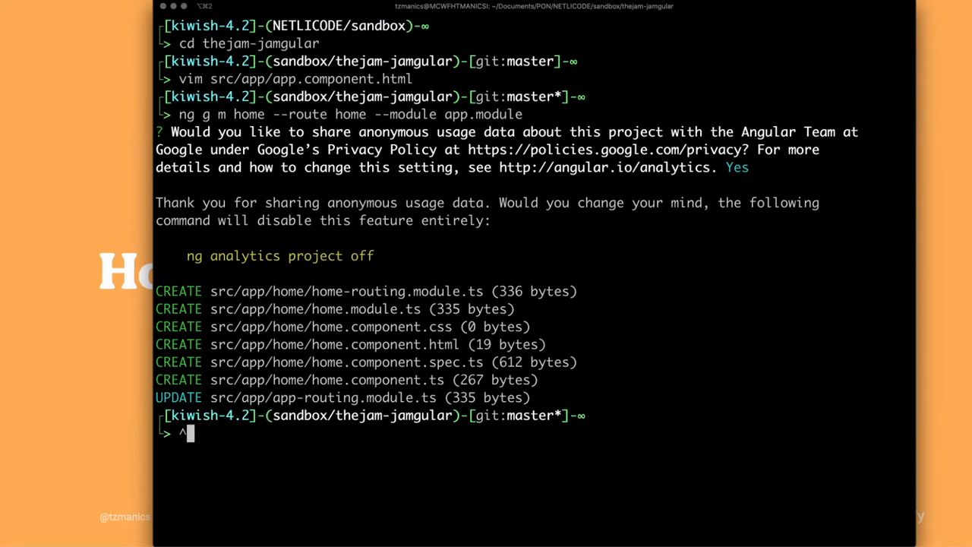
Generate the about module with its own about route, cancelling a malformed retry
{"action": "type", "text": "home^"}
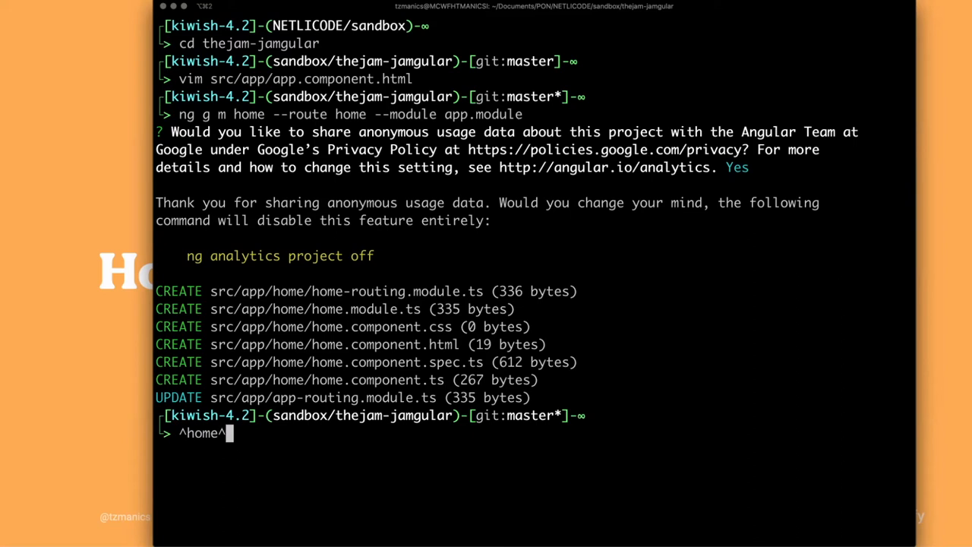
{"action": "type", "text": "ng g m about --route home --module app.module"}
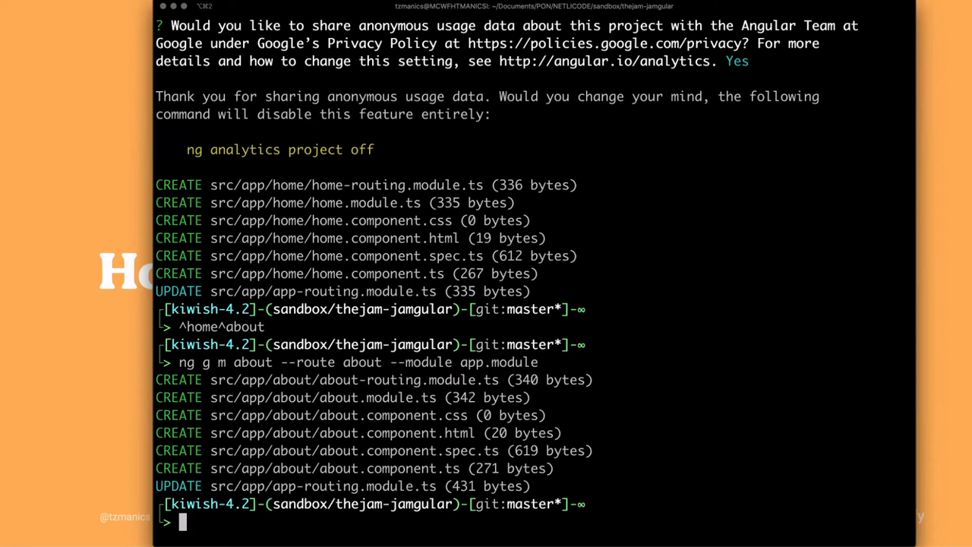
{"action": "type", "text": "ng g m --route about --module app.module"}
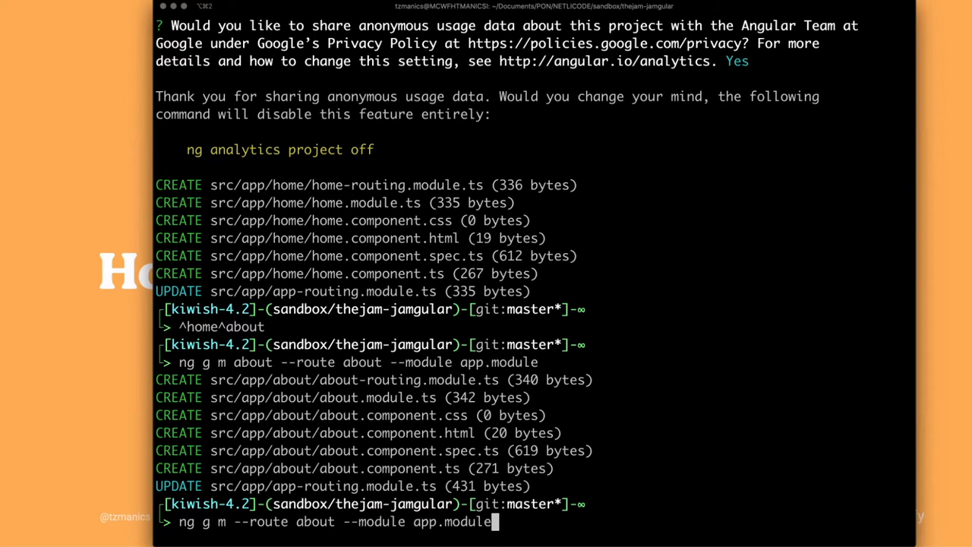
{"action": "key", "text": "Enter"}
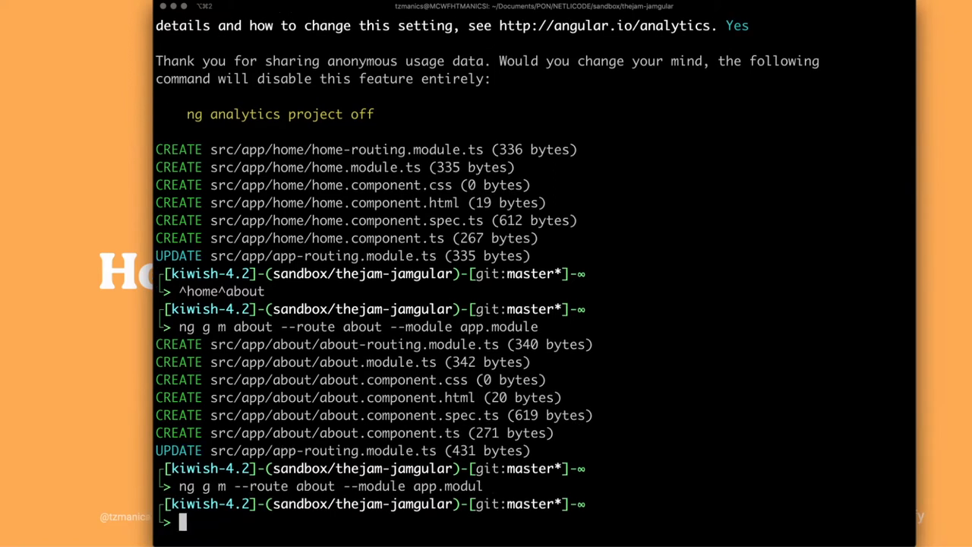
Generate the services module with its own services route, updating app-routing.module.ts
{"action": "type", "text": "^"}
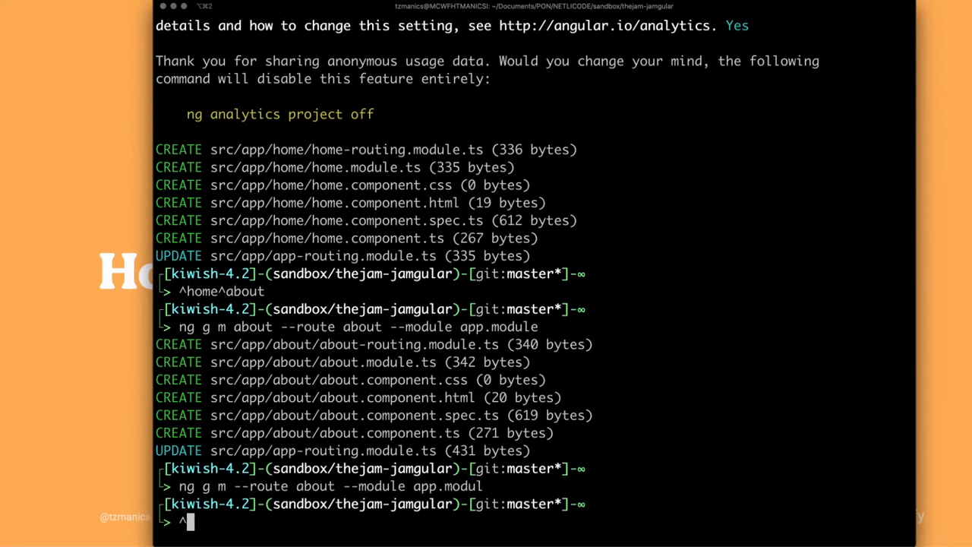
{"action": "type", "text": "about"}
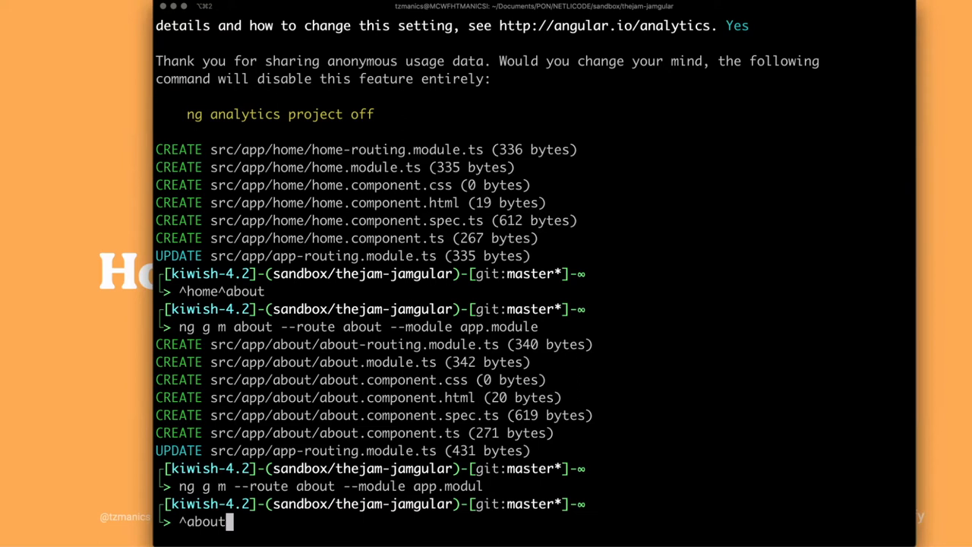
{"action": "type", "text": "ng g m services --route about --module app.module"}
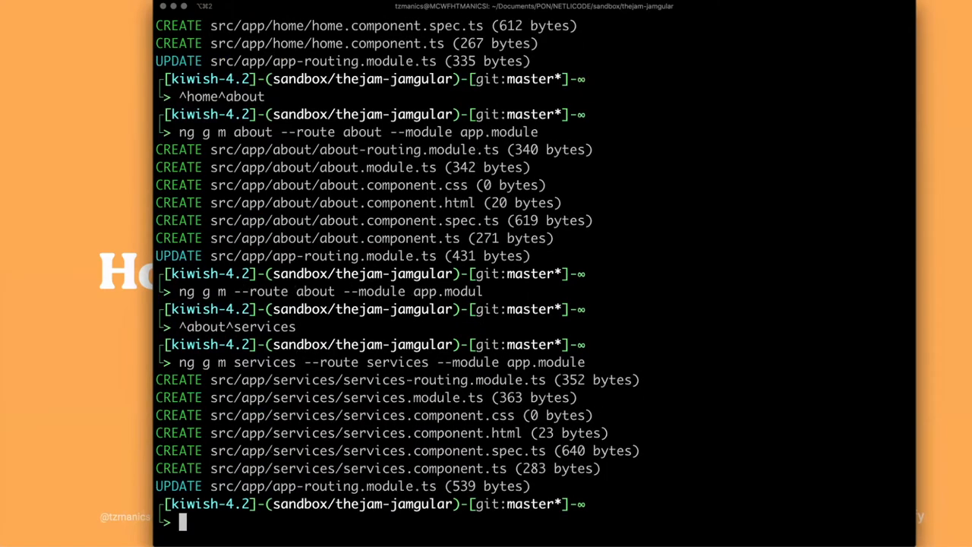
{"action": "type", "text": "vim src/app/a"}
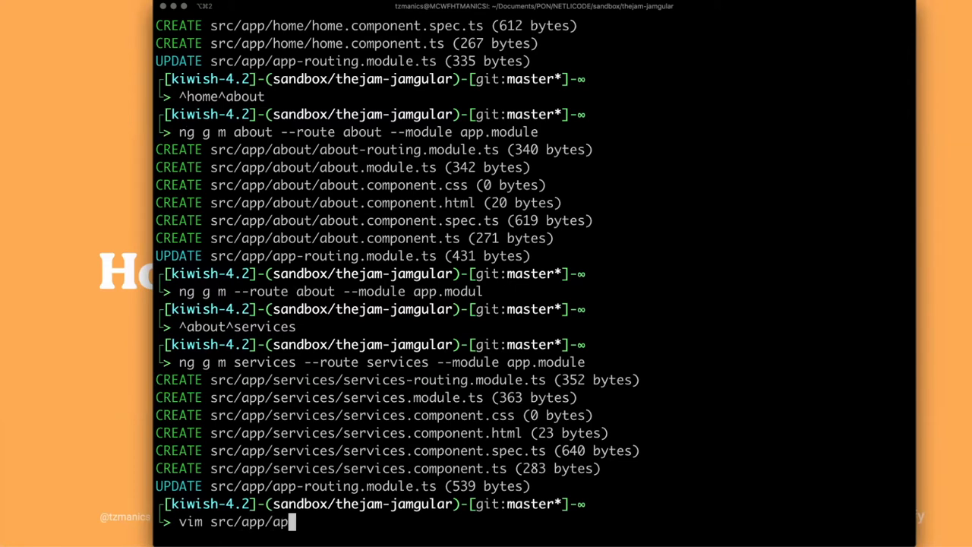
{"action": "type", "text": "p-r"}
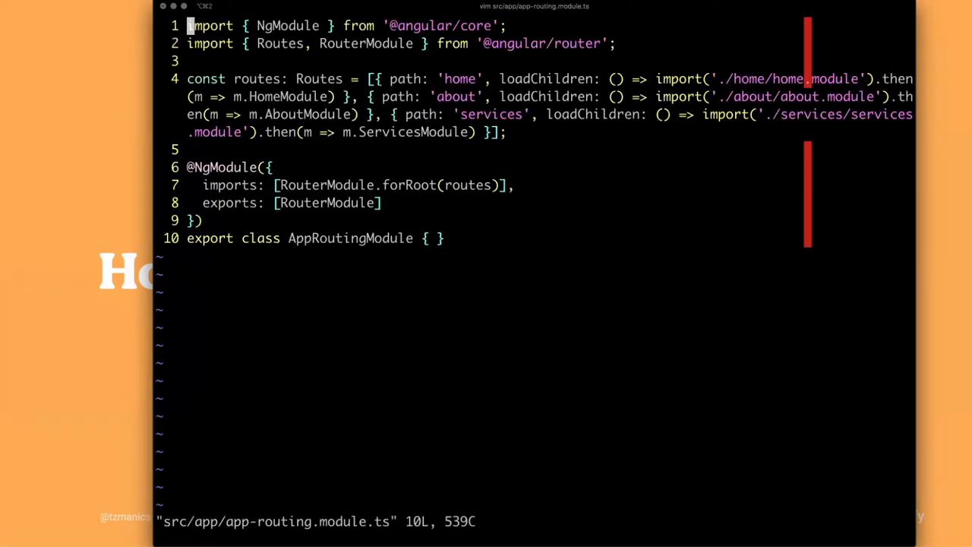
{"action": "type", "text": "/ho"}
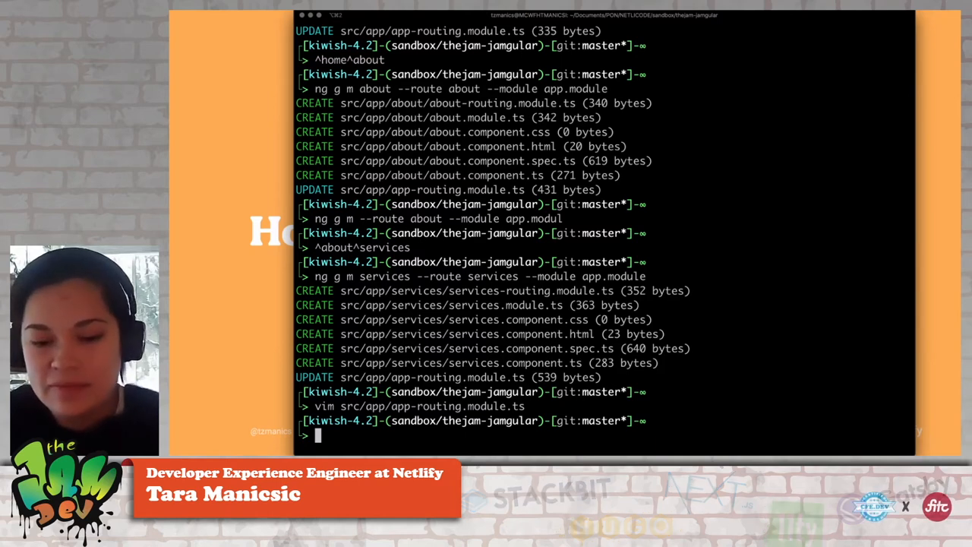
Rename the git branch from master to main and check git status
{"action": "type", "text": "git branch -m master main"}
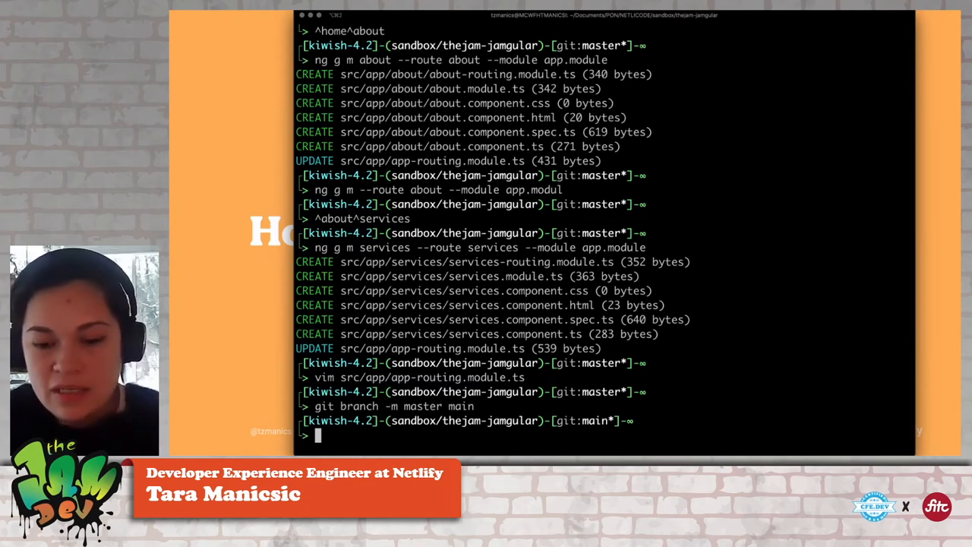
{"action": "type", "text": "gs"}
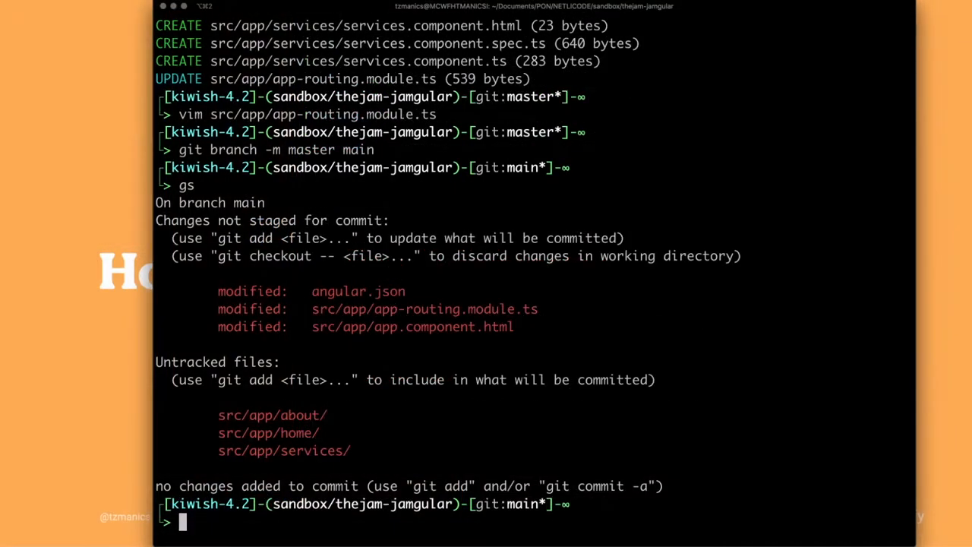
Stage all changes, commit them as 'adds modules and routing', and begin gh repo create
{"action": "type", "text": "ga"}
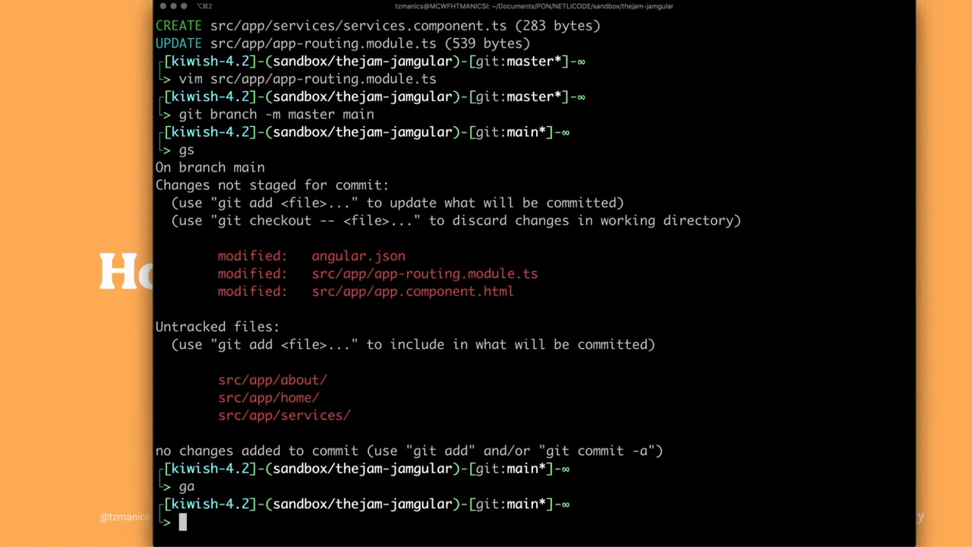
{"action": "type", "text": "c '"}
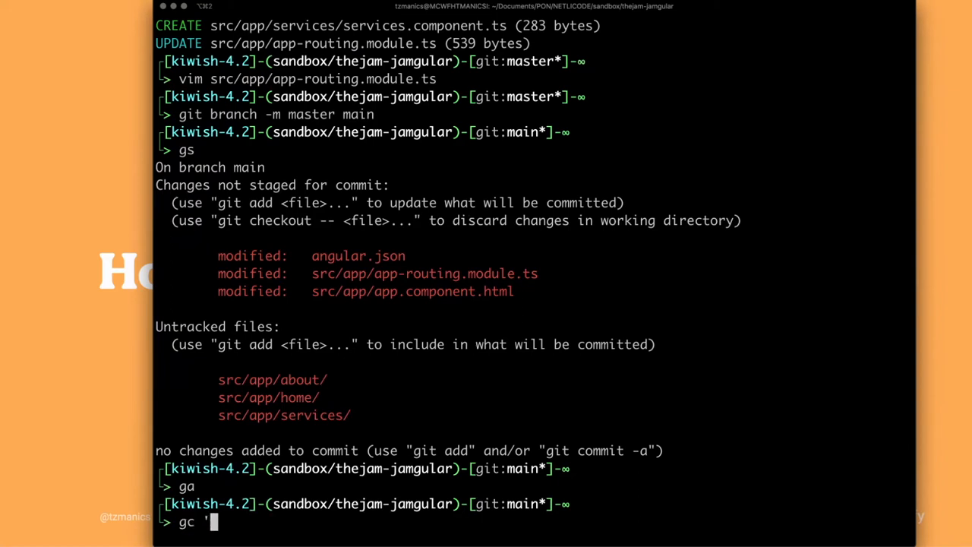
{"action": "type", "text": "adds"}
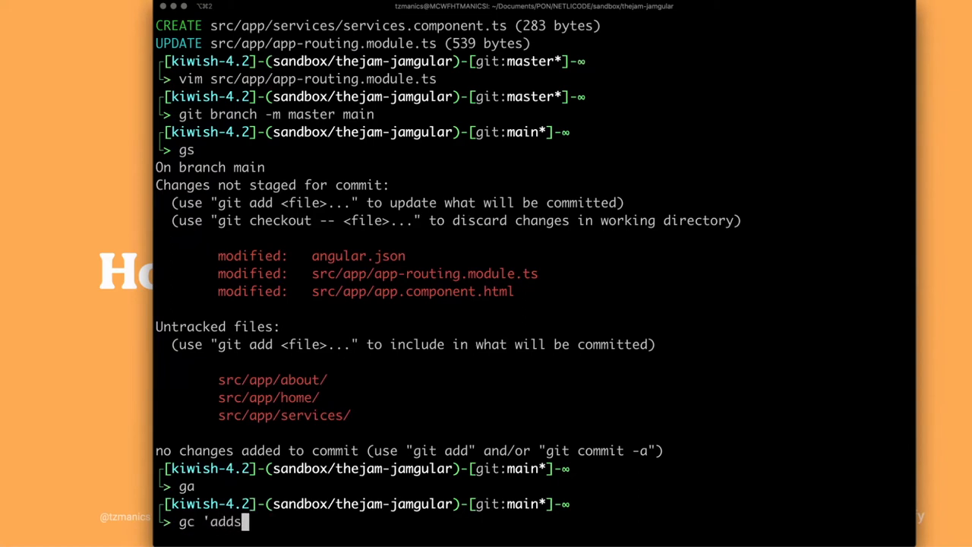
{"action": "type", "text": "\" \""}
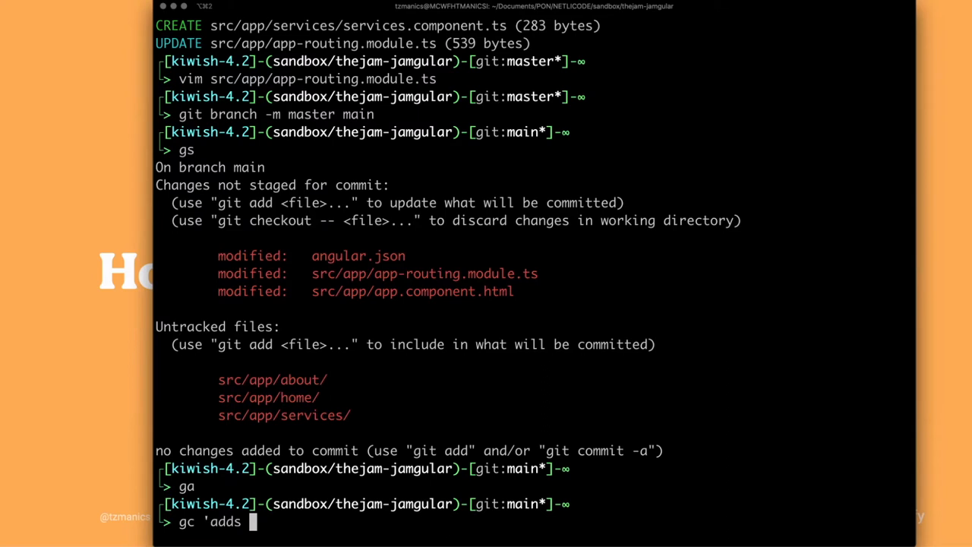
{"action": "type", "text": "modules a"}
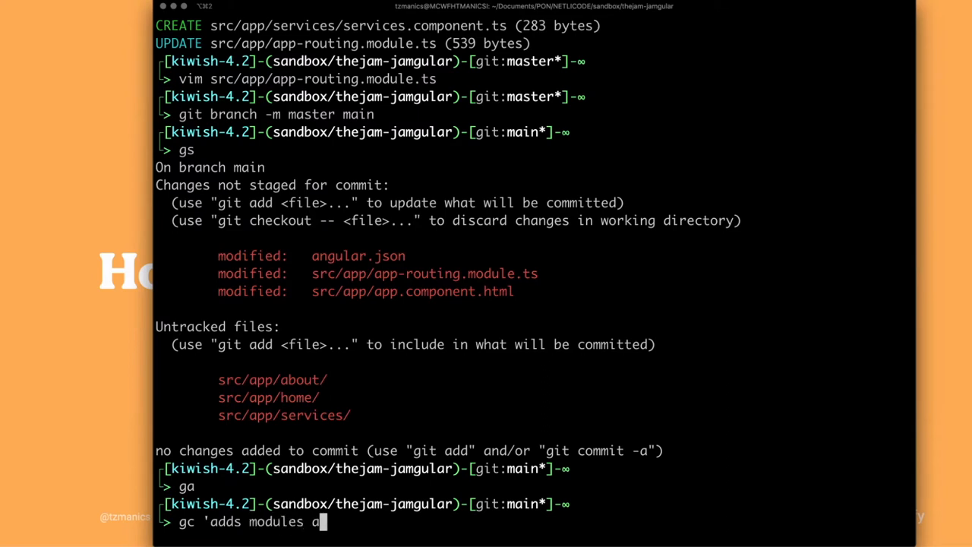
{"action": "type", "text": "nd"}
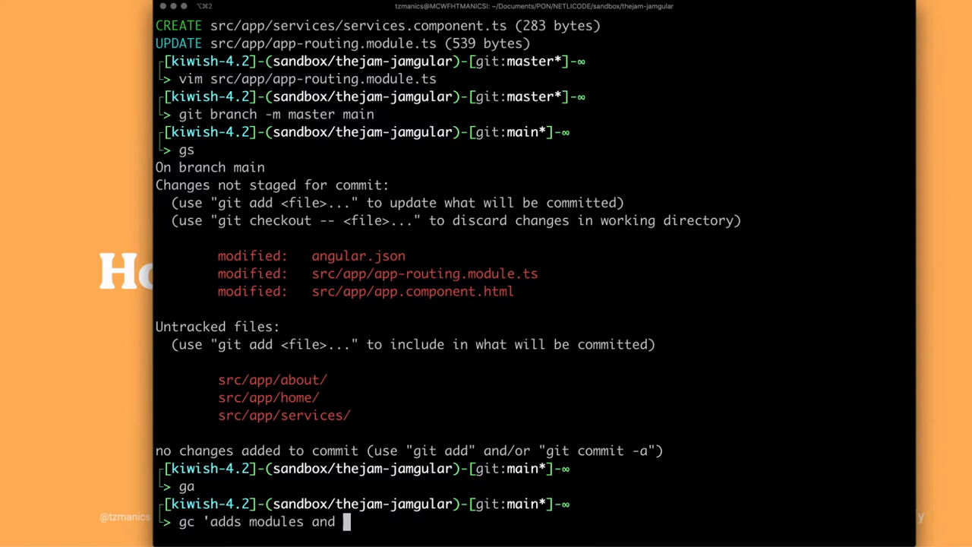
{"action": "type", "text": "routing"}
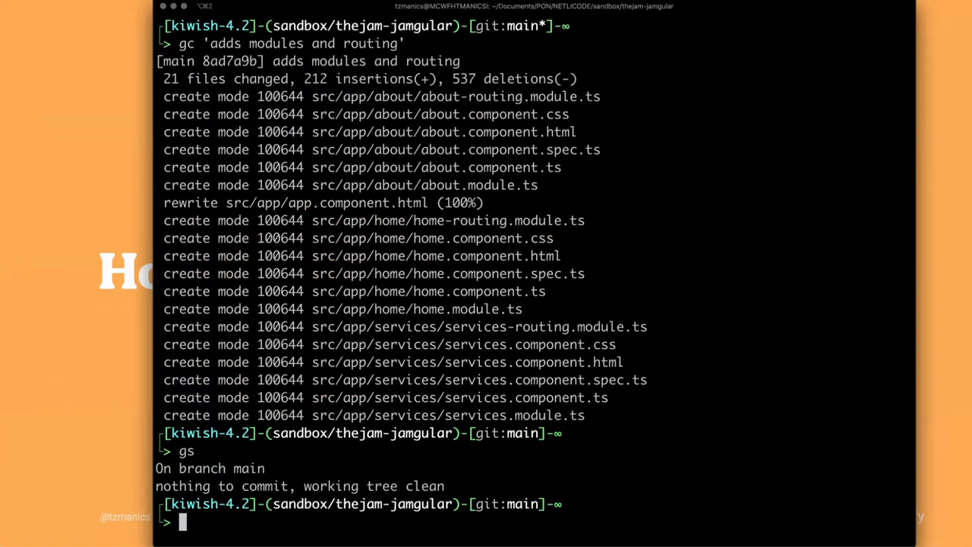
{"action": "type", "text": "gh repo create"}
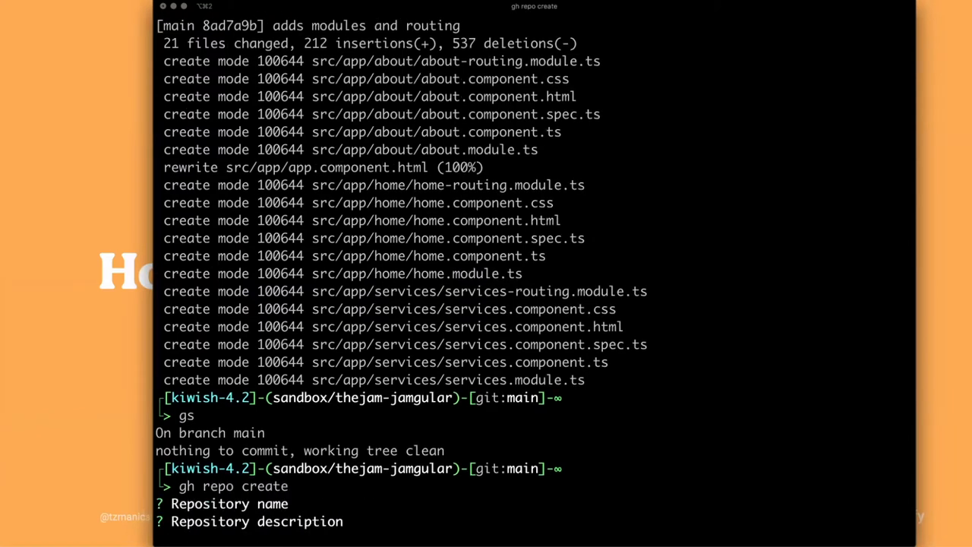
Create the public GitHub repo thejam-jamgular with description 'it so cool' and add it as the remote
{"action": "type", "text": "it so cool"}
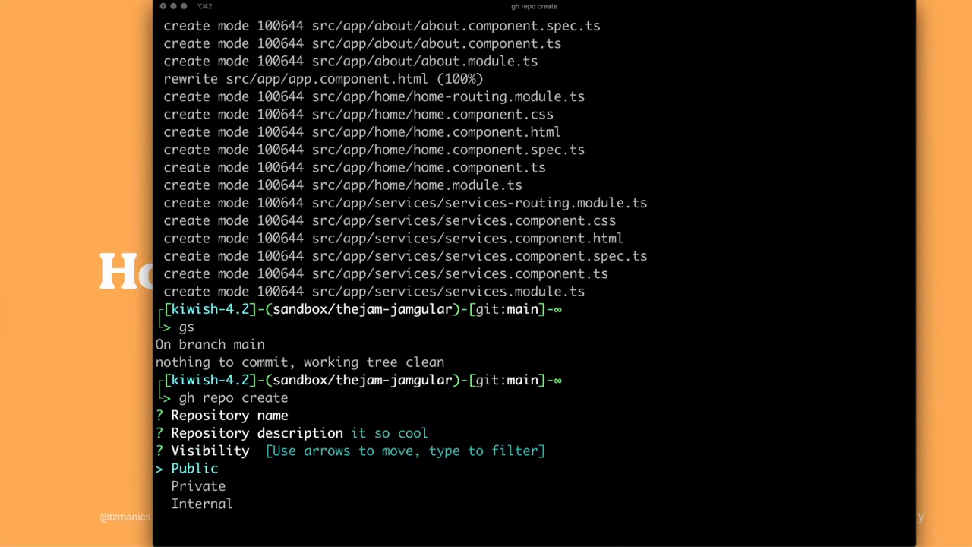
{"action": "key", "text": "enter"}
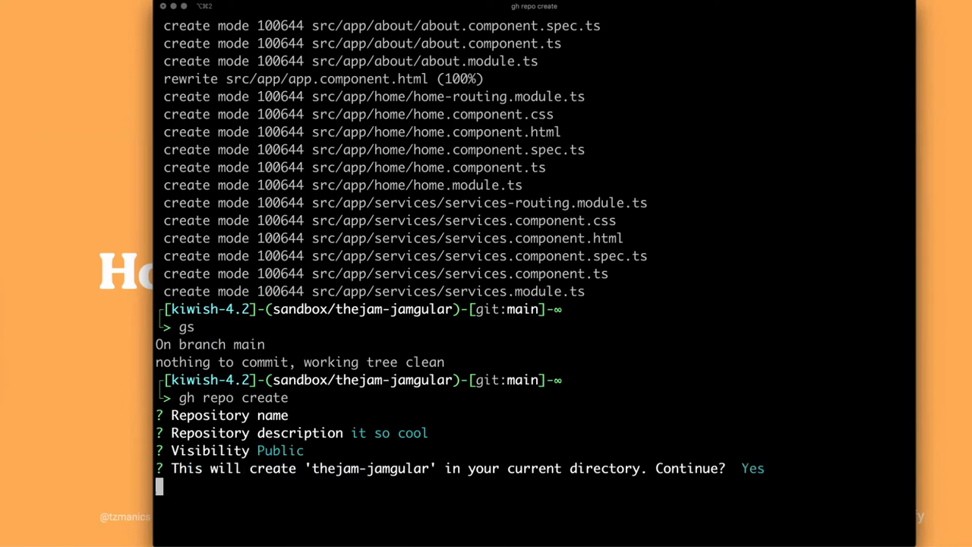
{"action": "key", "text": "enter"}
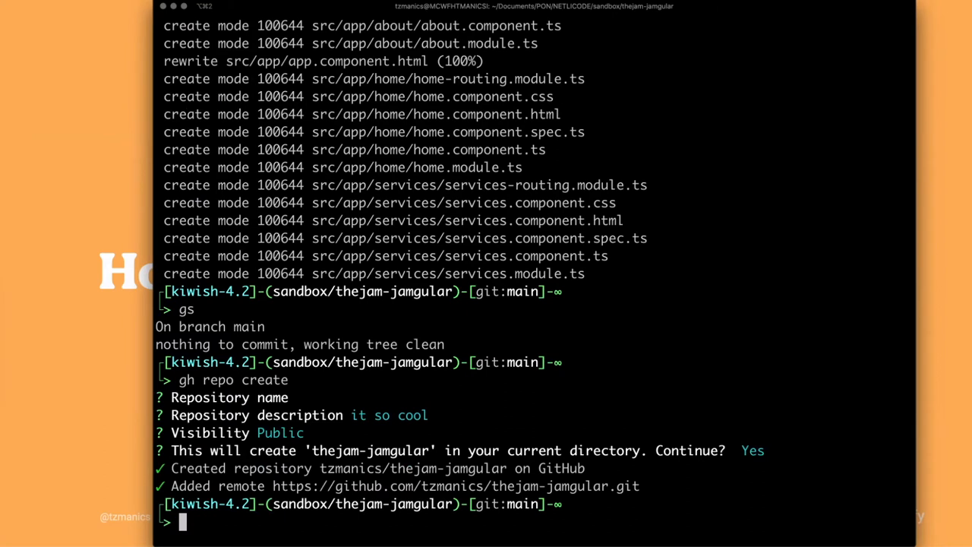
Verify the pushup alias, then push main upstream to the new GitHub remote with pushup main
{"action": "type", "text": "type p"}
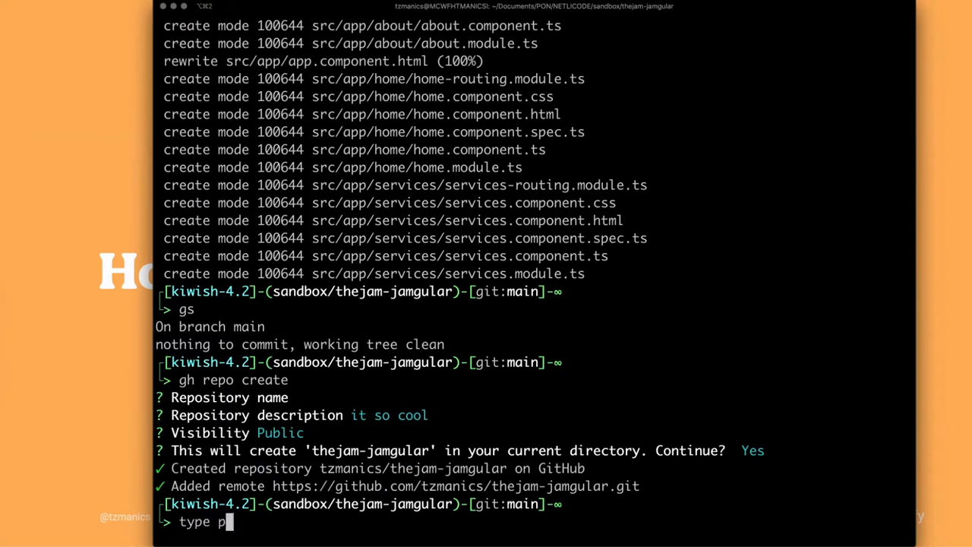
{"action": "type", "text": "ushup"}
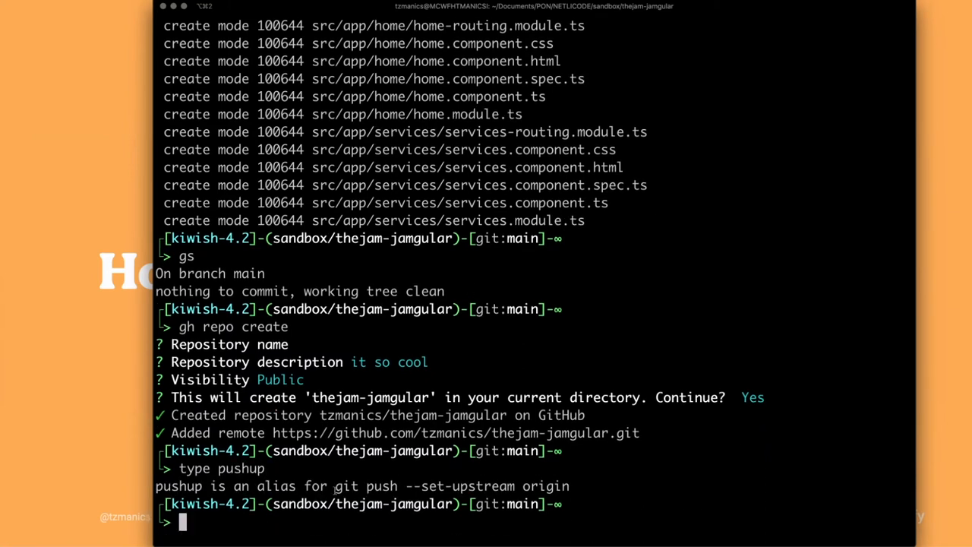
{"action": "double_click", "coordinate": [342, 486]}
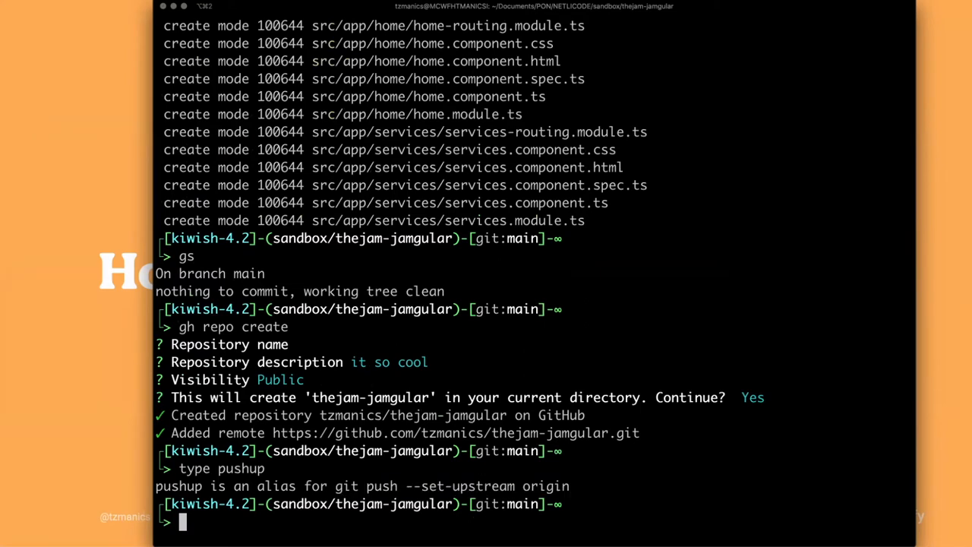
{"action": "type", "text": "pushp"}
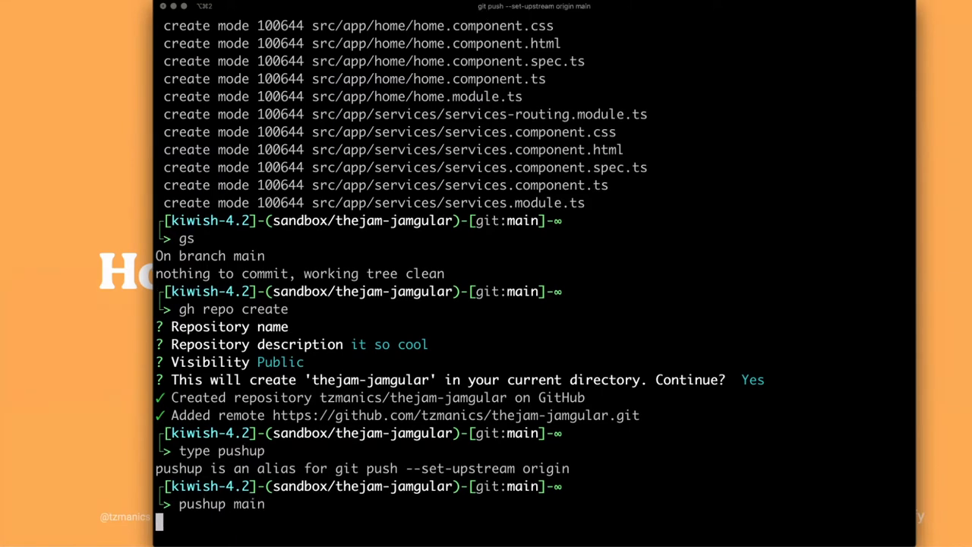
{"action": "key", "text": "Return"}
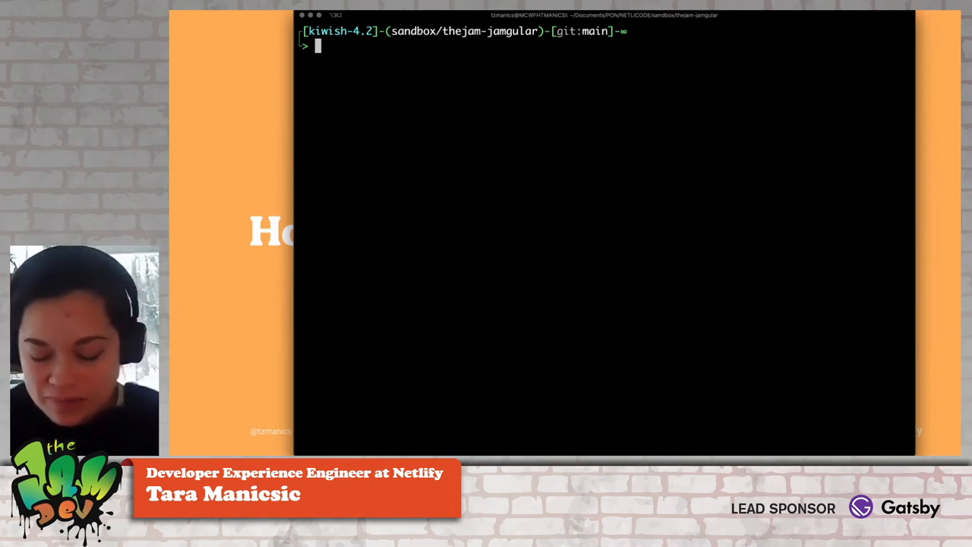
Install the Netlify CLI globally with npm i netlify-cli -g
{"action": "type", "text": "npm i n"}
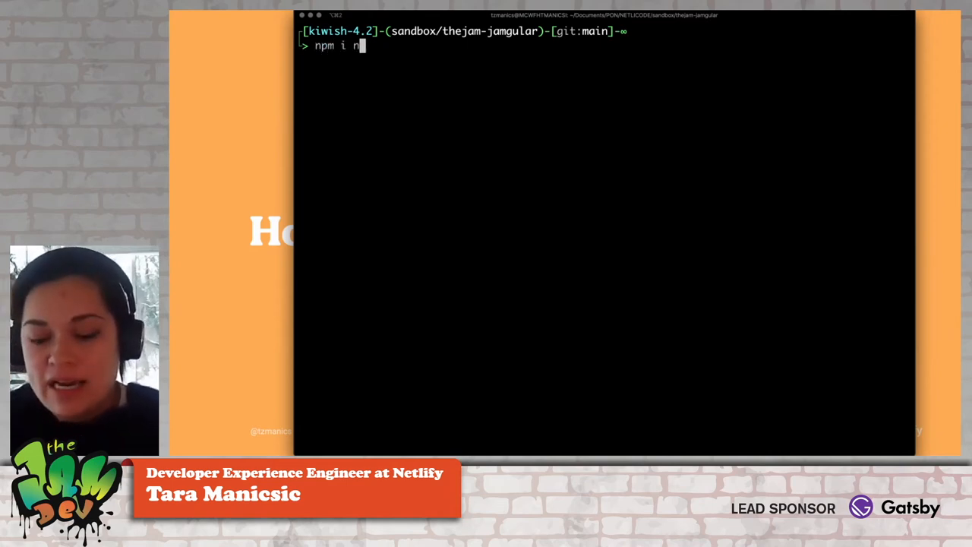
{"action": "type", "text": "etlify-"}
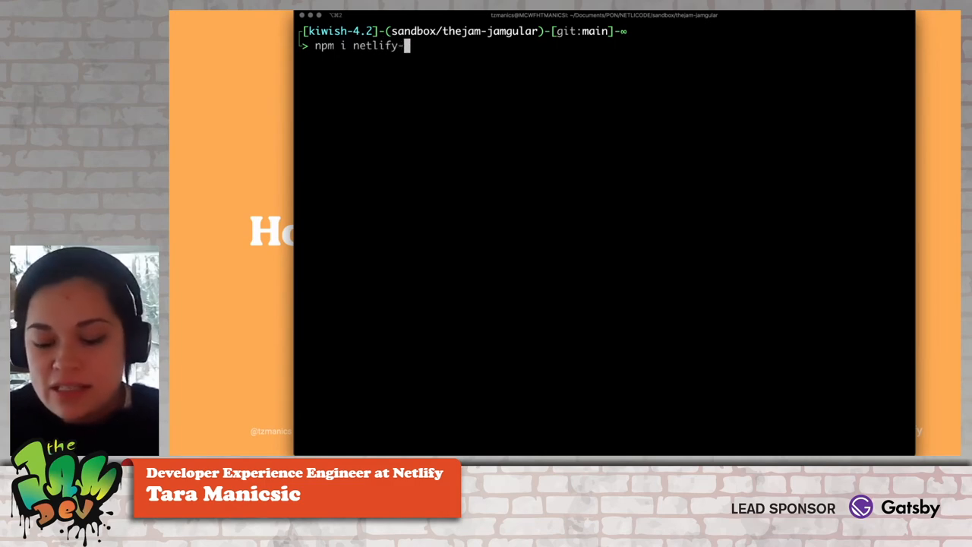
{"action": "type", "text": "cli -g"}
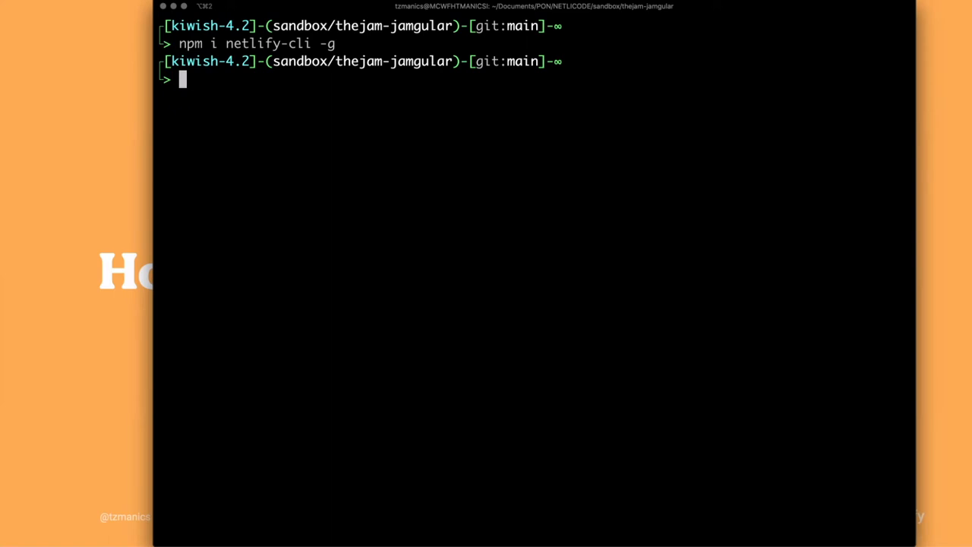
Create and open a new netlify.toml file in vim
{"action": "type", "text": "vim"}
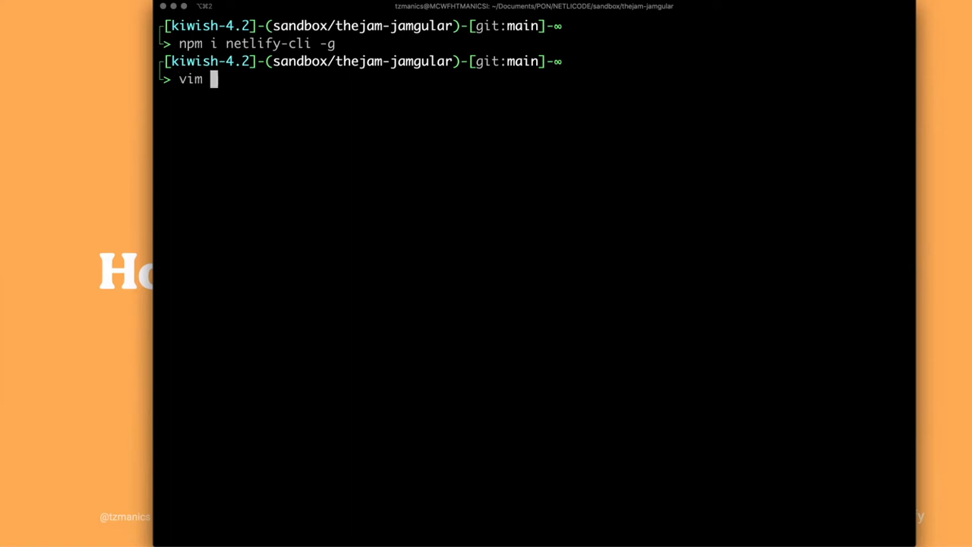
{"action": "type", "text": "netl"}
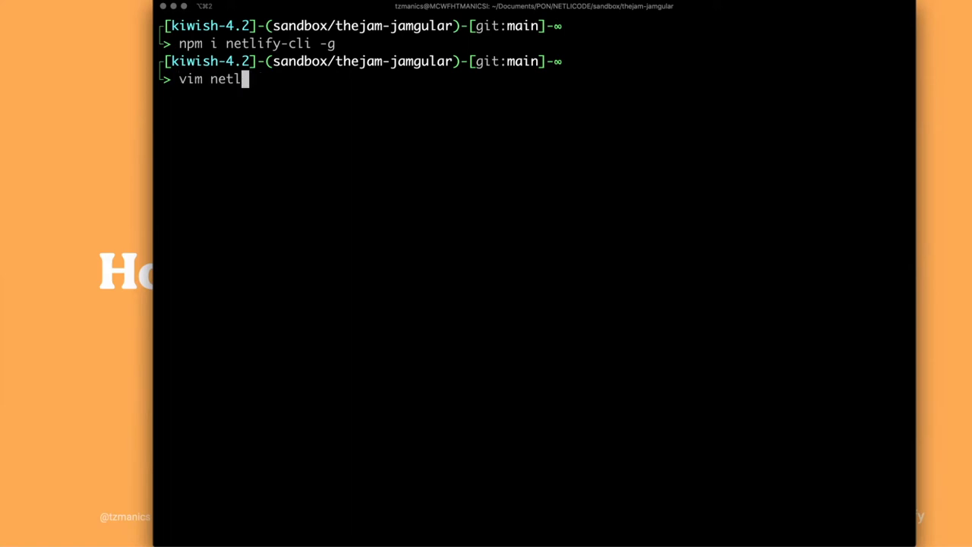
{"action": "type", "text": "ify.tom"}
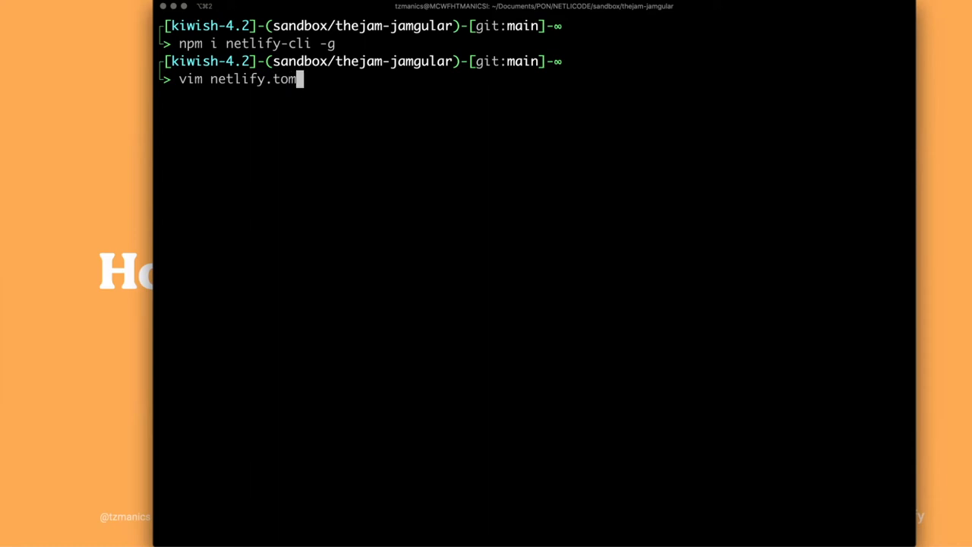
{"action": "type", "text": "l"}
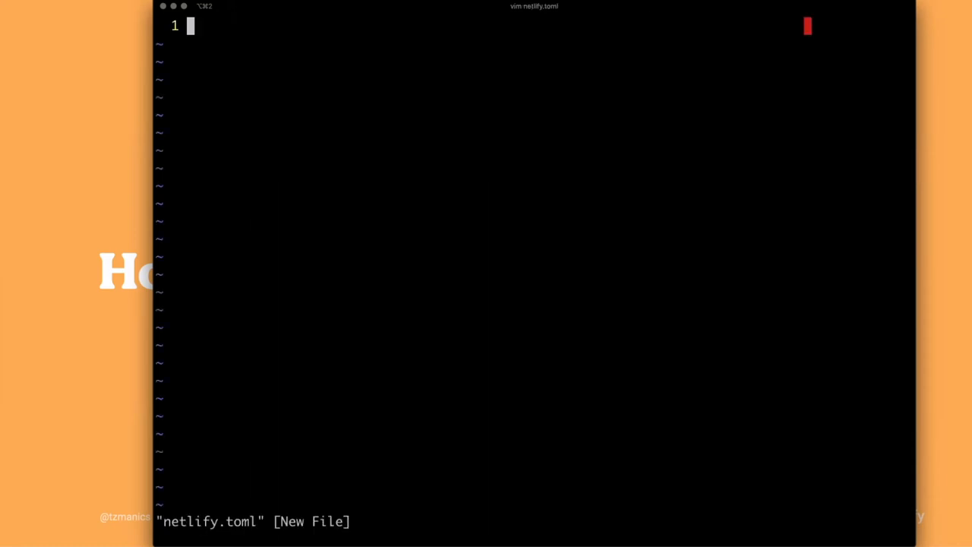
Write the [build] block with command ng build --prod and publish dist/thejam-jamgular
{"action": "type", "text": "[build]"}
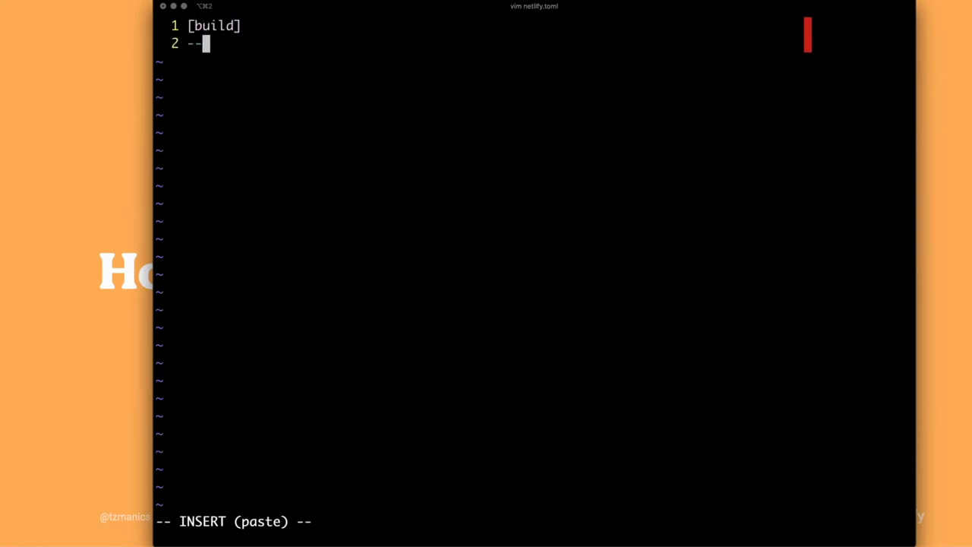
{"action": "type", "text": "command ="}
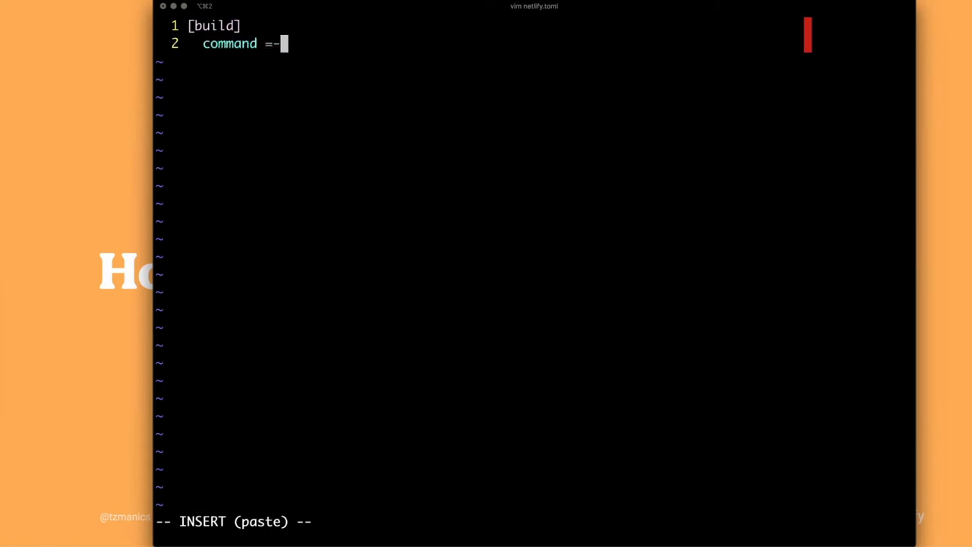
{"action": "type", "text": "\"ng-"}
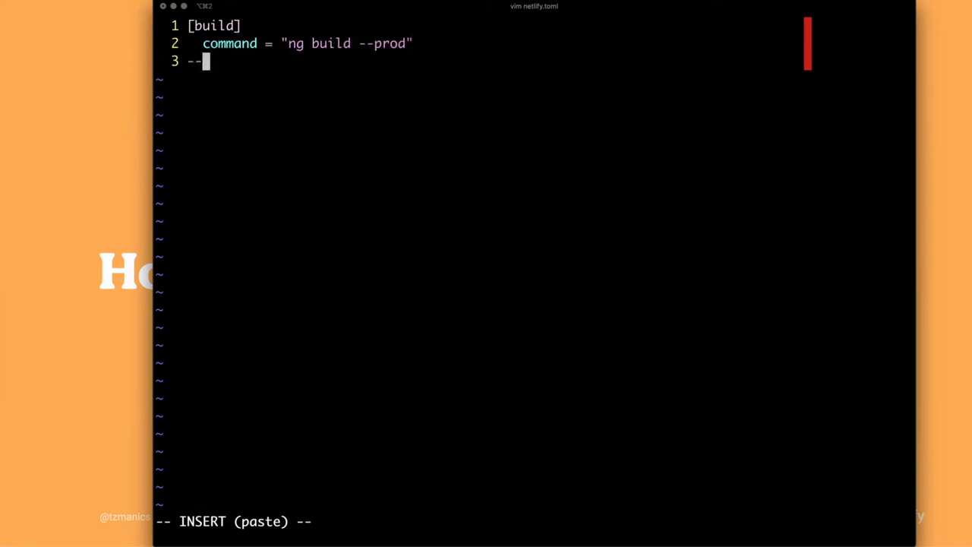
{"action": "type", "text": "publish"}
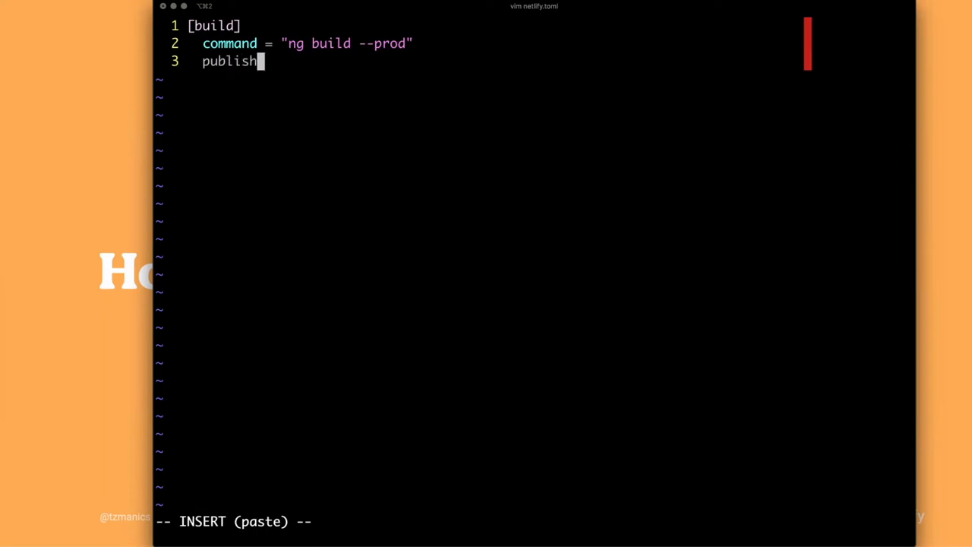
{"action": "type", "text": "= \""}
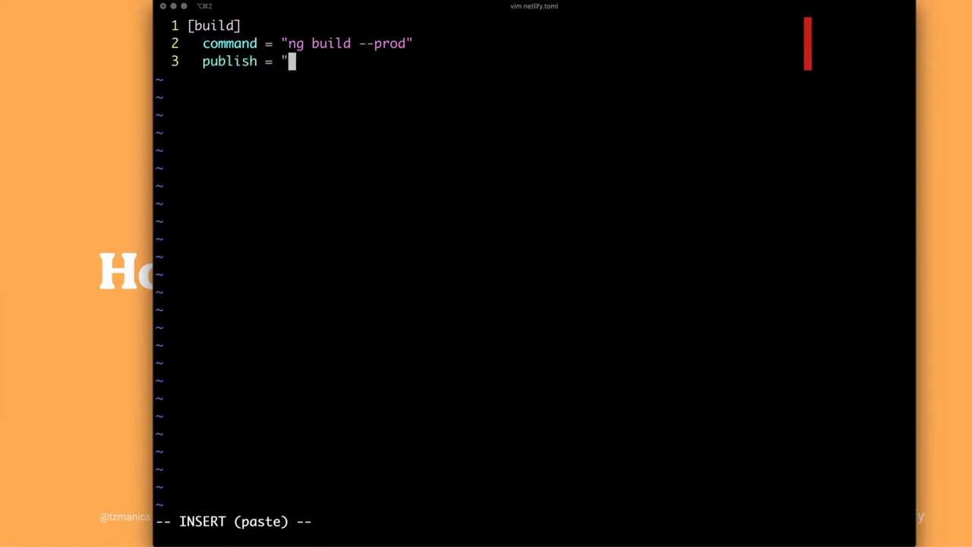
{"action": "type", "text": "dist/"}
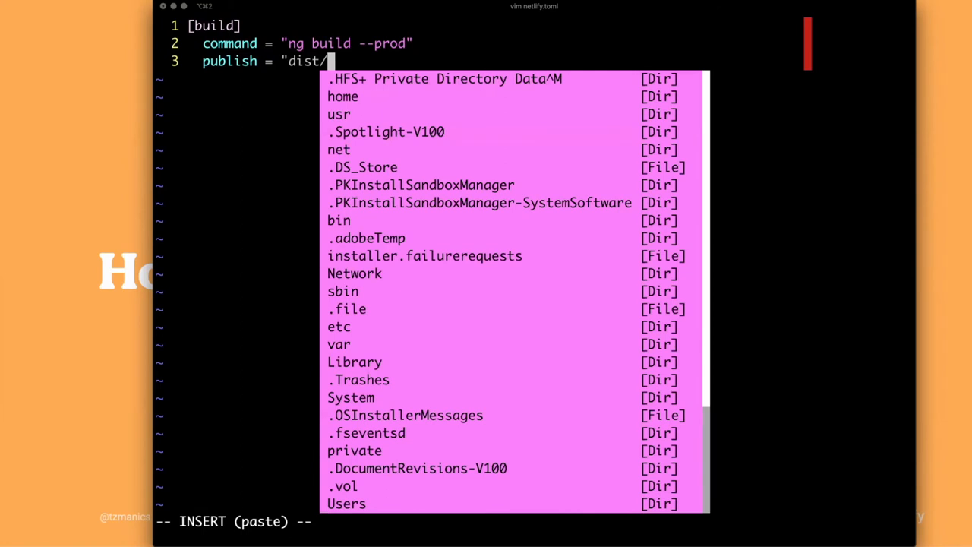
{"action": "type", "text": "the"}
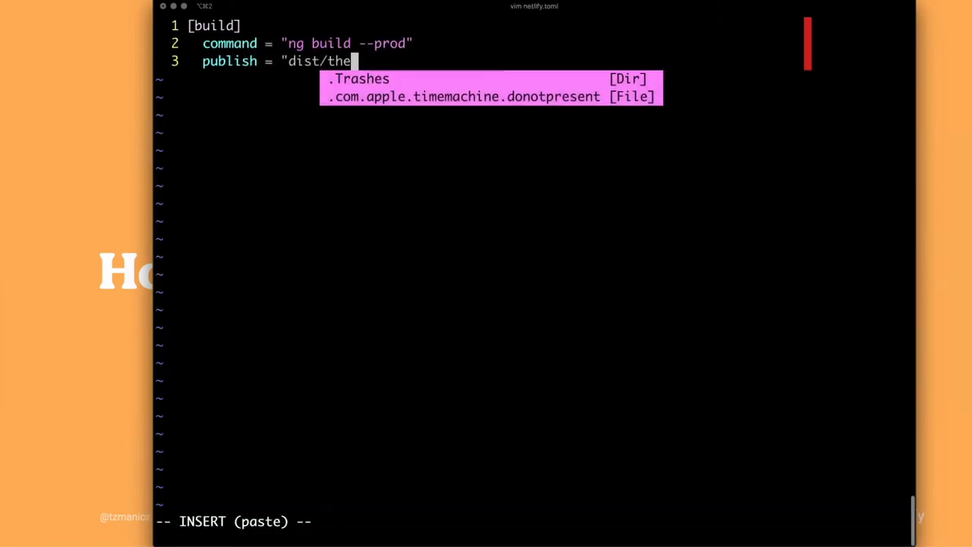
{"action": "type", "text": "jam-jamg"}
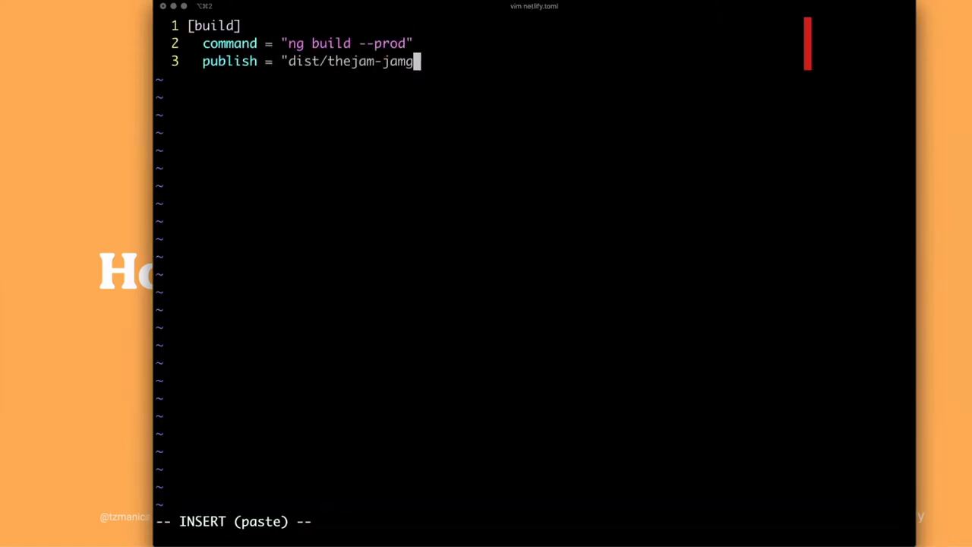
{"action": "type", "text": "ular\""}
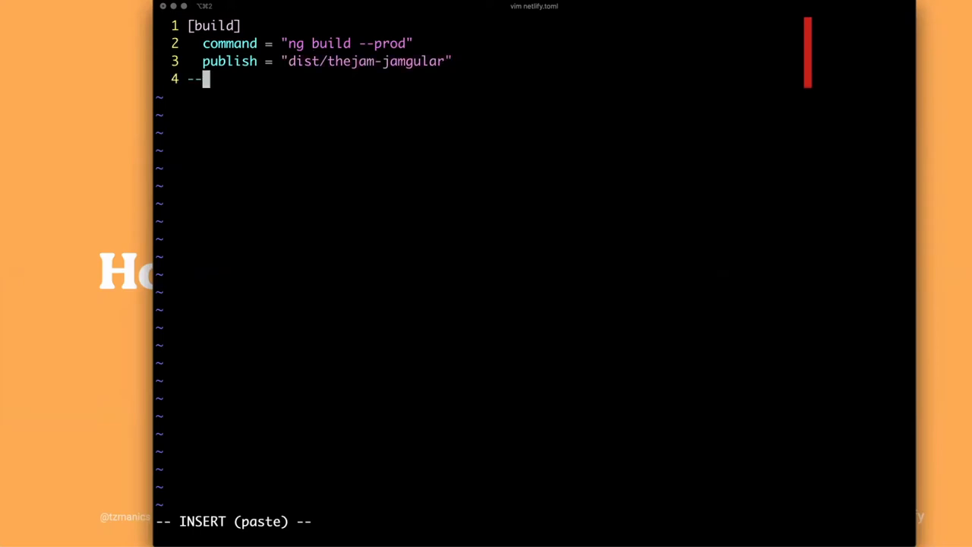
Add a [[redirects]] block from /* to /index.html with status 200, then save and quit
{"action": "type", "text": "[["}
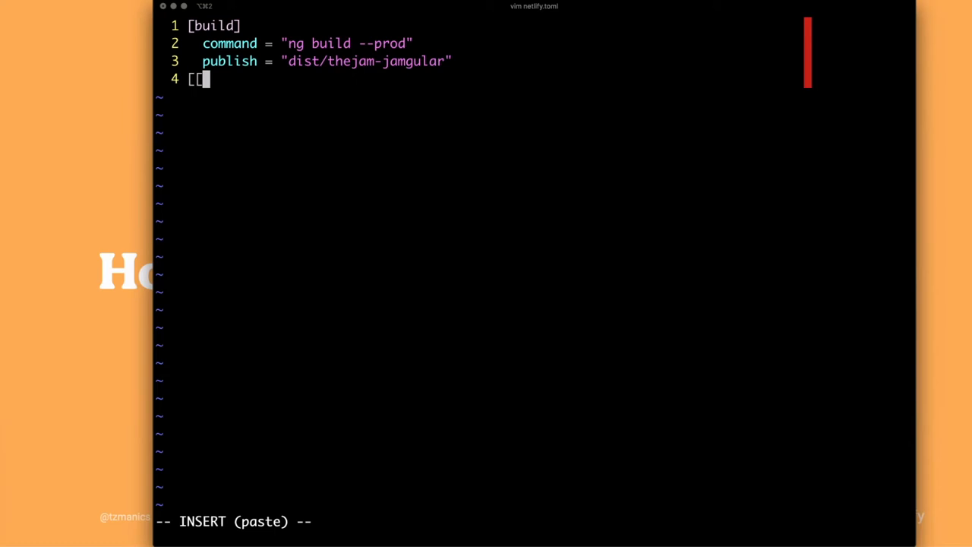
{"action": "type", "text": "redir"}
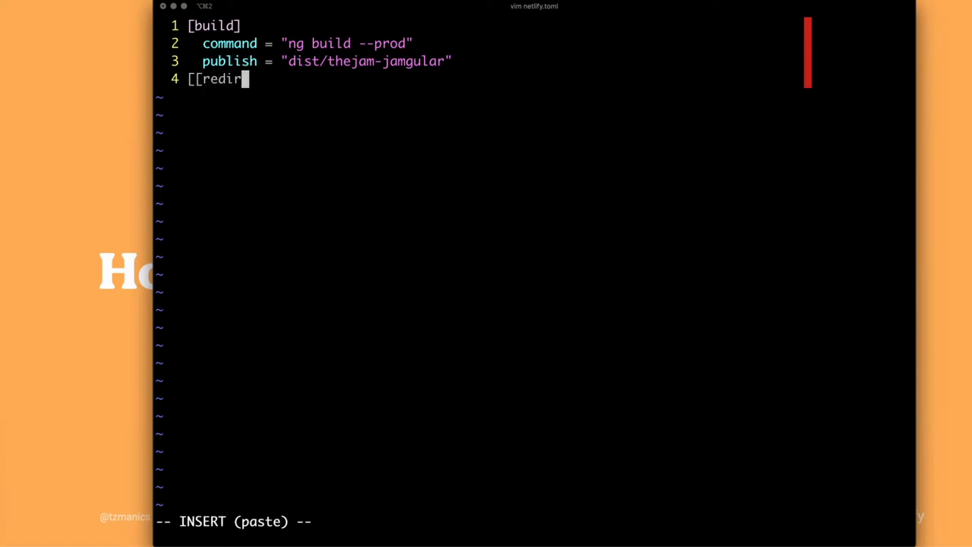
{"action": "type", "text": "crt"}
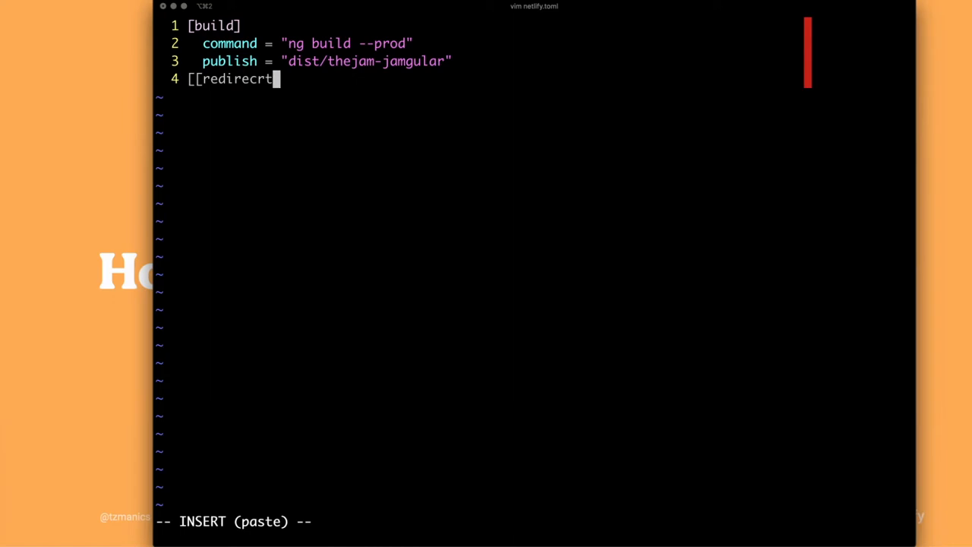
{"action": "type", "text": "redirects"}
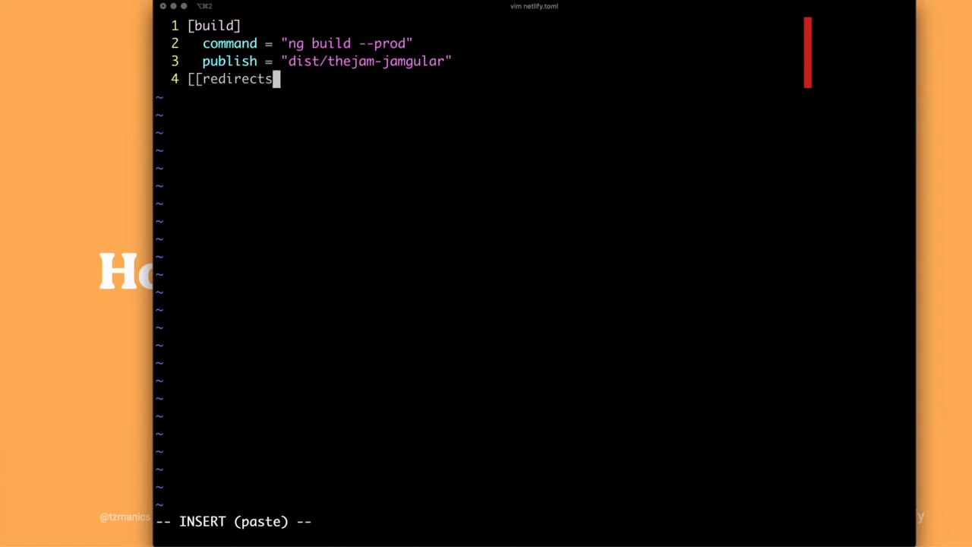
{"action": "type", "text": "]"}
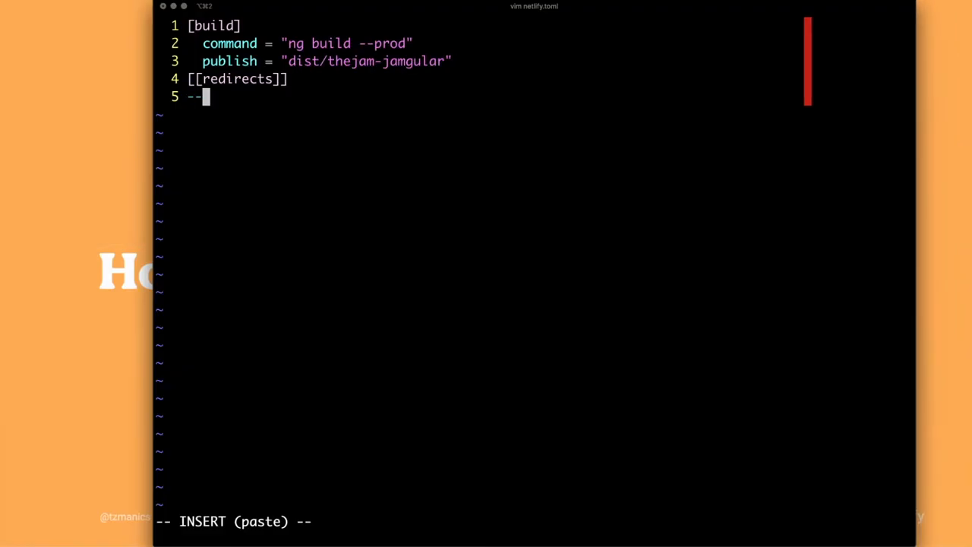
{"action": "type", "text": "to-"}
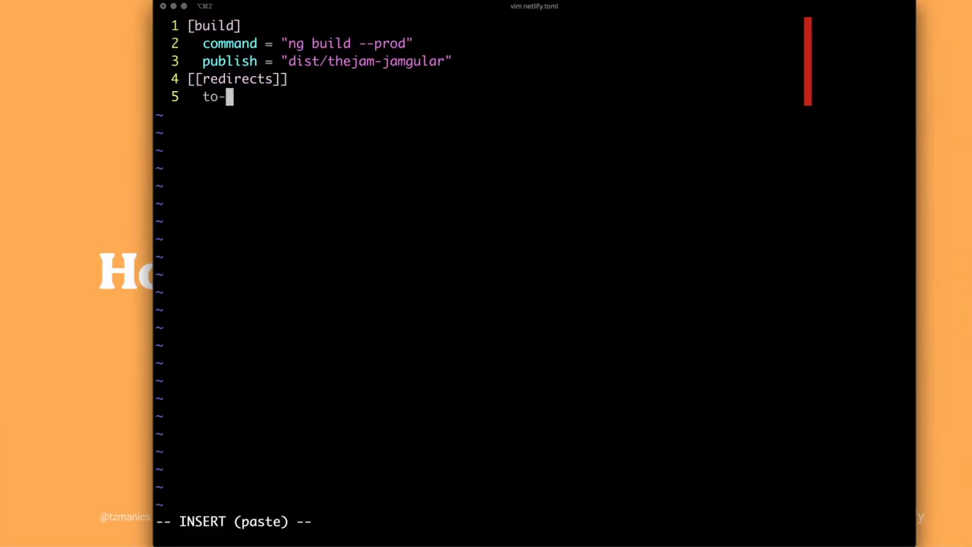
{"action": "type", "text": "from-"}
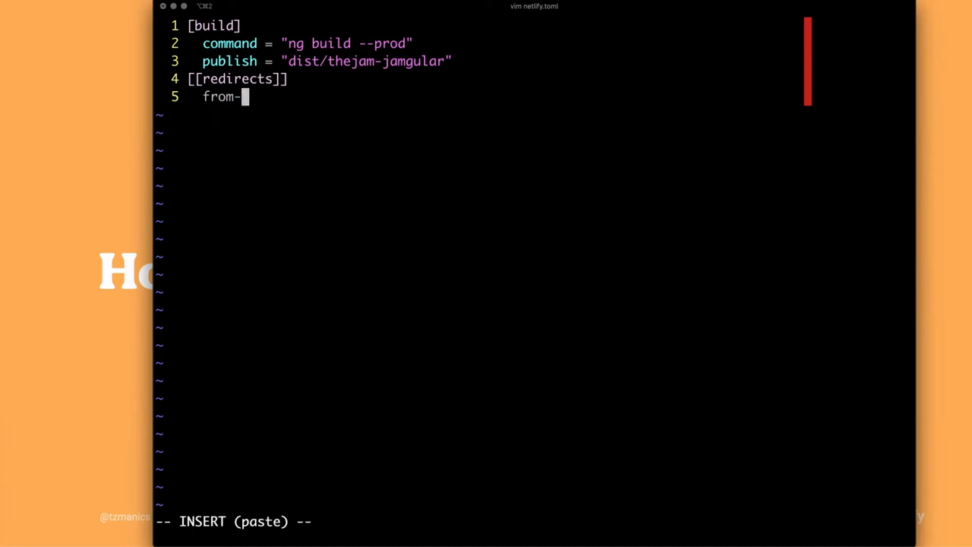
{"action": "type", "text": "= \""}
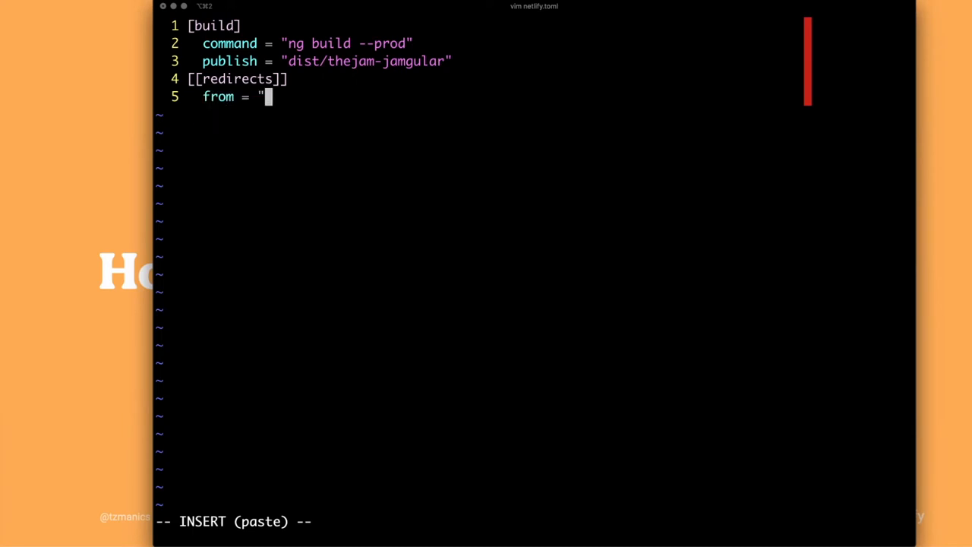
{"action": "type", "text": "/*\""}
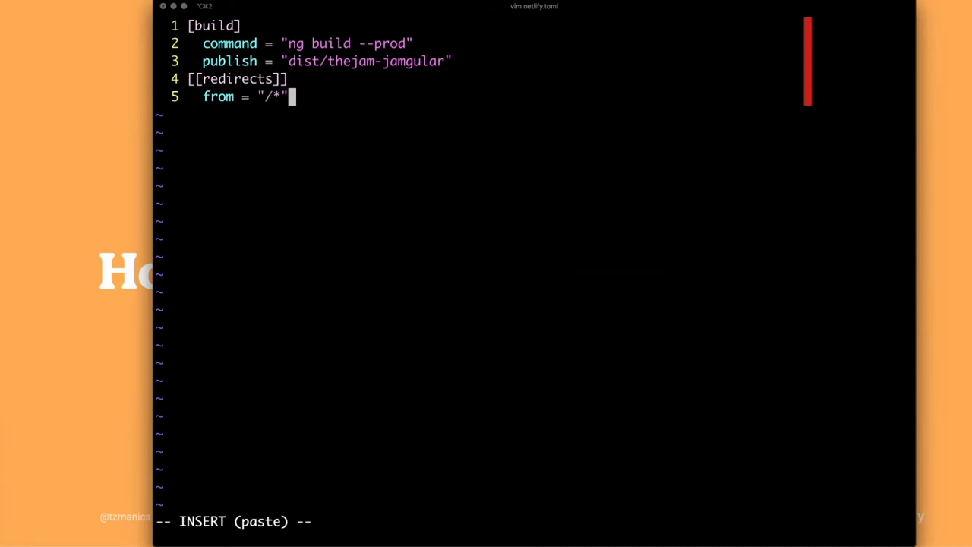
{"action": "type", "text": "to ="}
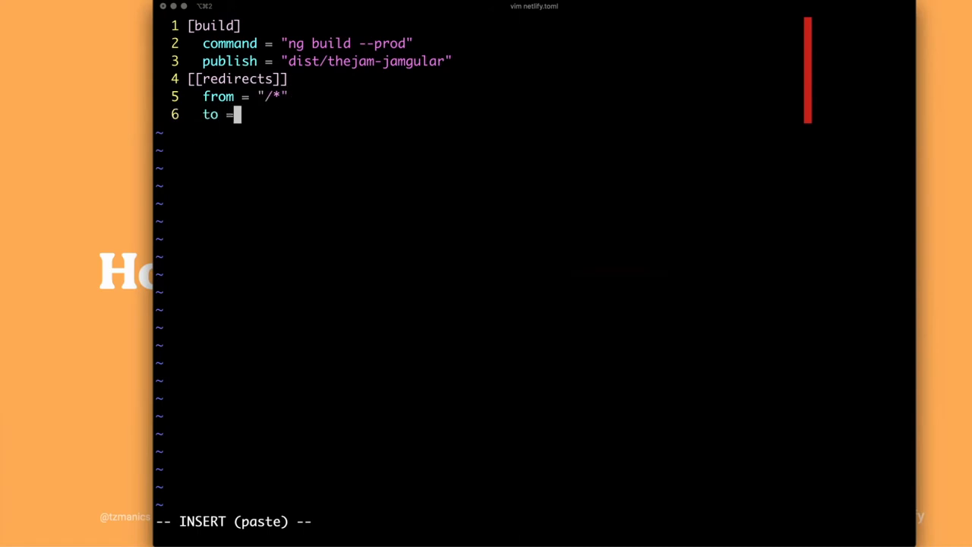
{"action": "type", "text": "\""}
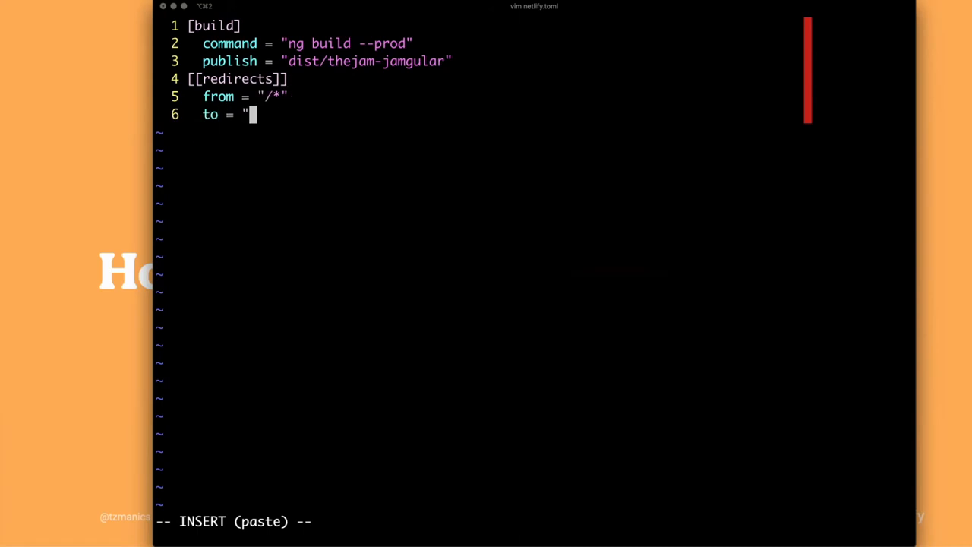
{"action": "type", "text": "/inde"}
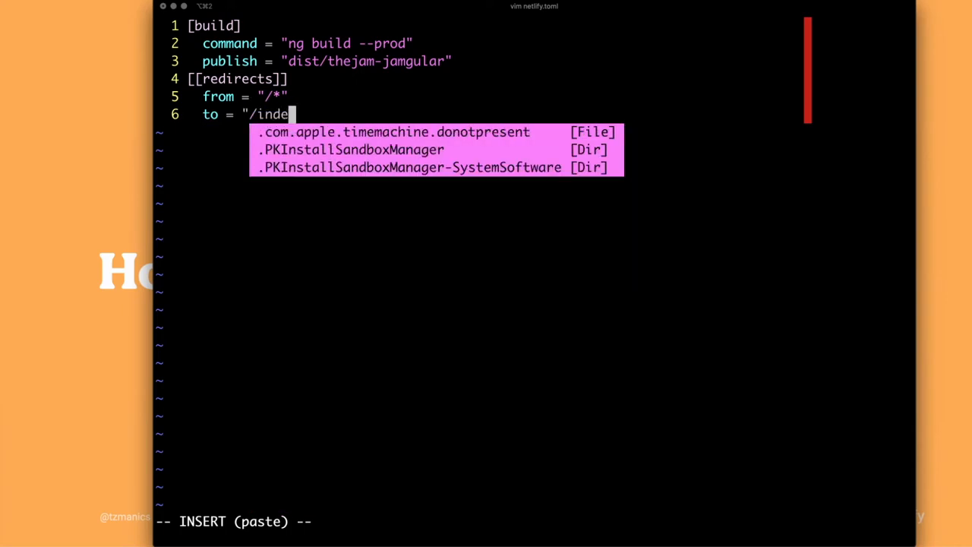
{"action": "type", "text": "x.html"}
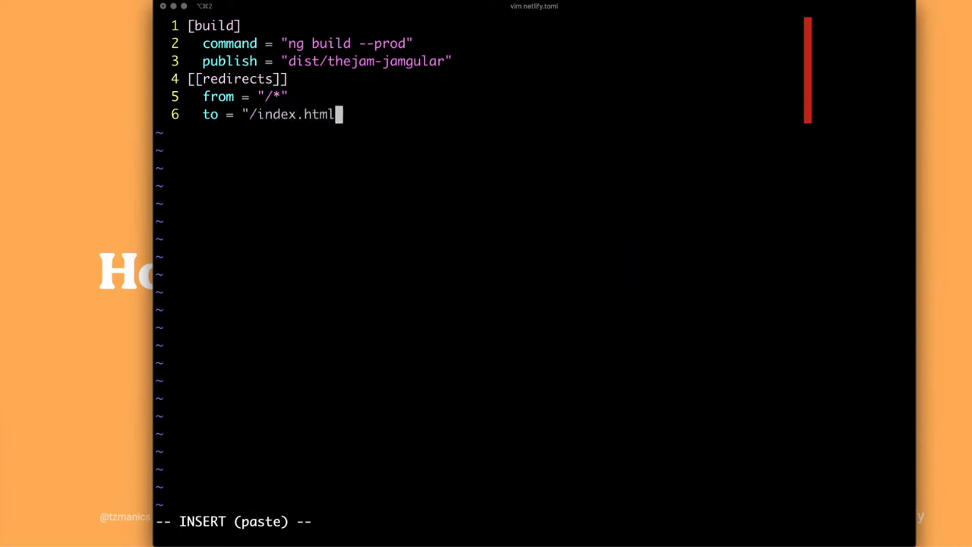
{"action": "type", "text": "stat"}
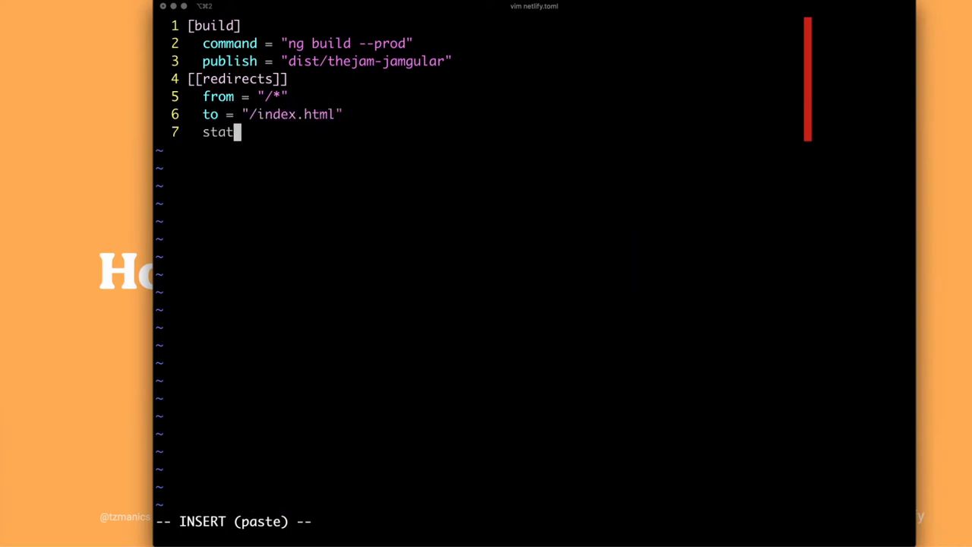
{"action": "type", "text": "us = 200"}
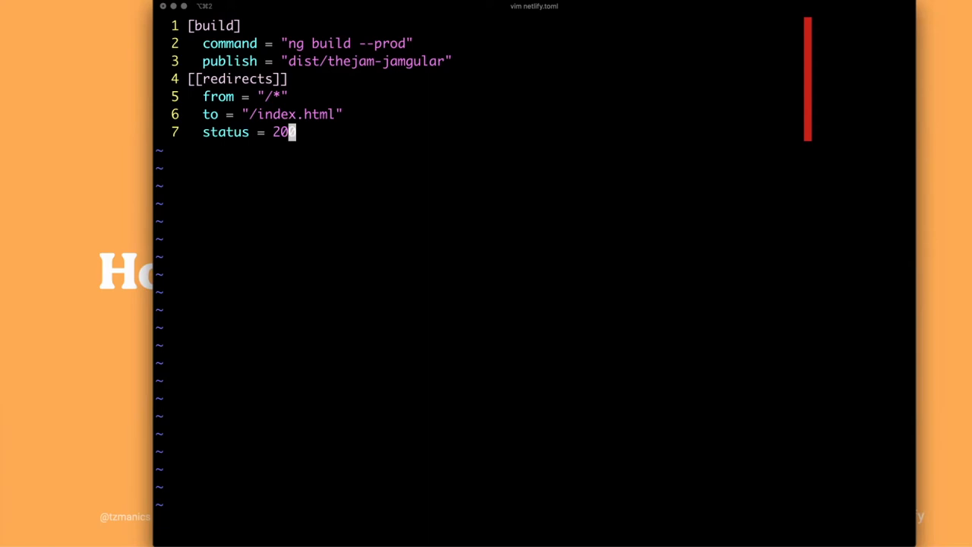
{"action": "type", "text": ":wq"}
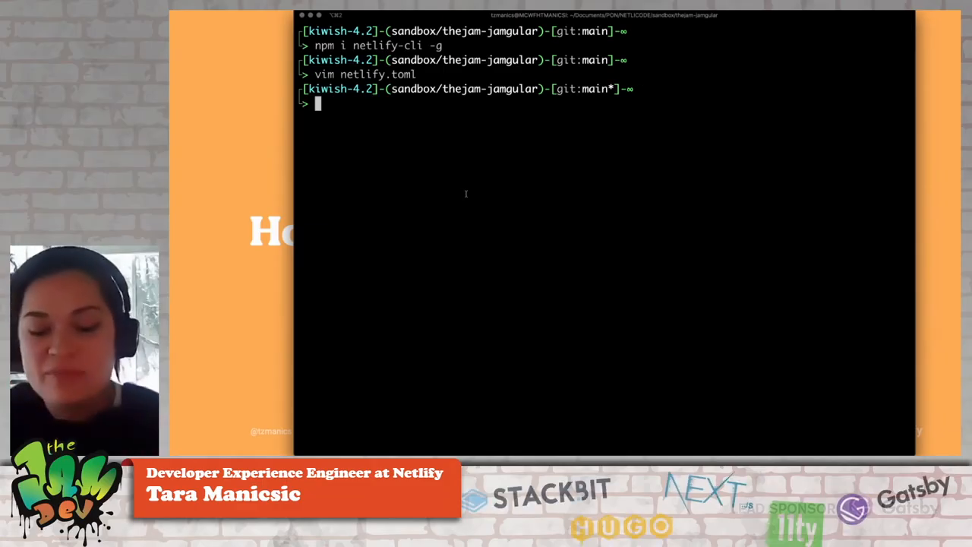
Run ntl init to create and configure a new Netlify site named jammmmmmm with the build settings
{"action": "type", "text": "ntl i"}
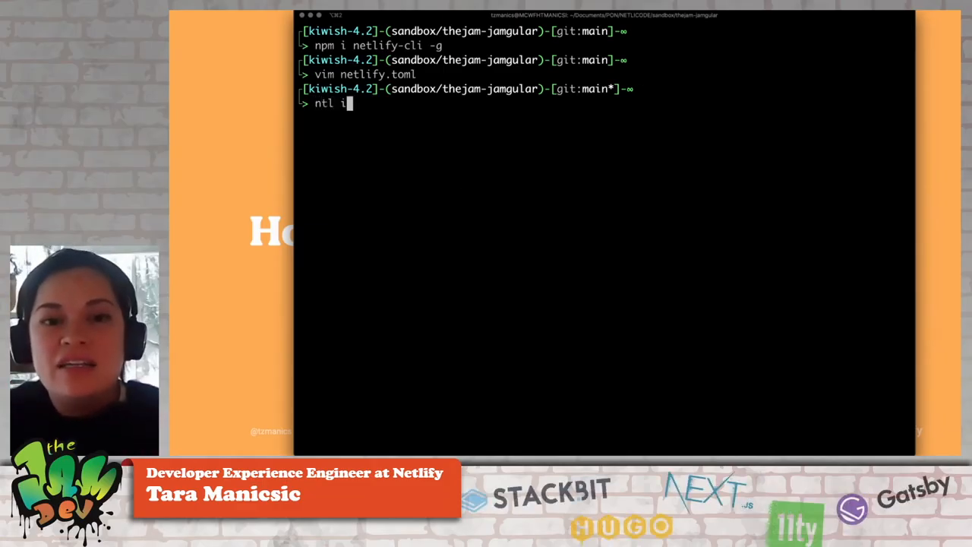
{"action": "type", "text": "nit"}
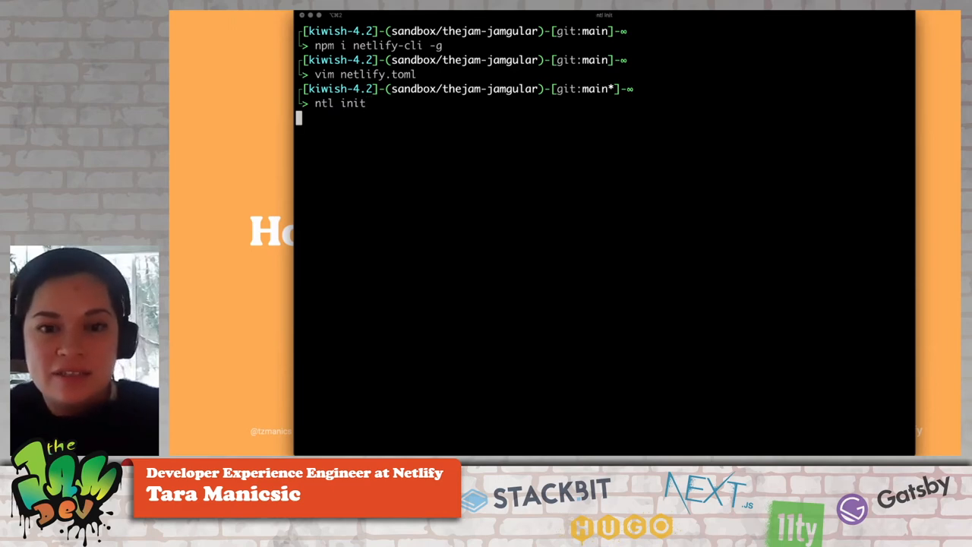
{"action": "key", "text": "enter"}
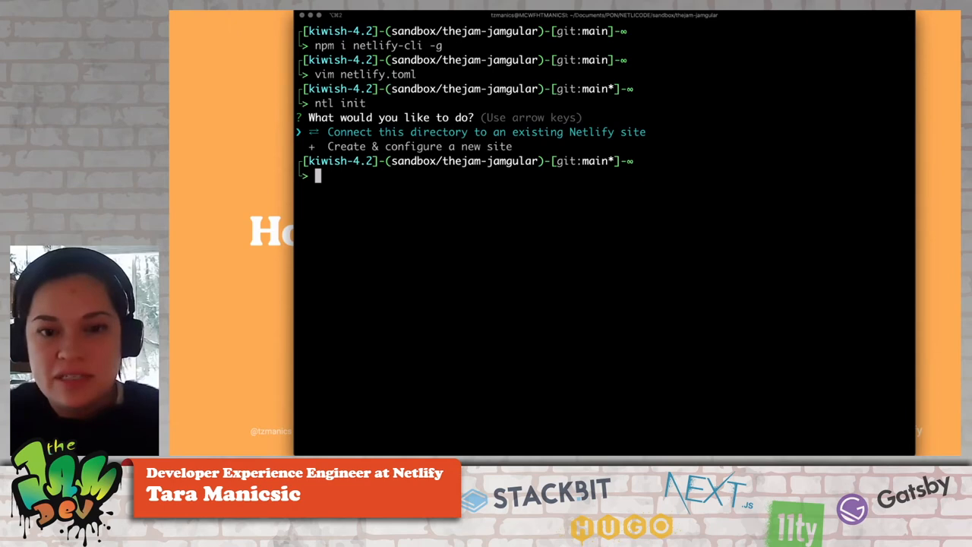
{"action": "type", "text": "gs"}
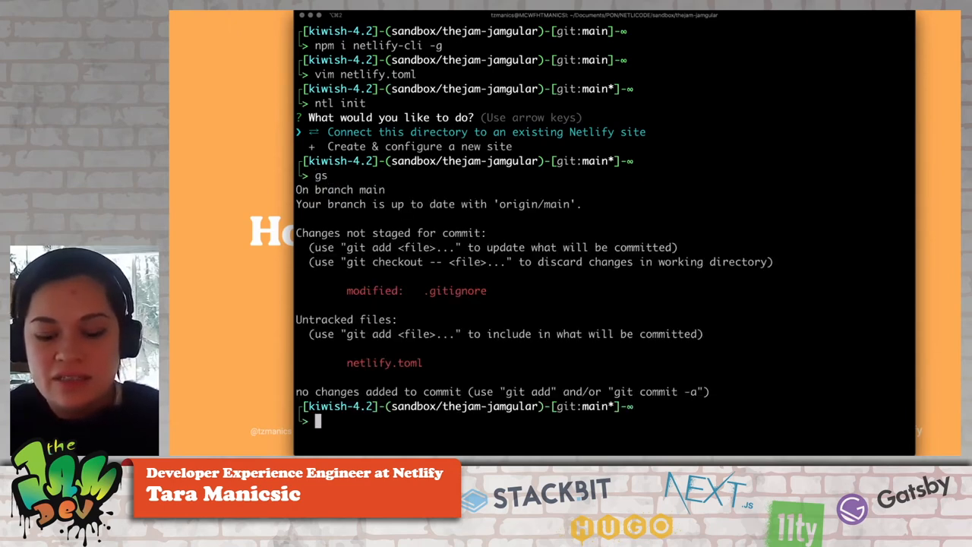
{"action": "type", "text": "ntl init"}
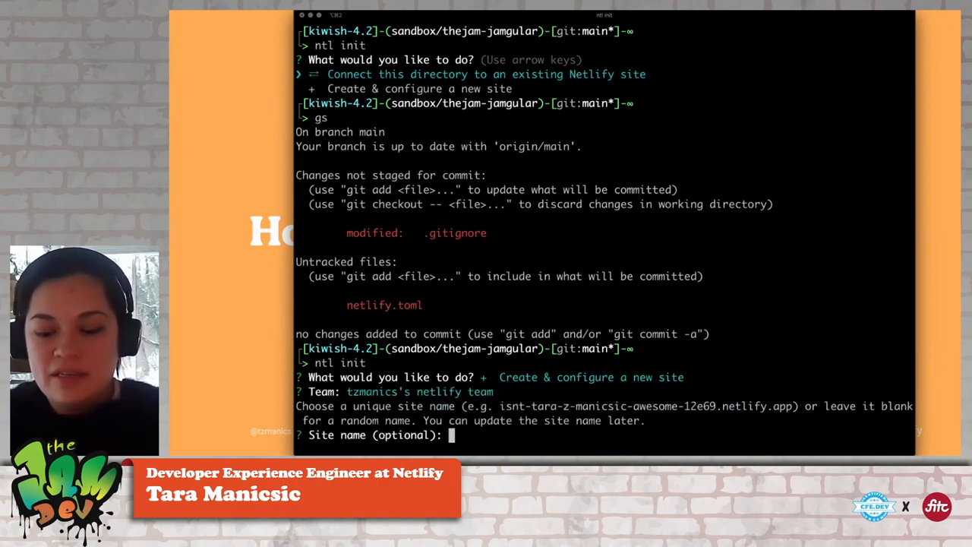
{"action": "type", "text": "jammmmmmm"}
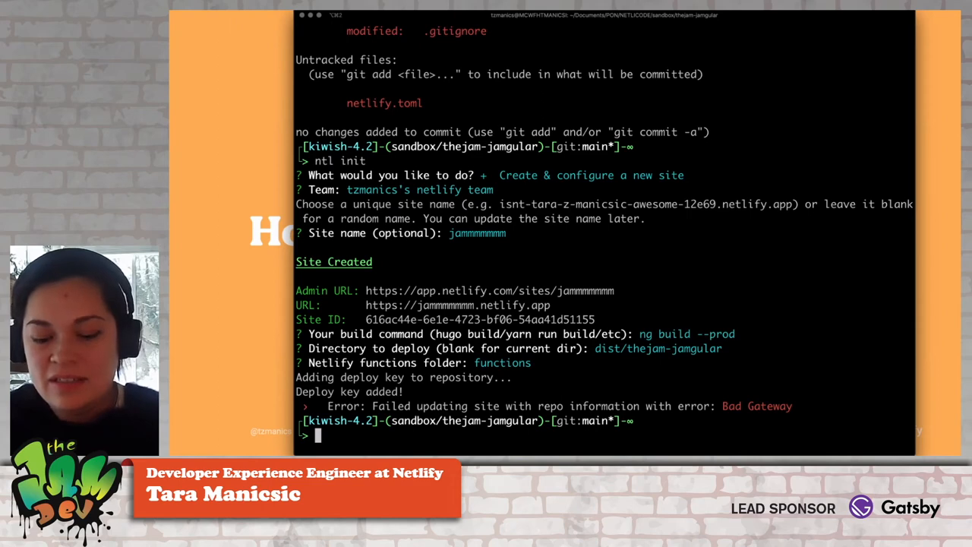
Open the Netlify site admin with netlify open and scroll the deploy log
{"action": "type", "text": "nt"}
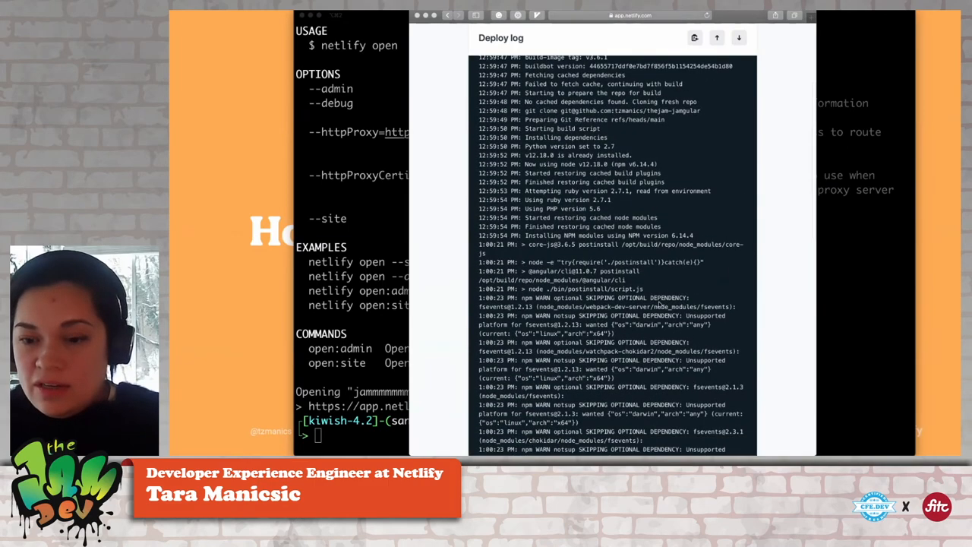
{"action": "scroll", "scroll_direction": "down", "scroll_amount": 3}
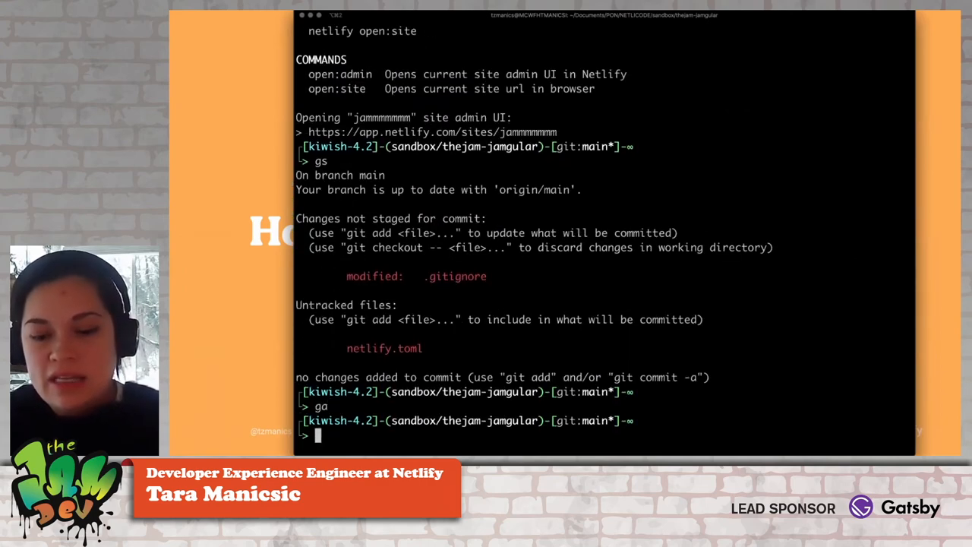
Commit the staged netlify.toml as 'adds netlify' and push to GitHub with gp
{"action": "type", "text": "gc 'n"}
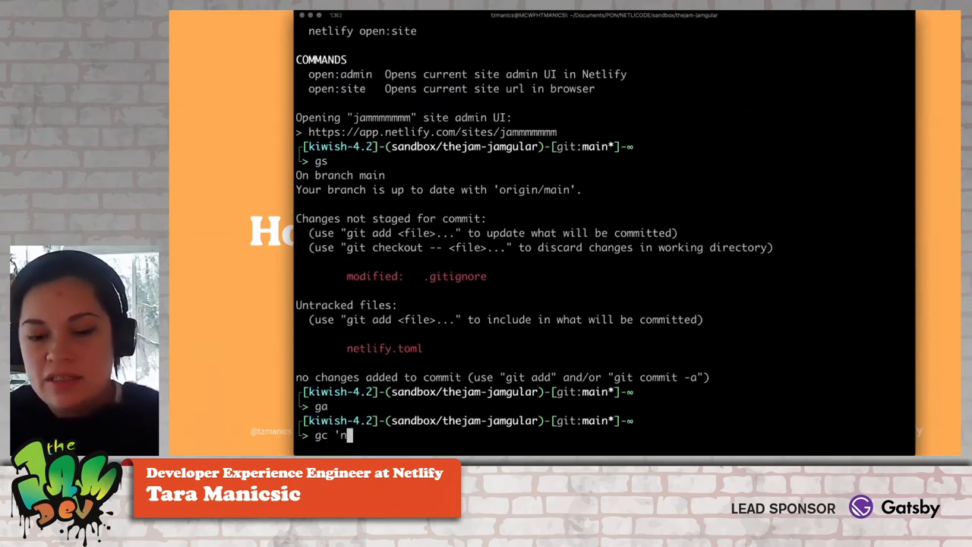
{"action": "type", "text": "et"}
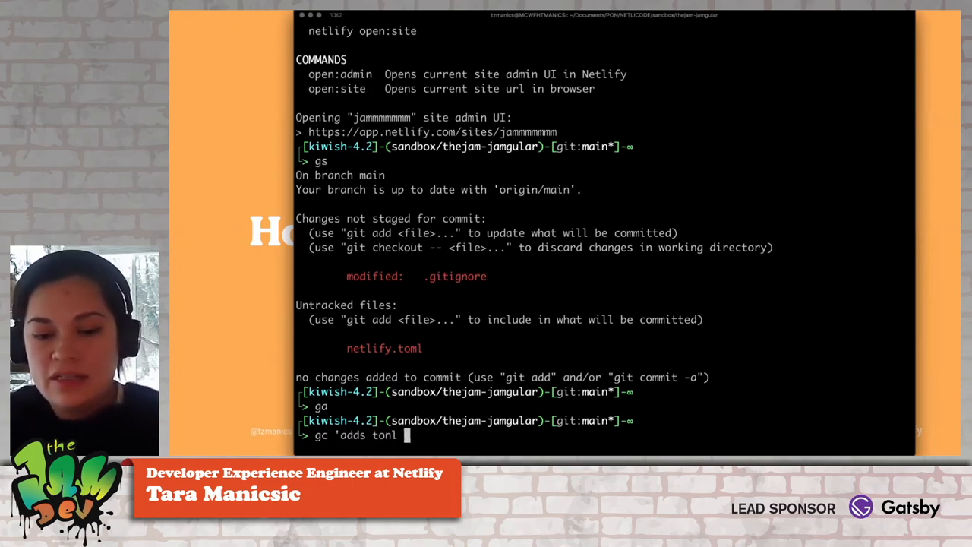
{"action": "type", "text": "netlify"}
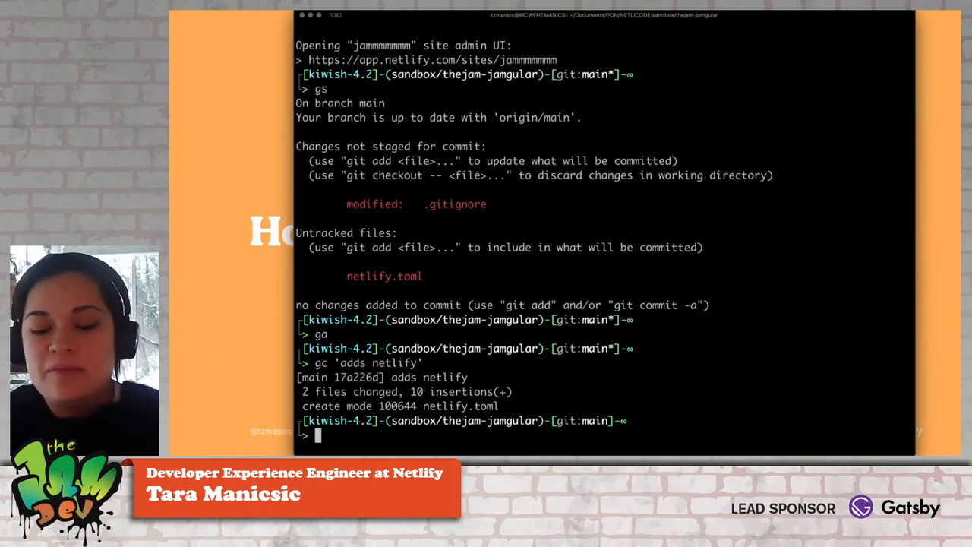
{"action": "type", "text": "gp"}
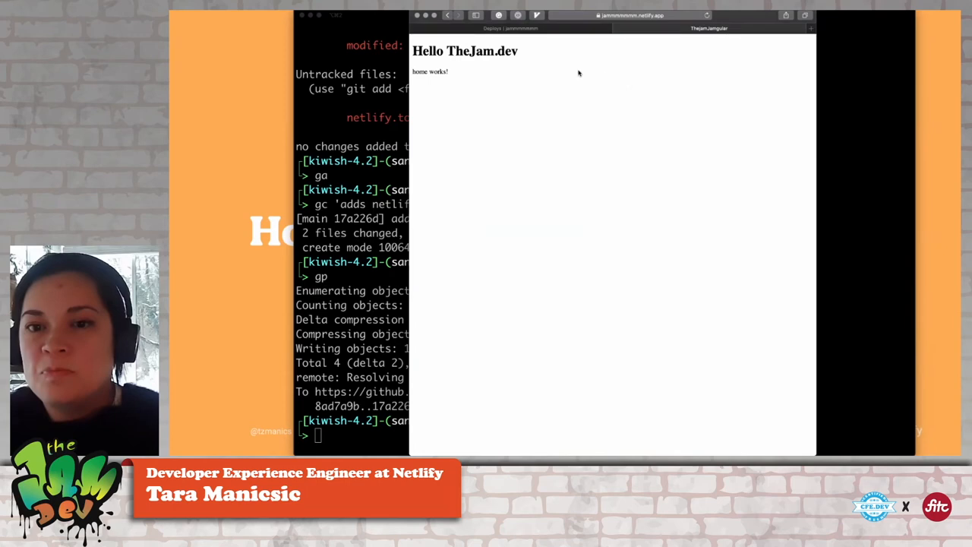
Load the deployed site's home page, try a sub-route that 404s, then open the latest deploy's details
{"action": "left_click", "coordinate": [631, 15]}
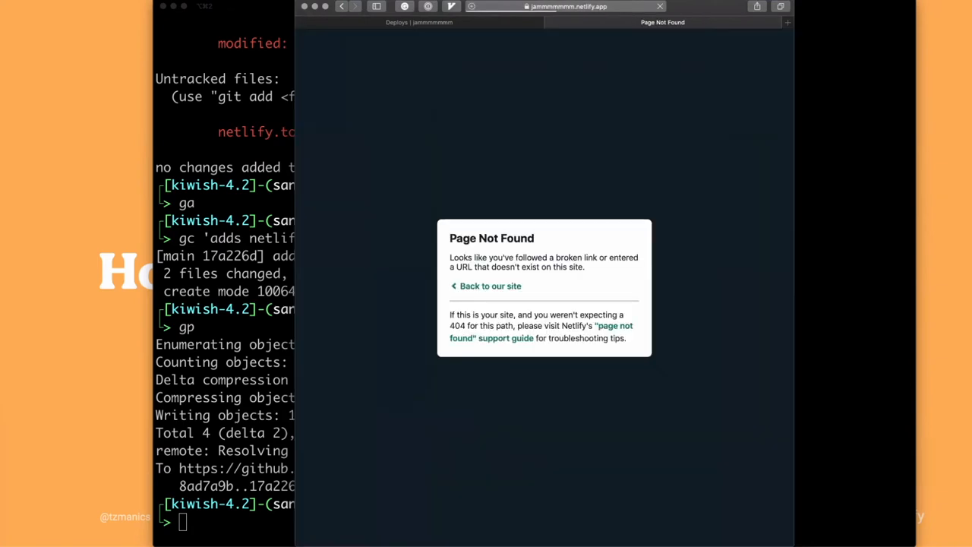
{"action": "left_click", "coordinate": [565, 6]}
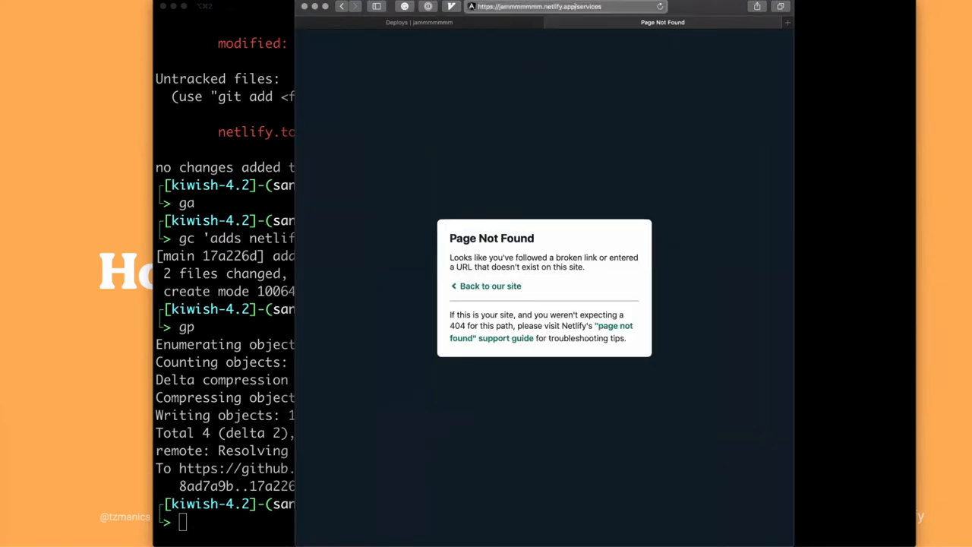
{"action": "left_click", "coordinate": [565, 6]}
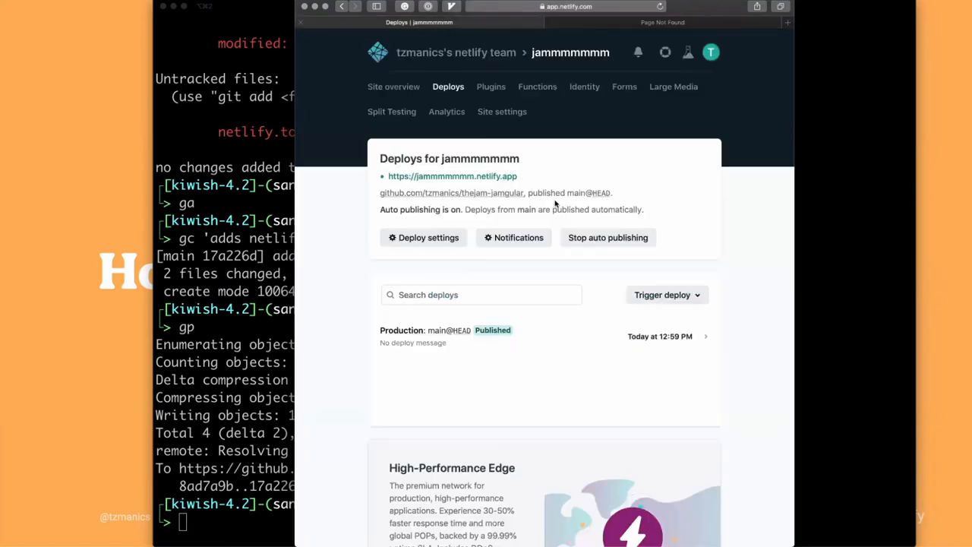
{"action": "left_click", "coordinate": [549, 6]}
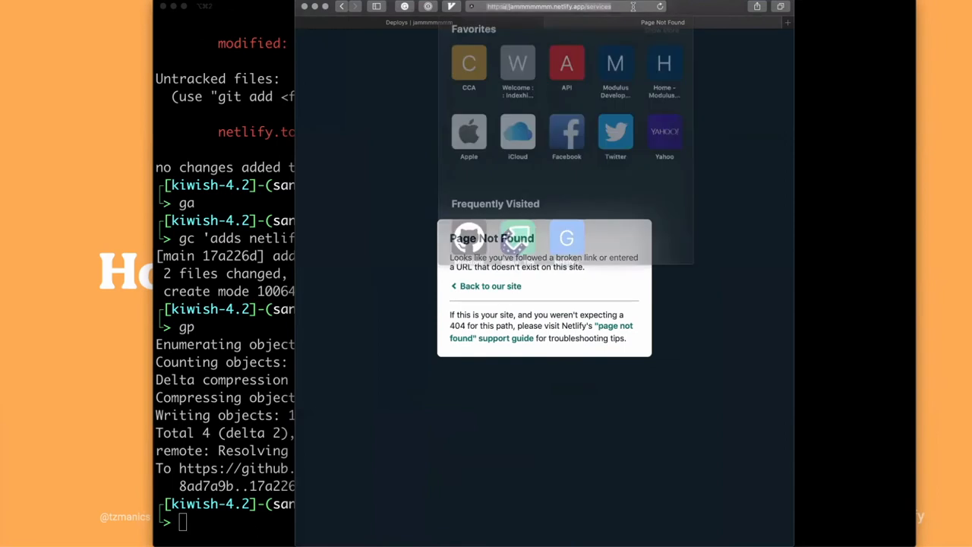
{"action": "left_click", "coordinate": [565, 6]}
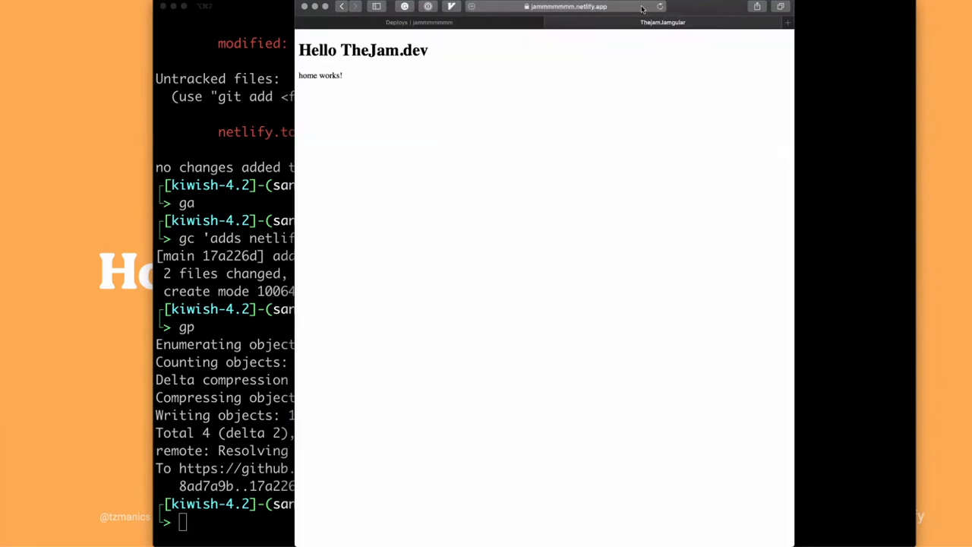
{"action": "left_click", "coordinate": [565, 6]}
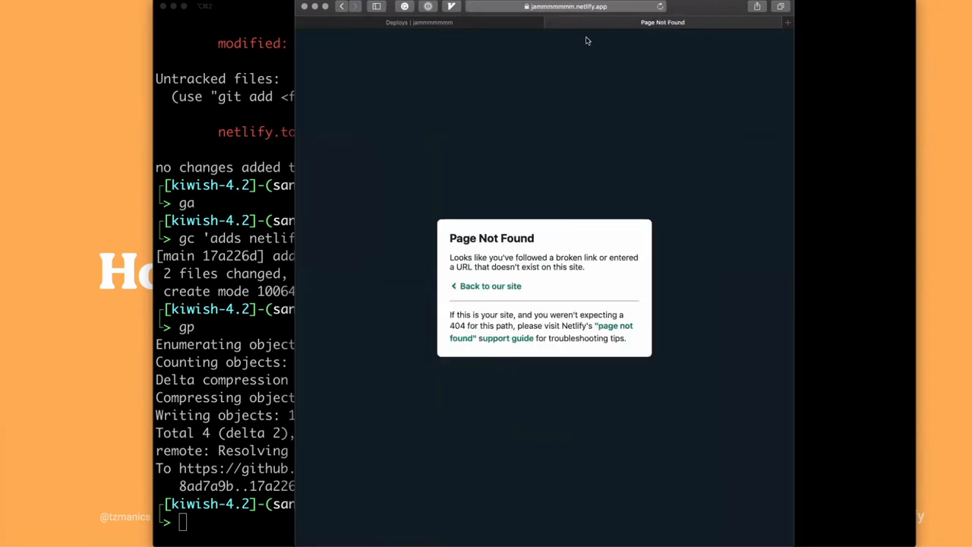
{"action": "left_click", "coordinate": [419, 22]}
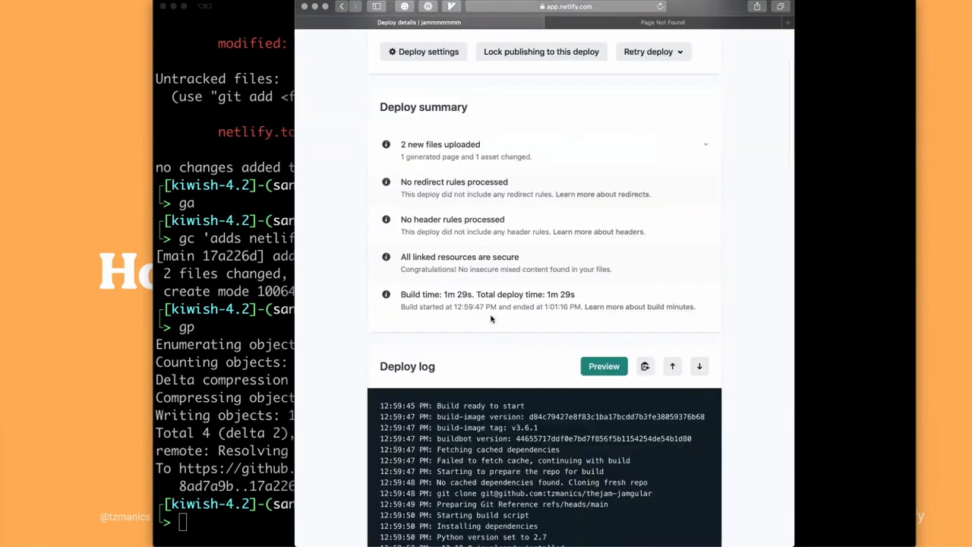
Scroll through the deploy summary and build log showing no redirect rules processed
{"action": "scroll", "scroll_direction": "down", "scroll_amount": 3}
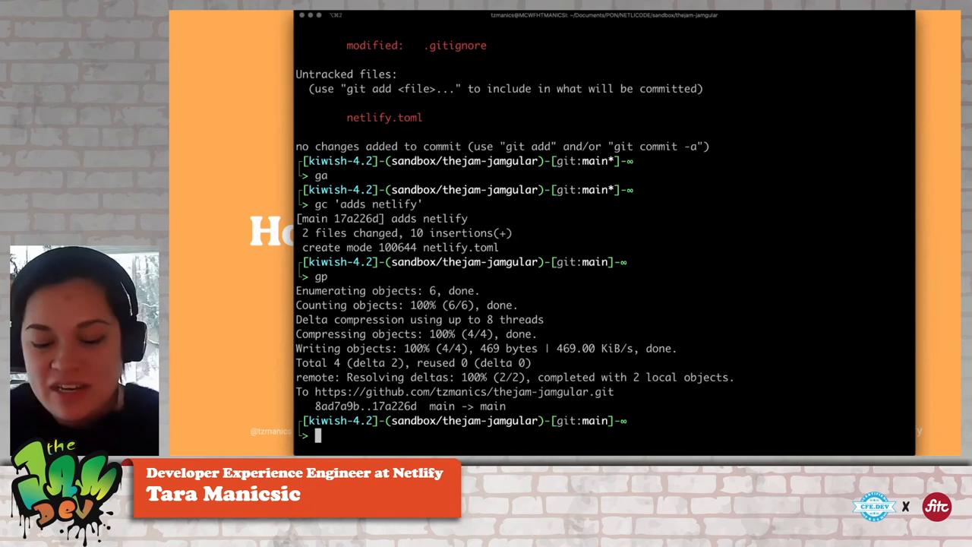
{"action": "type", "text": "c"}
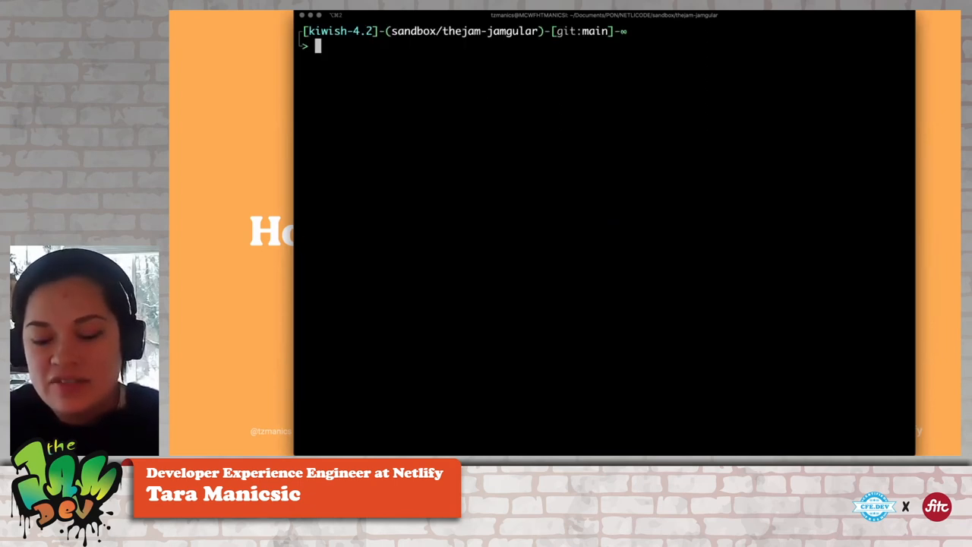
{"action": "type", "text": "ng add"}
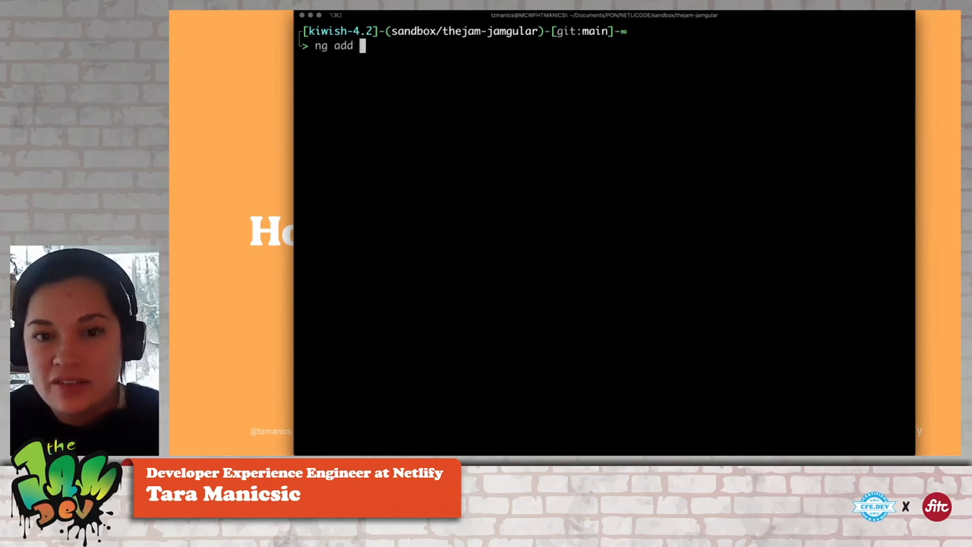
{"action": "type", "text": "@scullyio/init"}
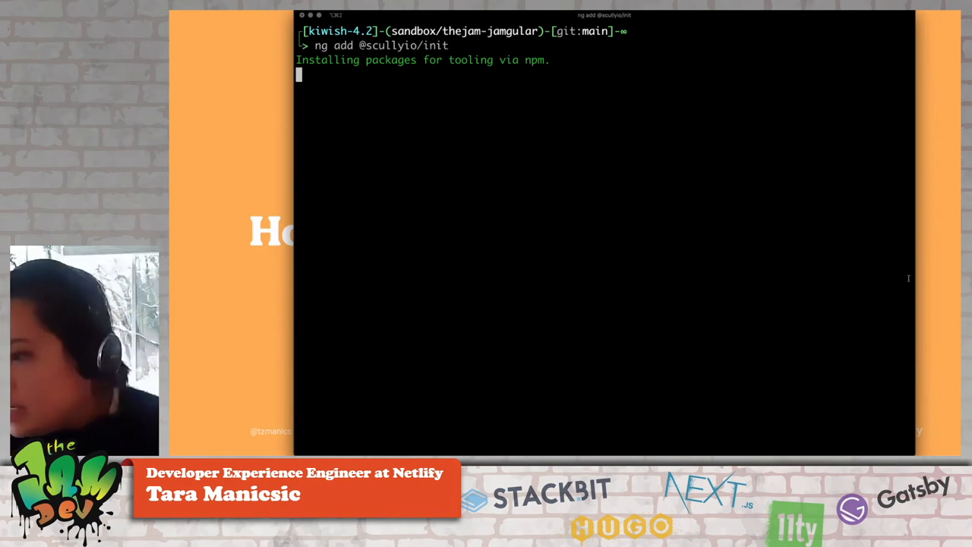
{"action": "mouse_move", "coordinate": [832, 12]}
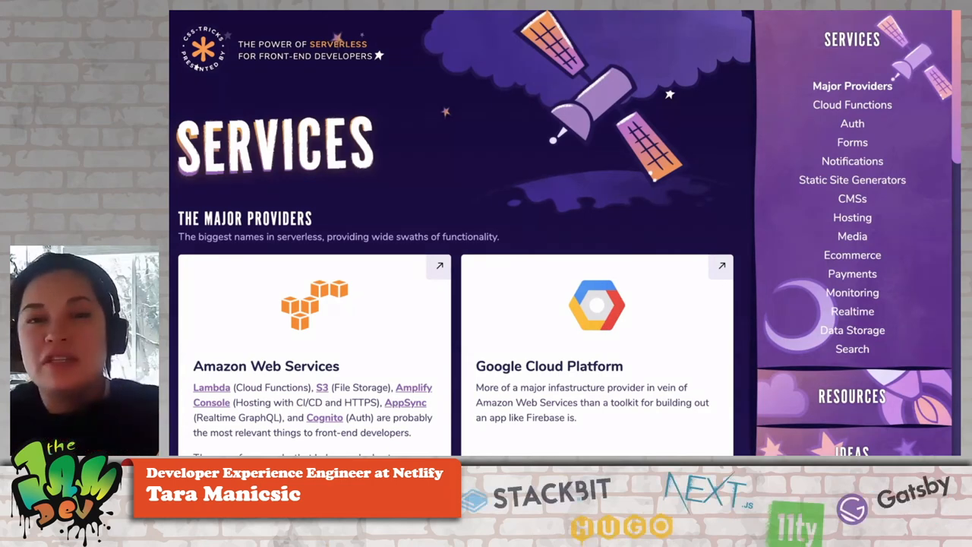
Scroll through the Major Providers cards down to Netlify and Vercel
{"action": "scroll", "scroll_direction": "down", "scroll_amount": 3}
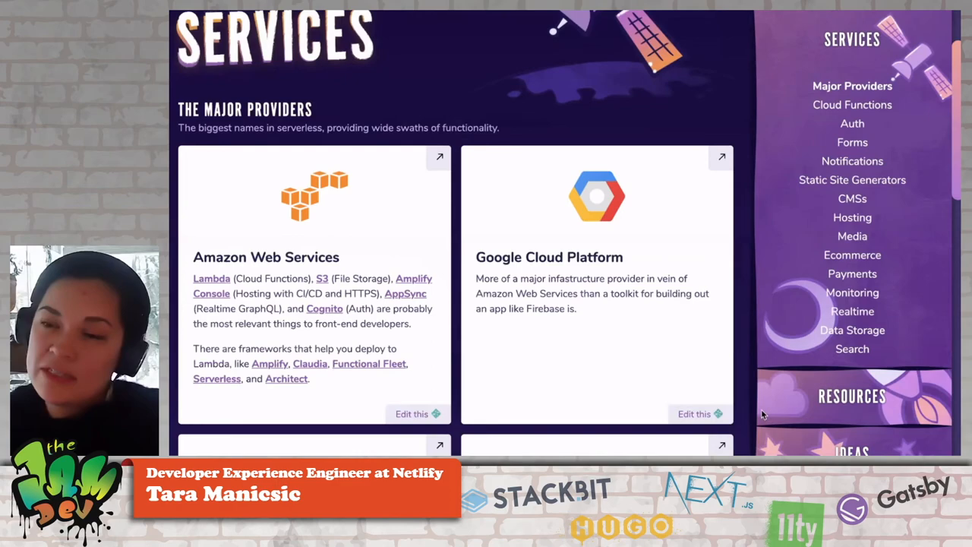
{"action": "scroll", "scroll_direction": "down", "scroll_amount": 3}
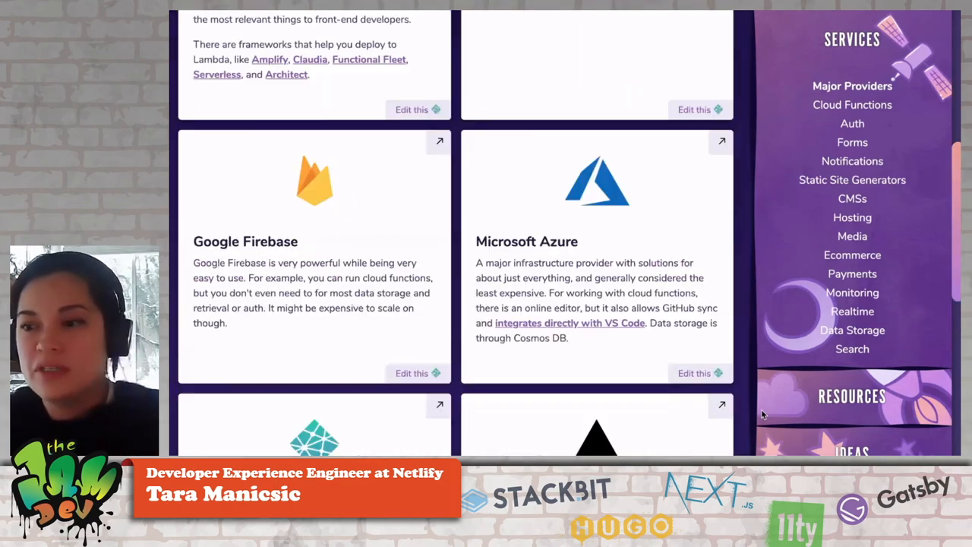
{"action": "scroll", "scroll_direction": "down", "scroll_amount": 3}
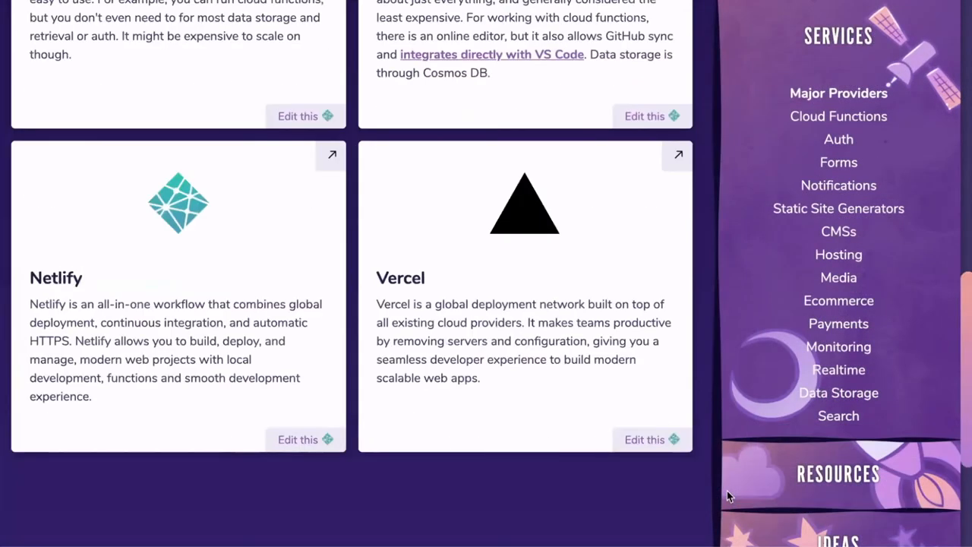
{"action": "mouse_move", "coordinate": [839, 208]}
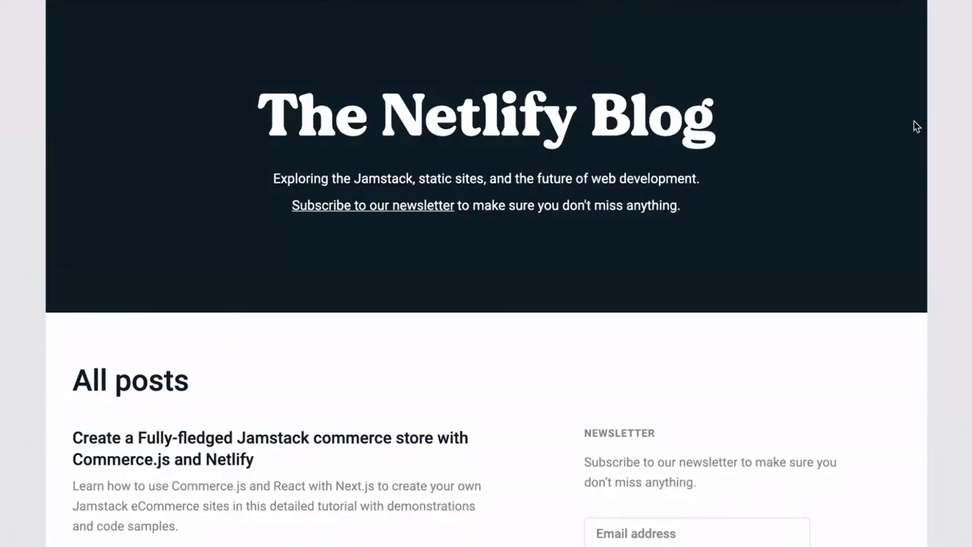
Scroll the Netlify Blog posts and launch the Angular in the Jamstack mission
{"action": "scroll", "scroll_direction": "down", "scroll_amount": 3}
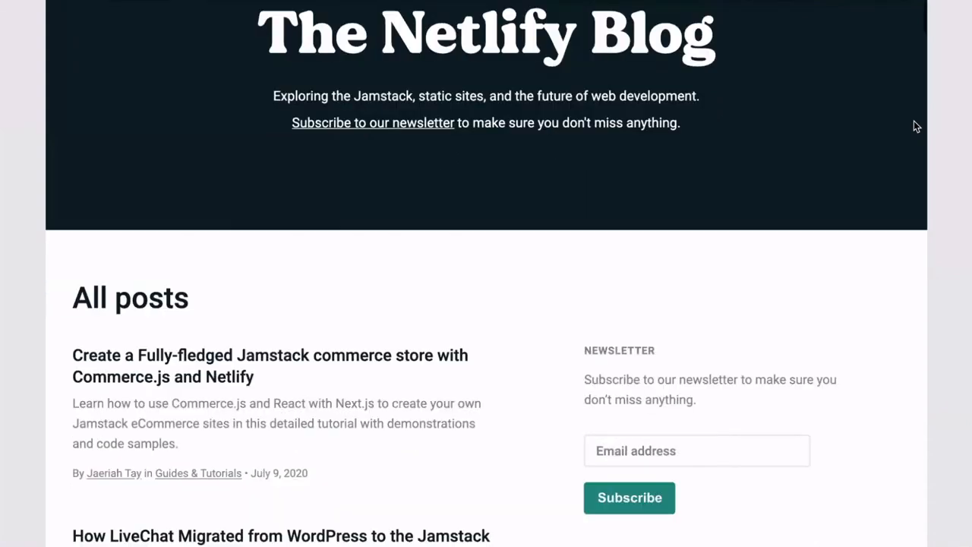
{"action": "scroll", "scroll_direction": "down", "scroll_amount": 3}
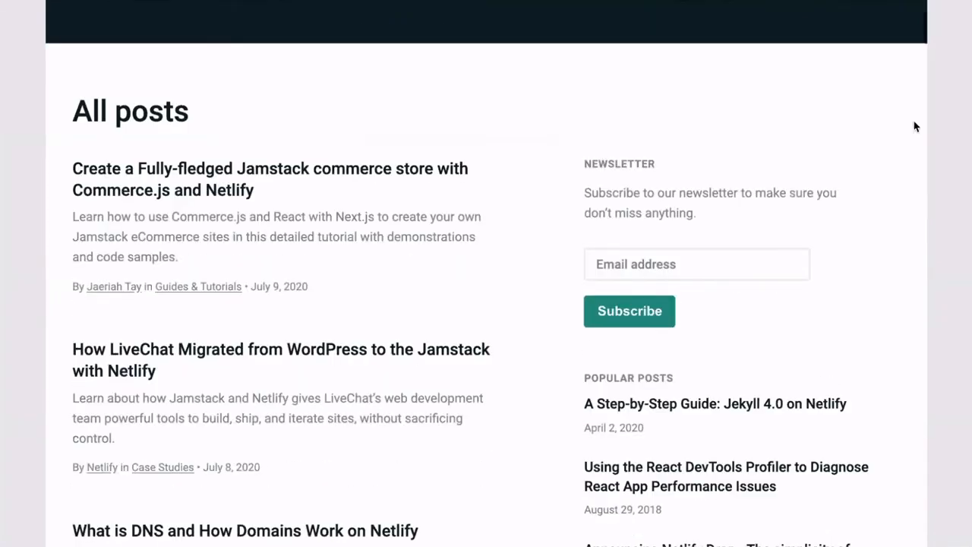
{"action": "scroll", "scroll_direction": "down", "scroll_amount": 3}
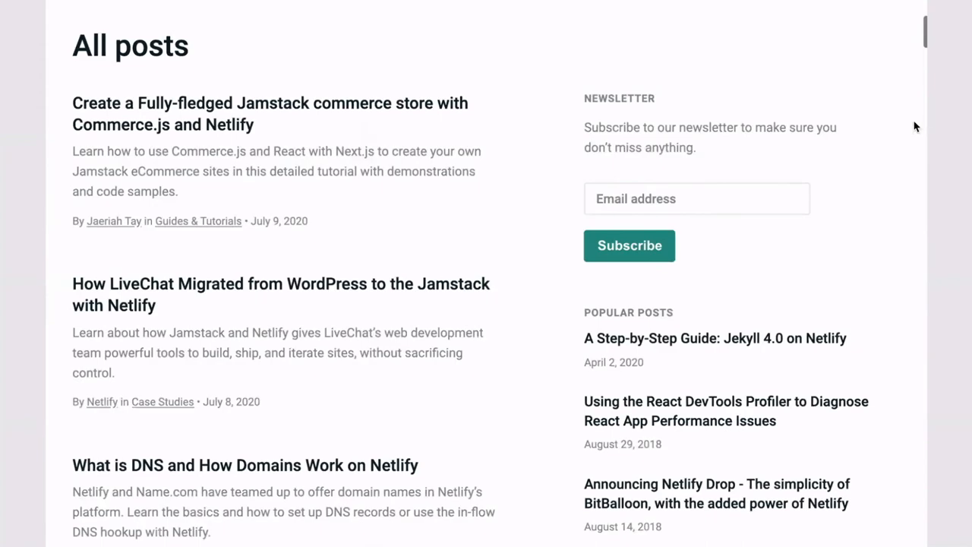
{"action": "scroll", "scroll_direction": "down", "scroll_amount": 3}
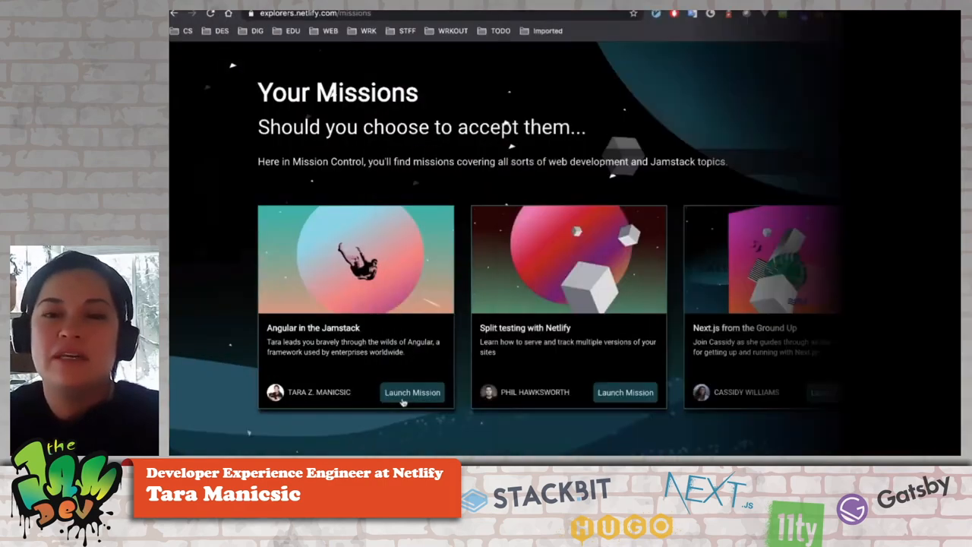
{"action": "left_click", "coordinate": [412, 392]}
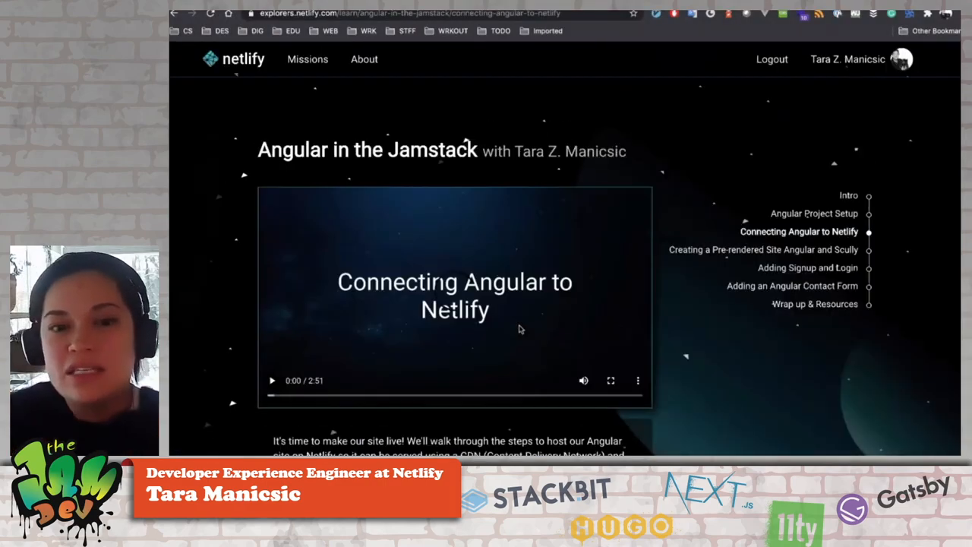